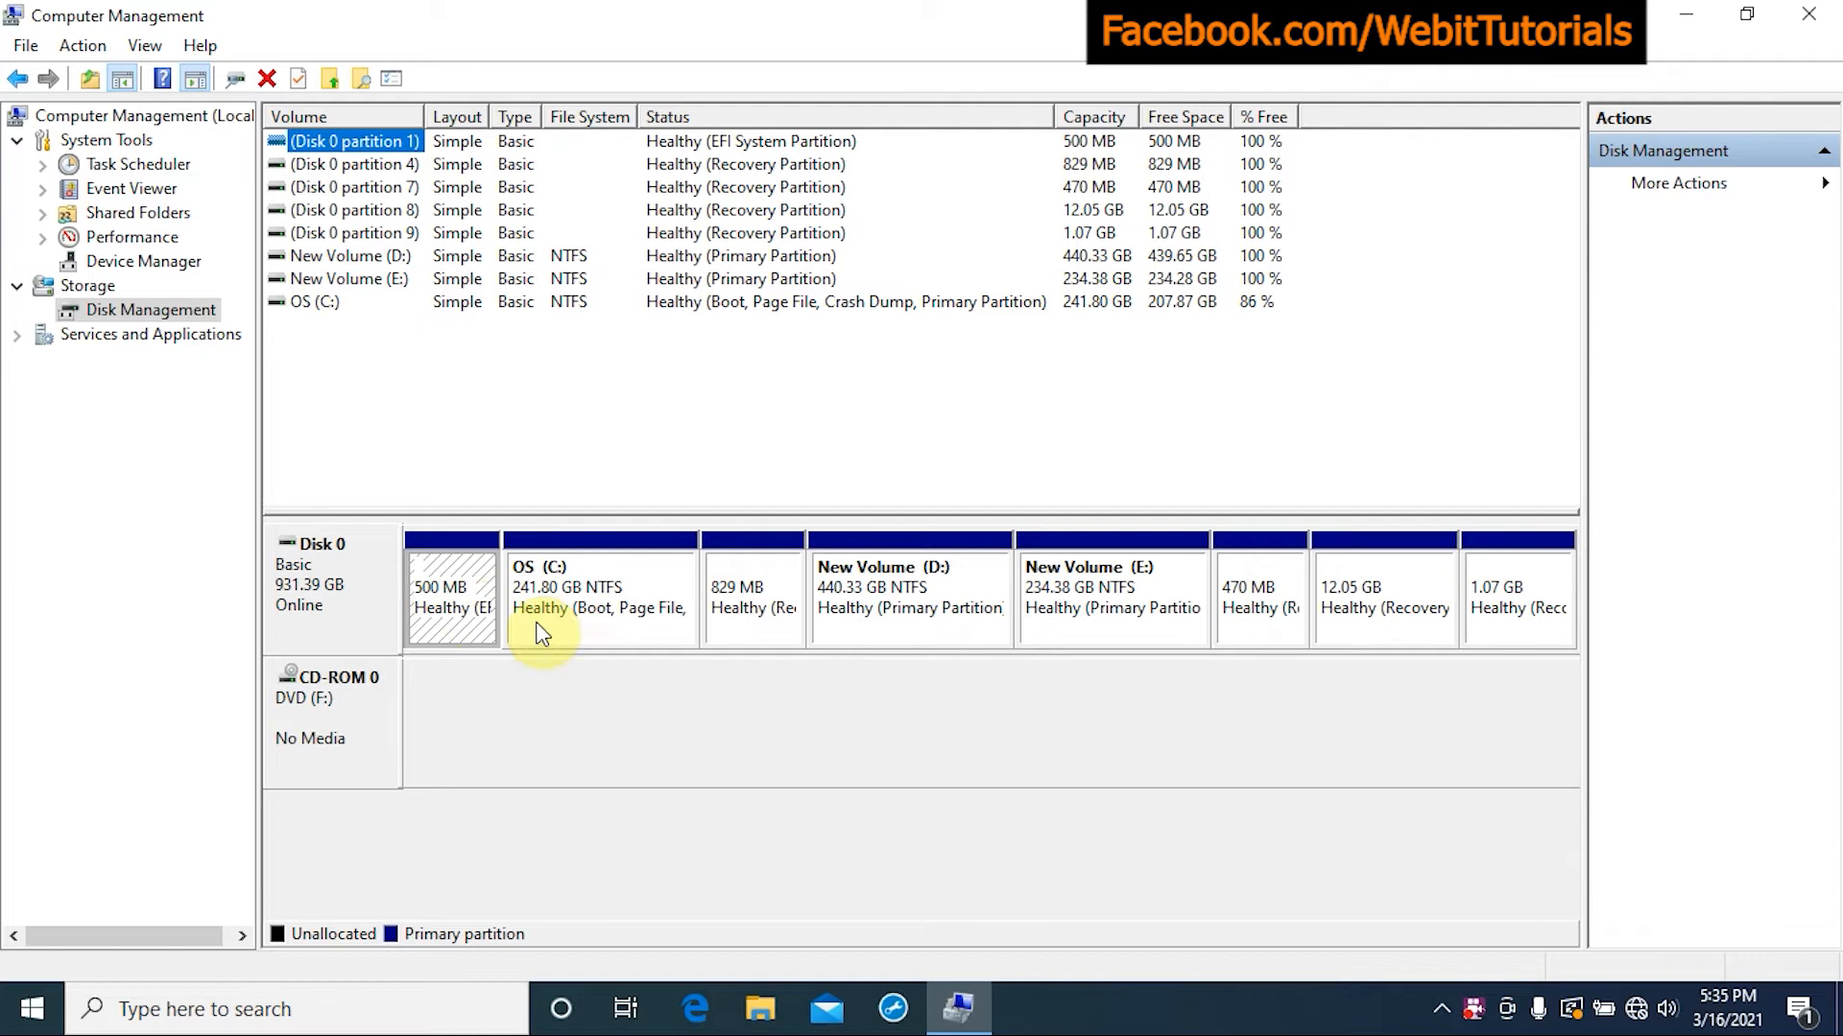
mouse_move(752, 633)
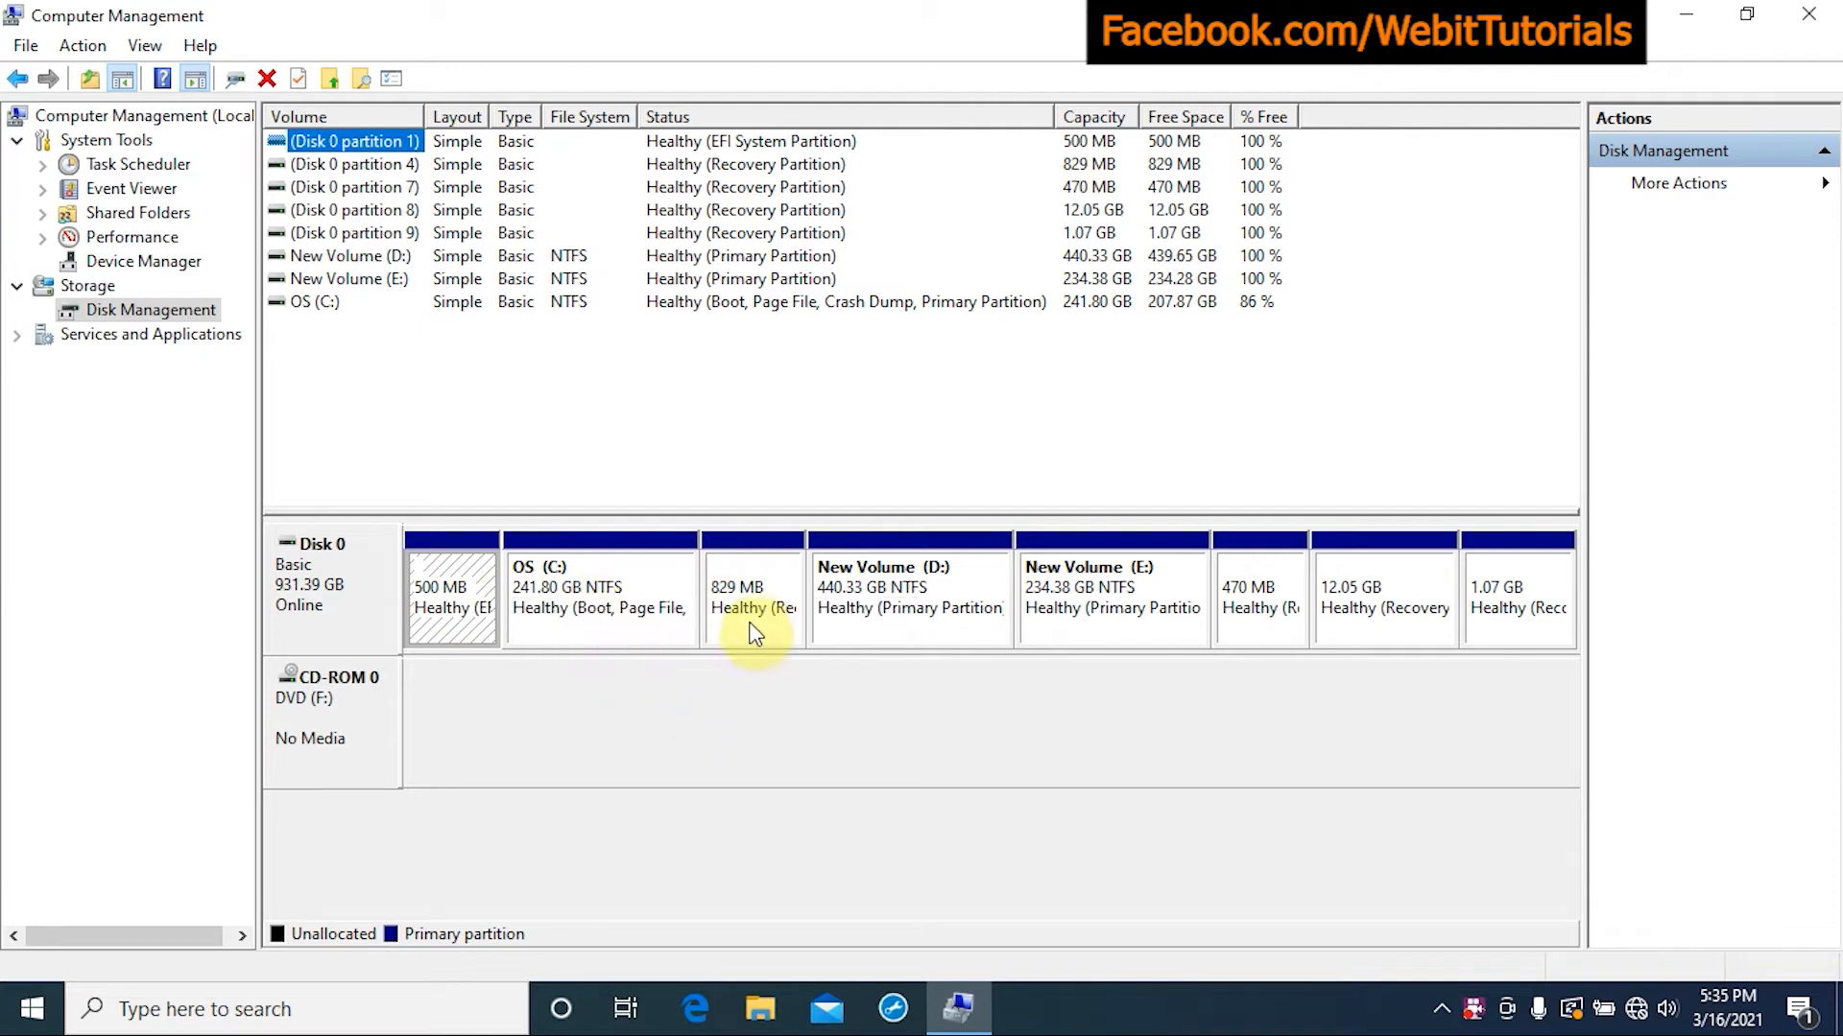
mouse_move(941, 631)
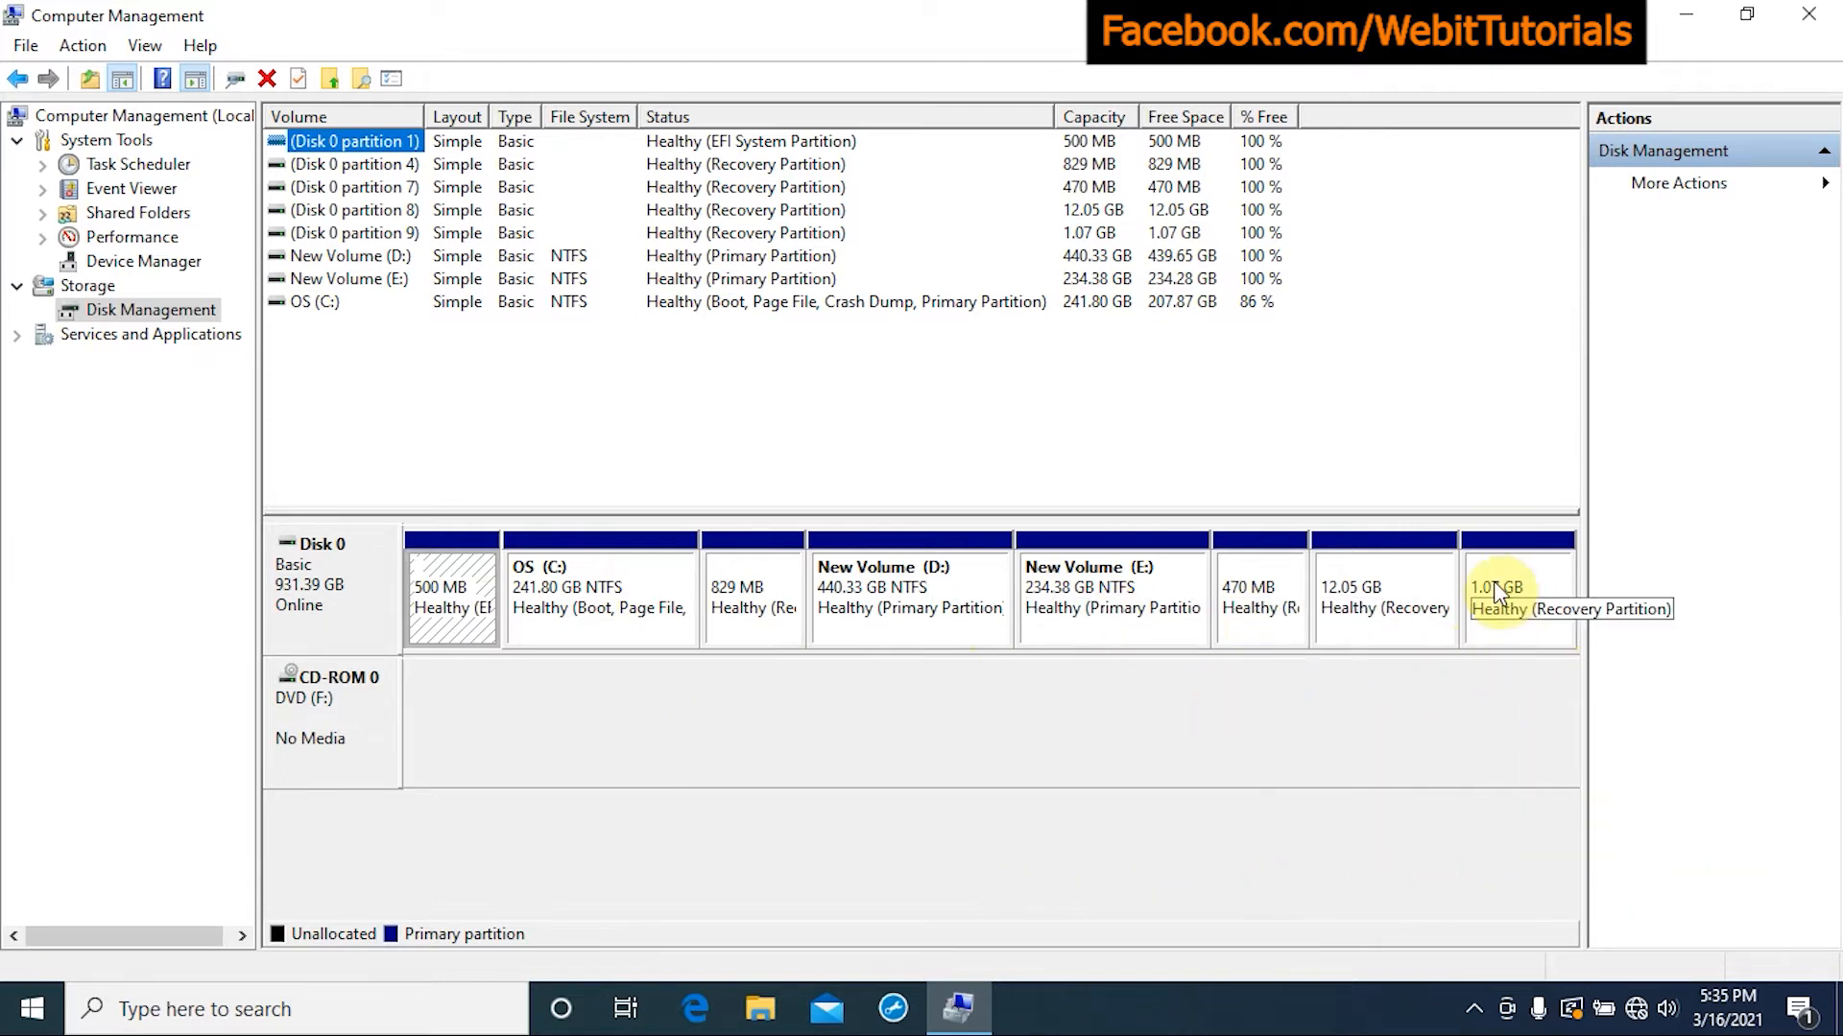
- Launch Computer Management from Start search and select Disk Management to view Disk 0
right_click(49, 317)
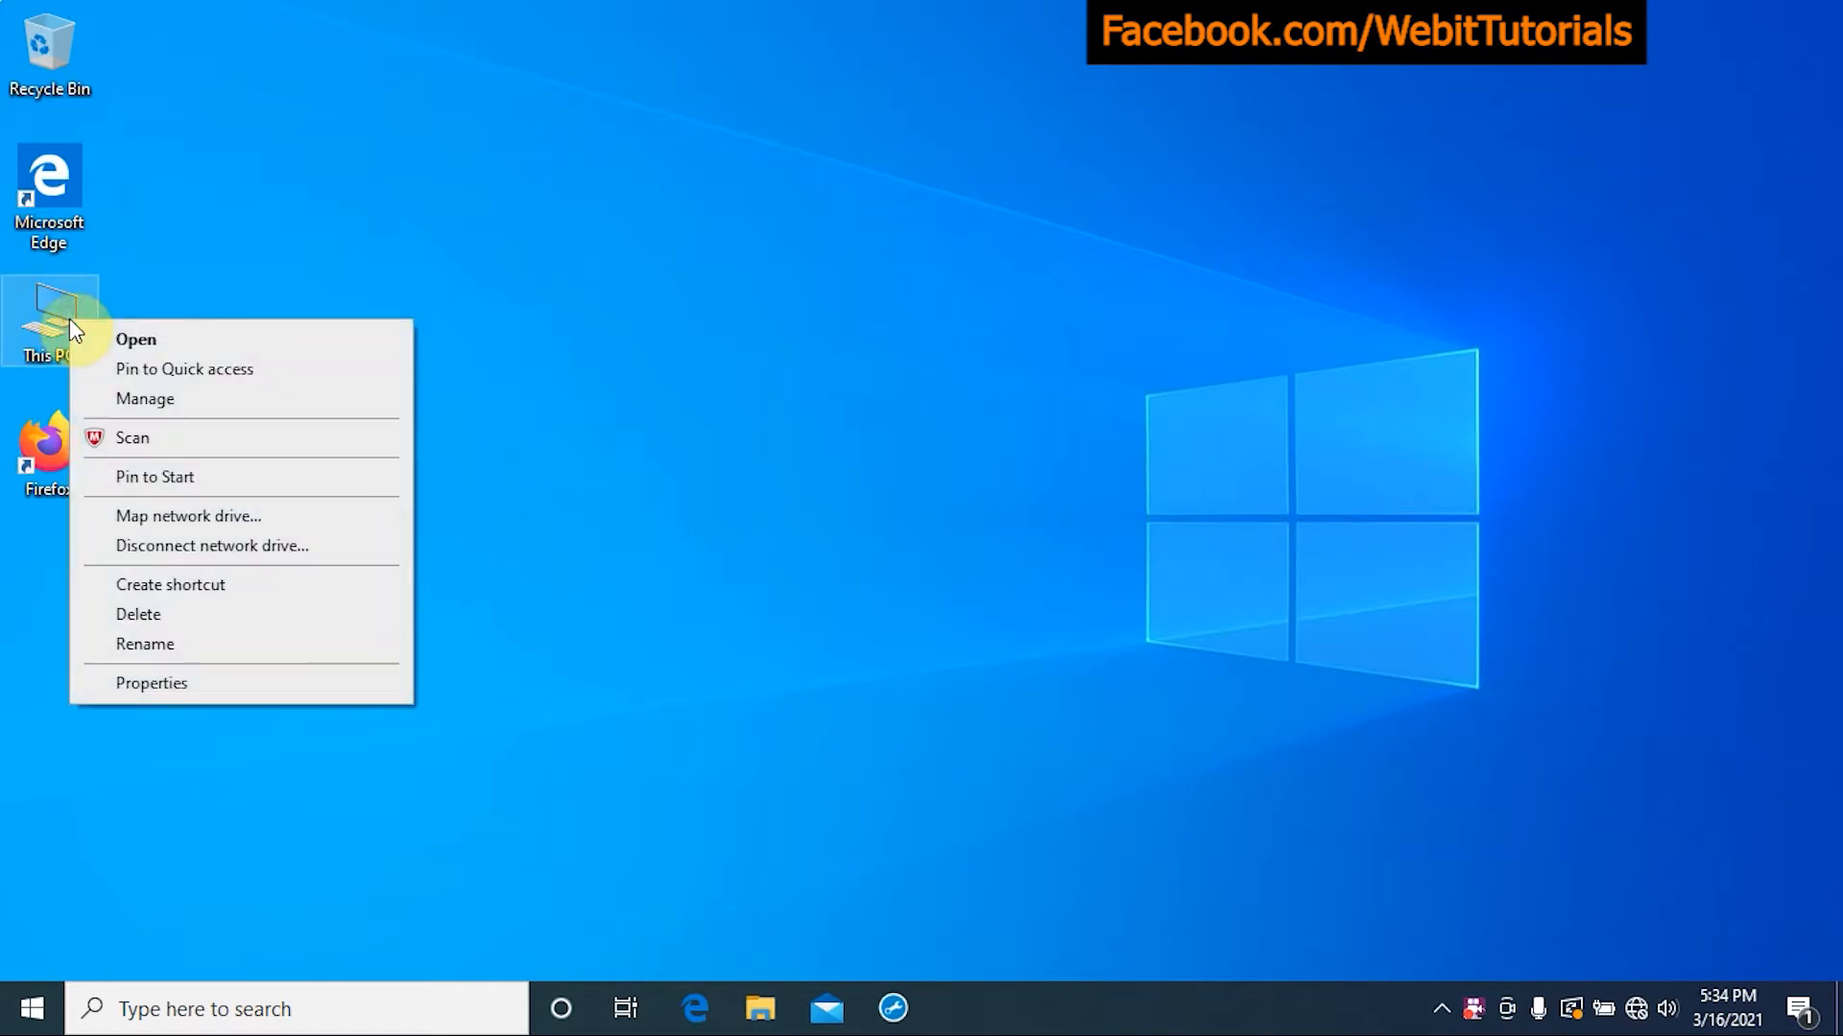
mouse_move(146, 399)
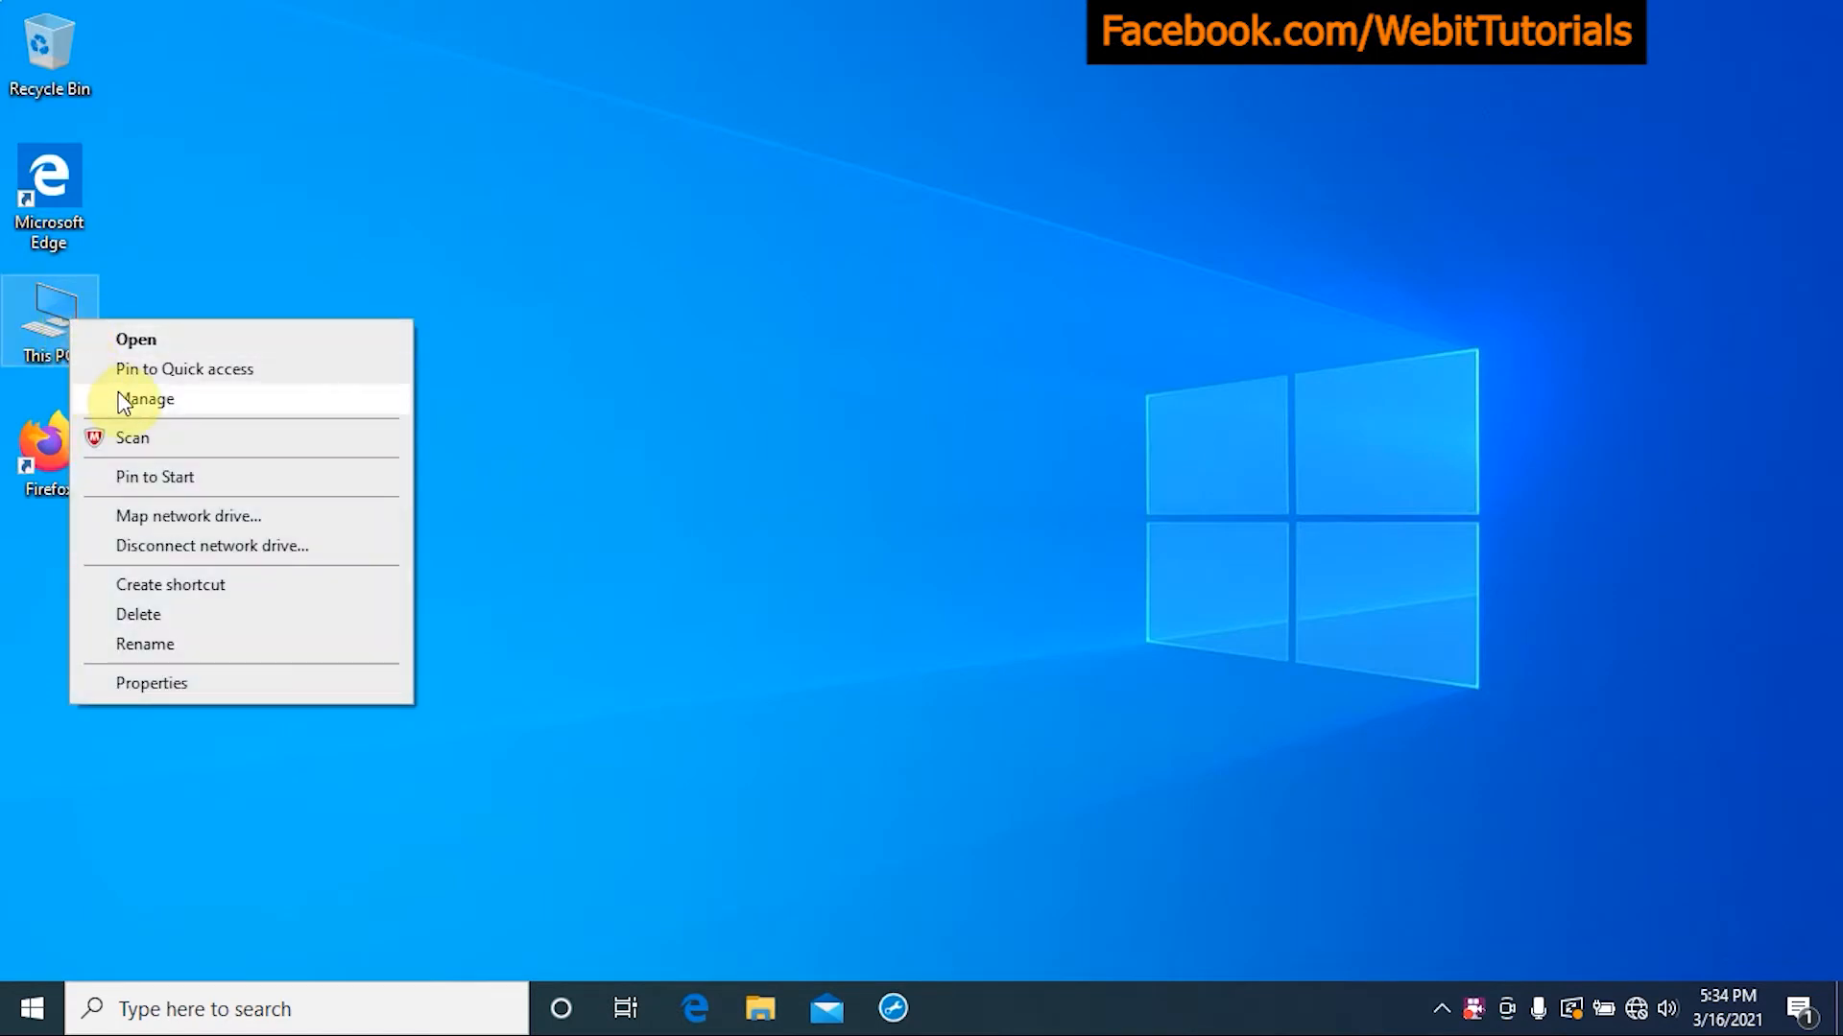
left_click(124, 403)
type("compu")
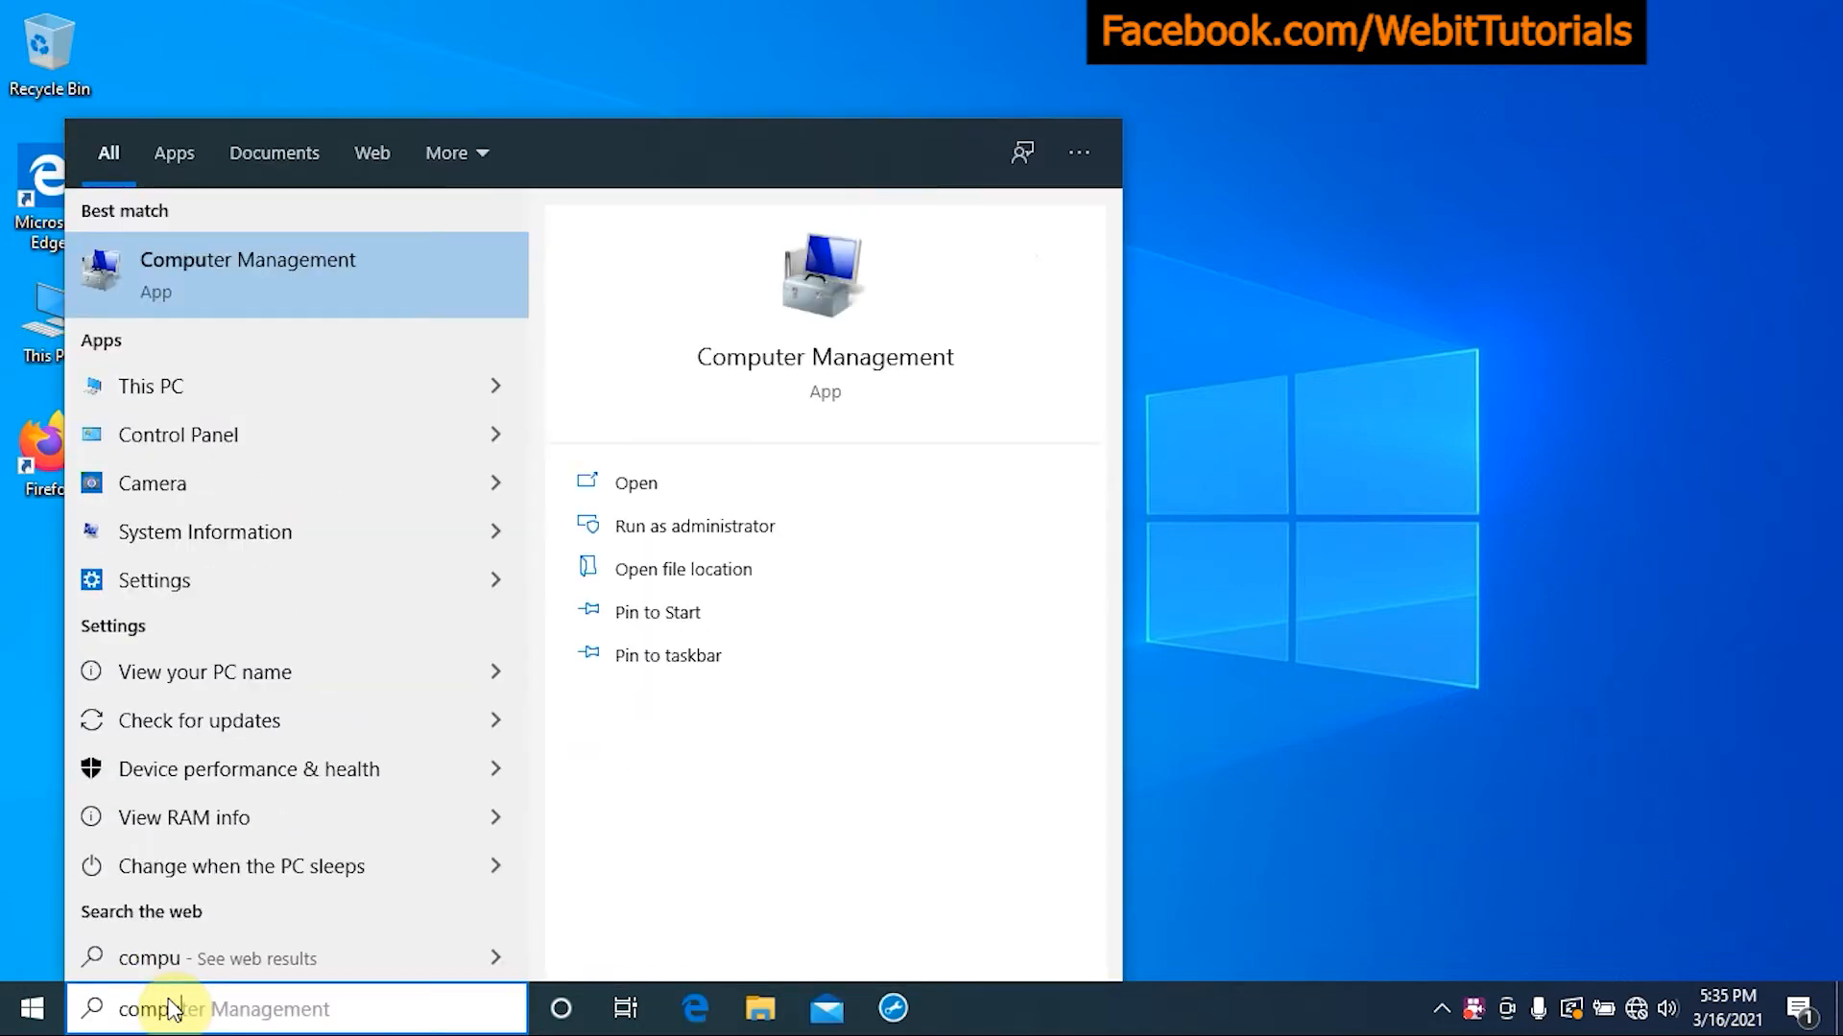
left_click(246, 272)
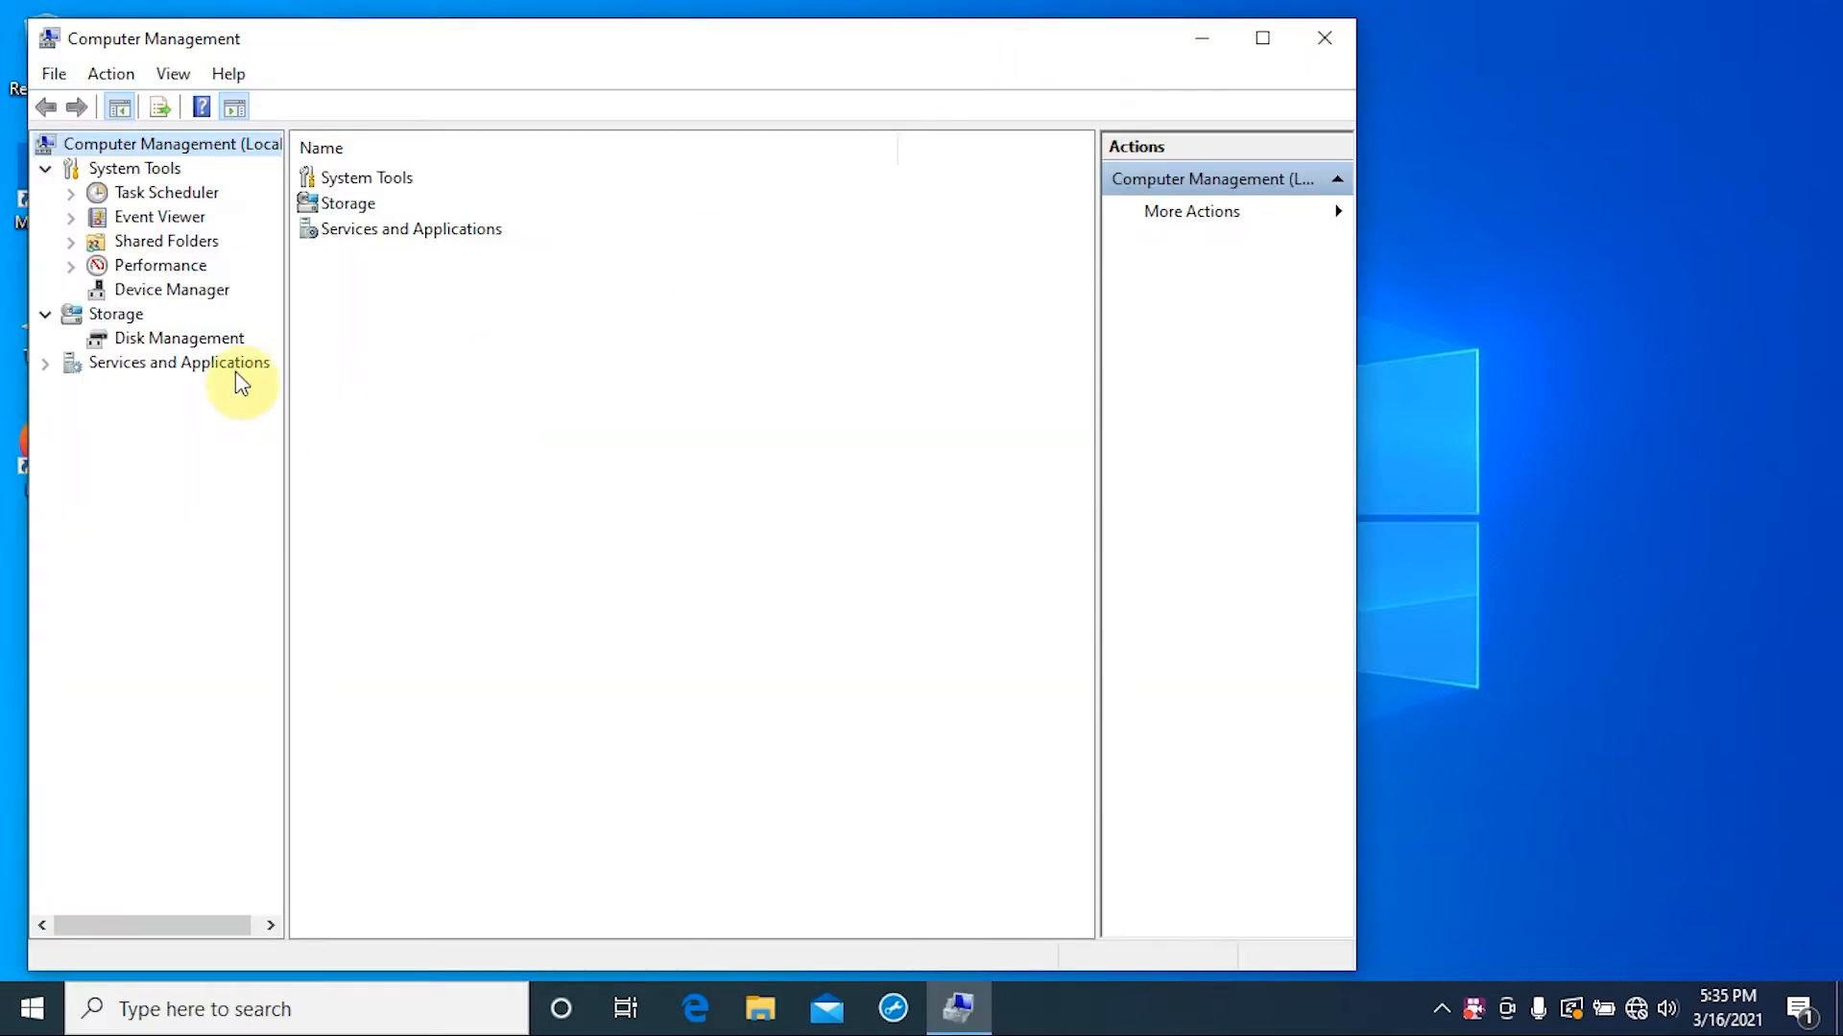
left_click(179, 339)
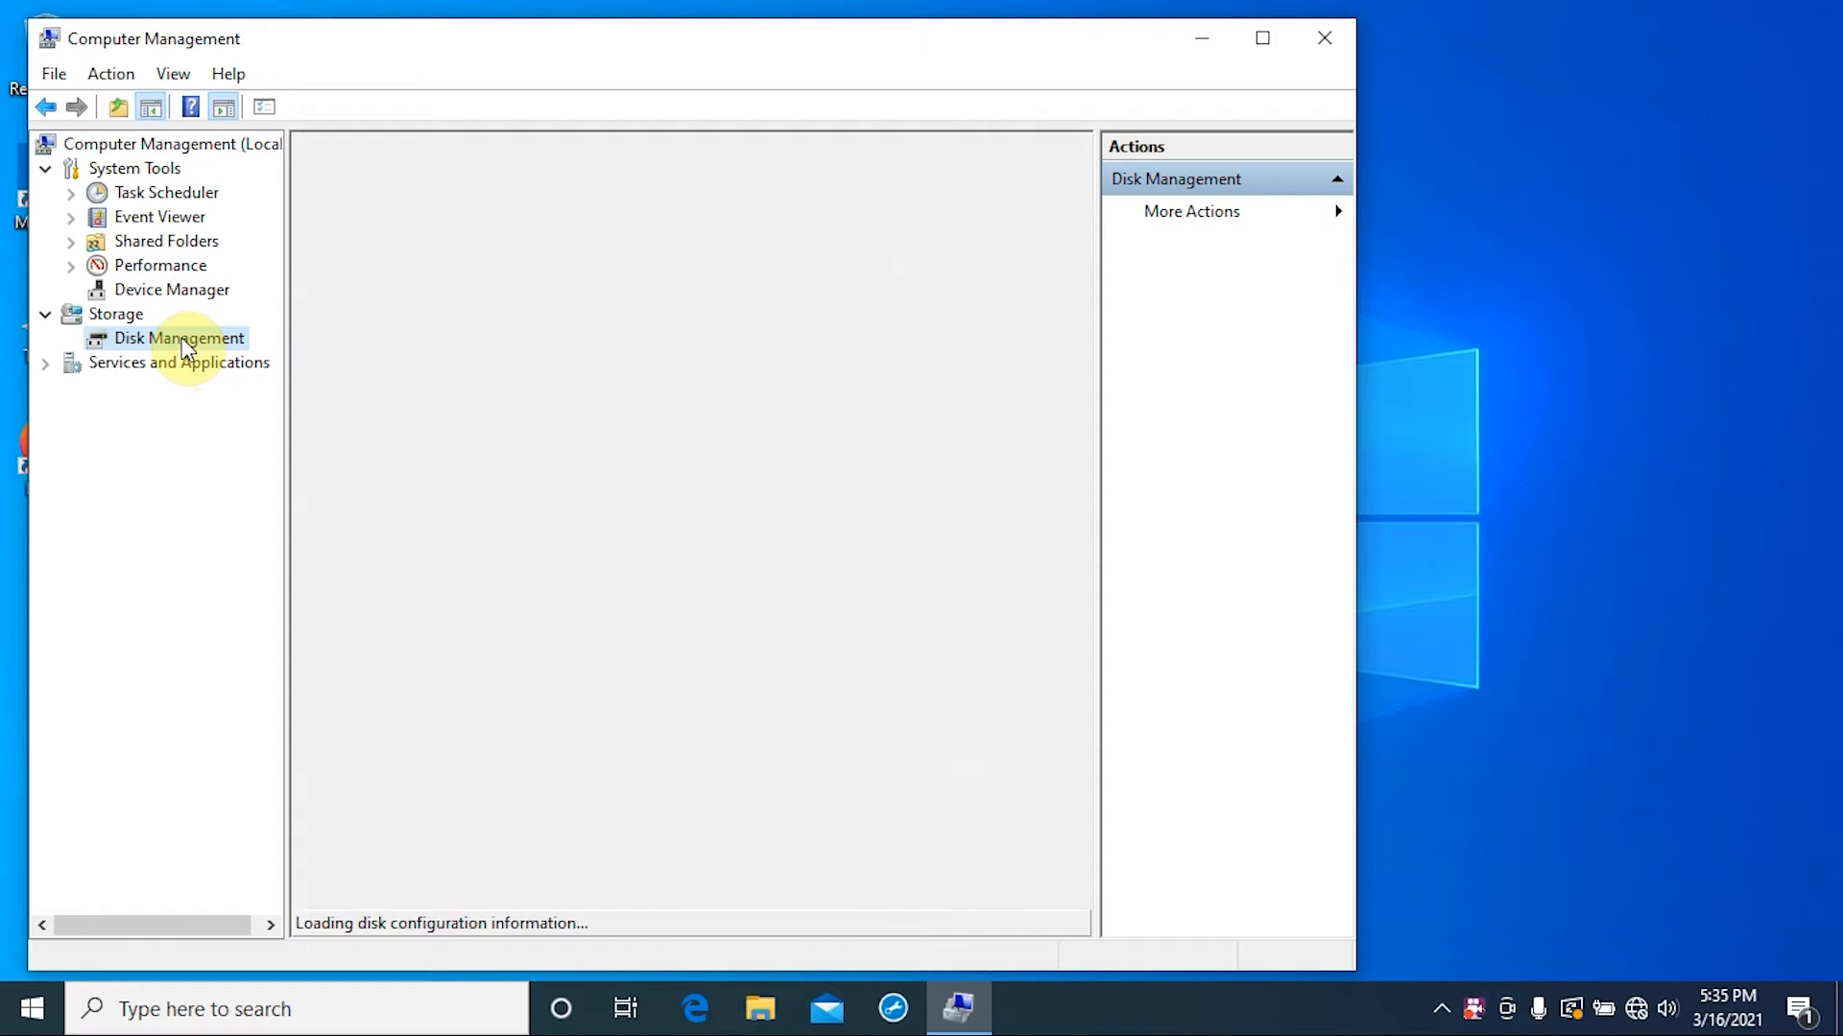
left_click(179, 338)
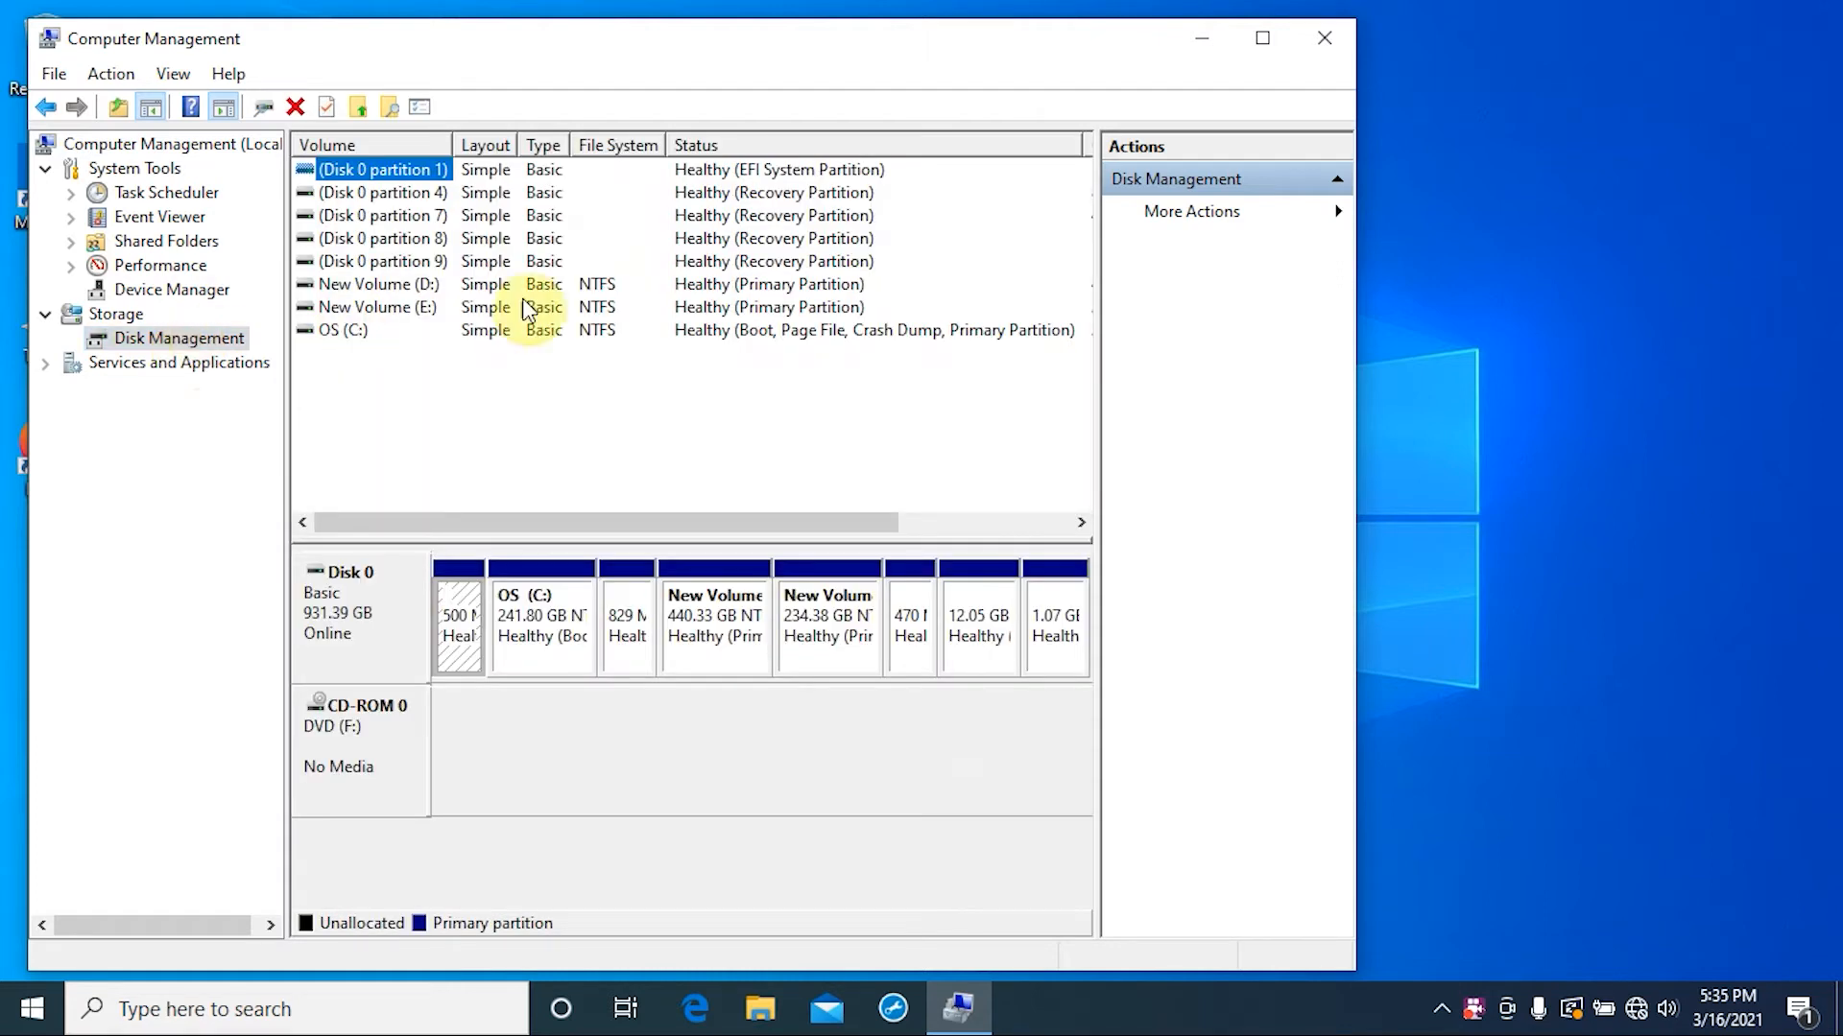
- Maximize the window and right-click two recovery partitions, confirming they offer only Help
left_click(1262, 37)
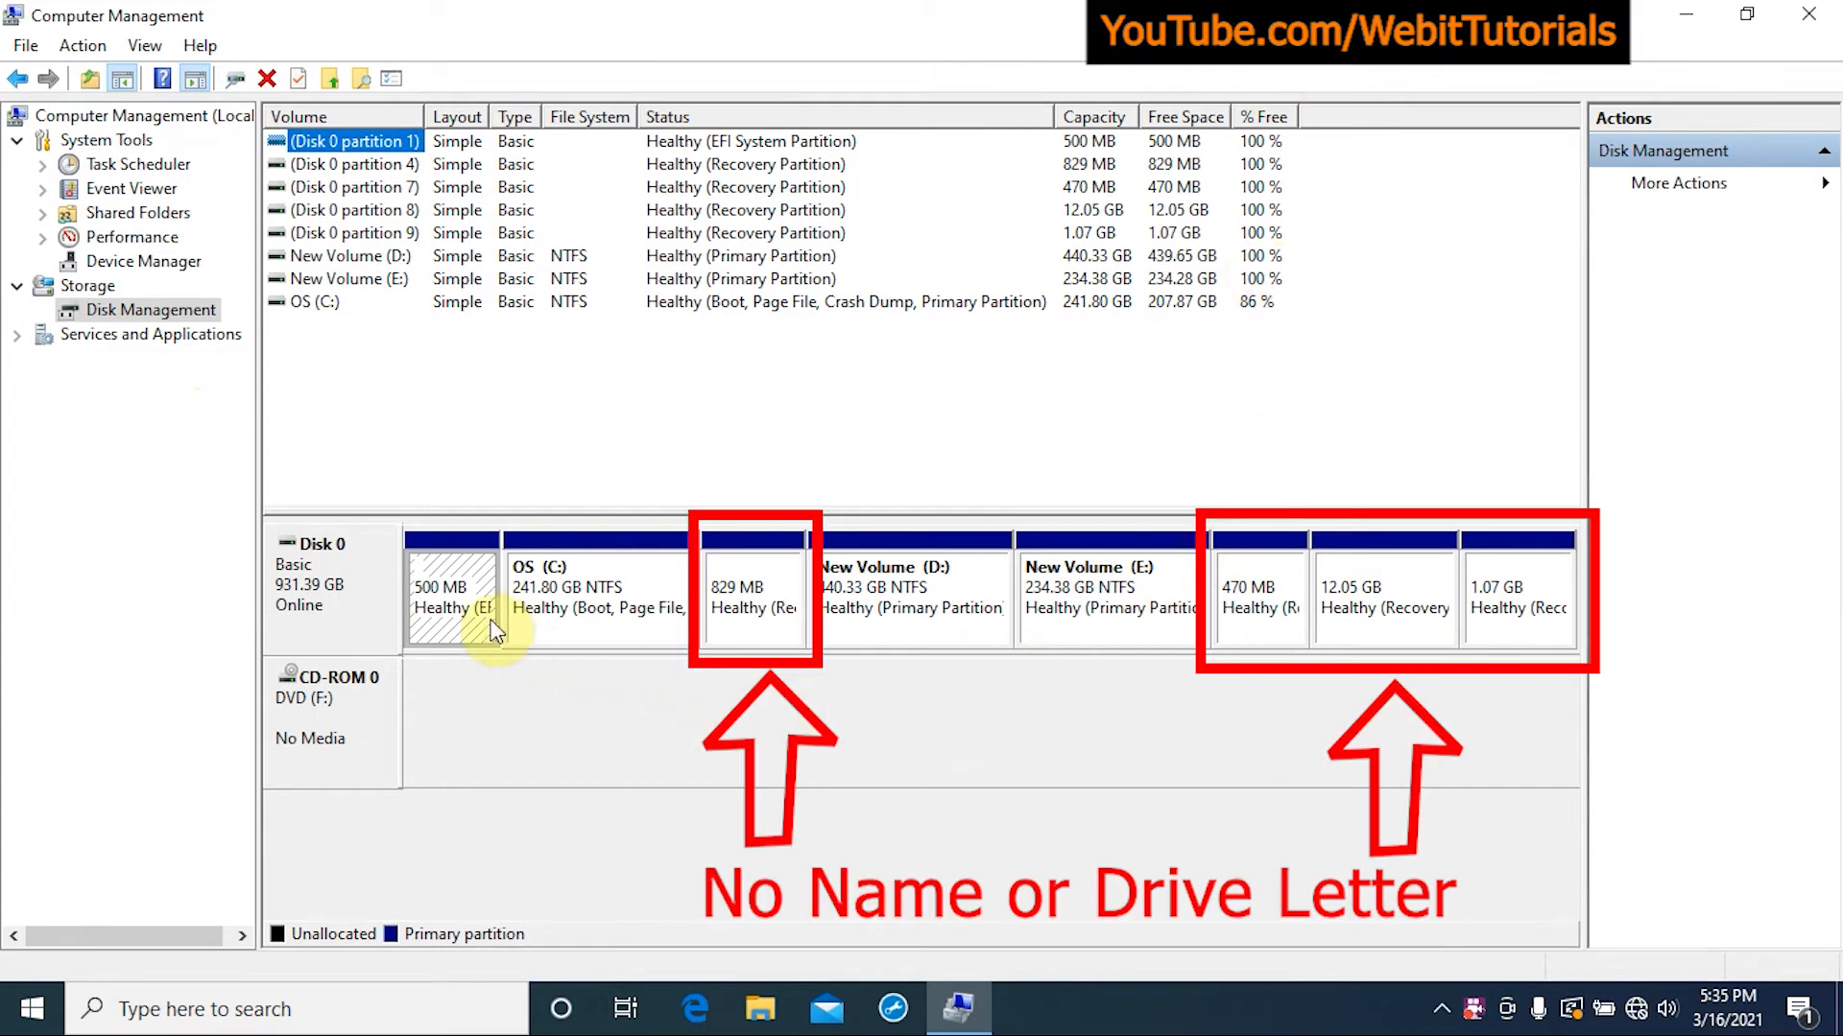
left_click(587, 587)
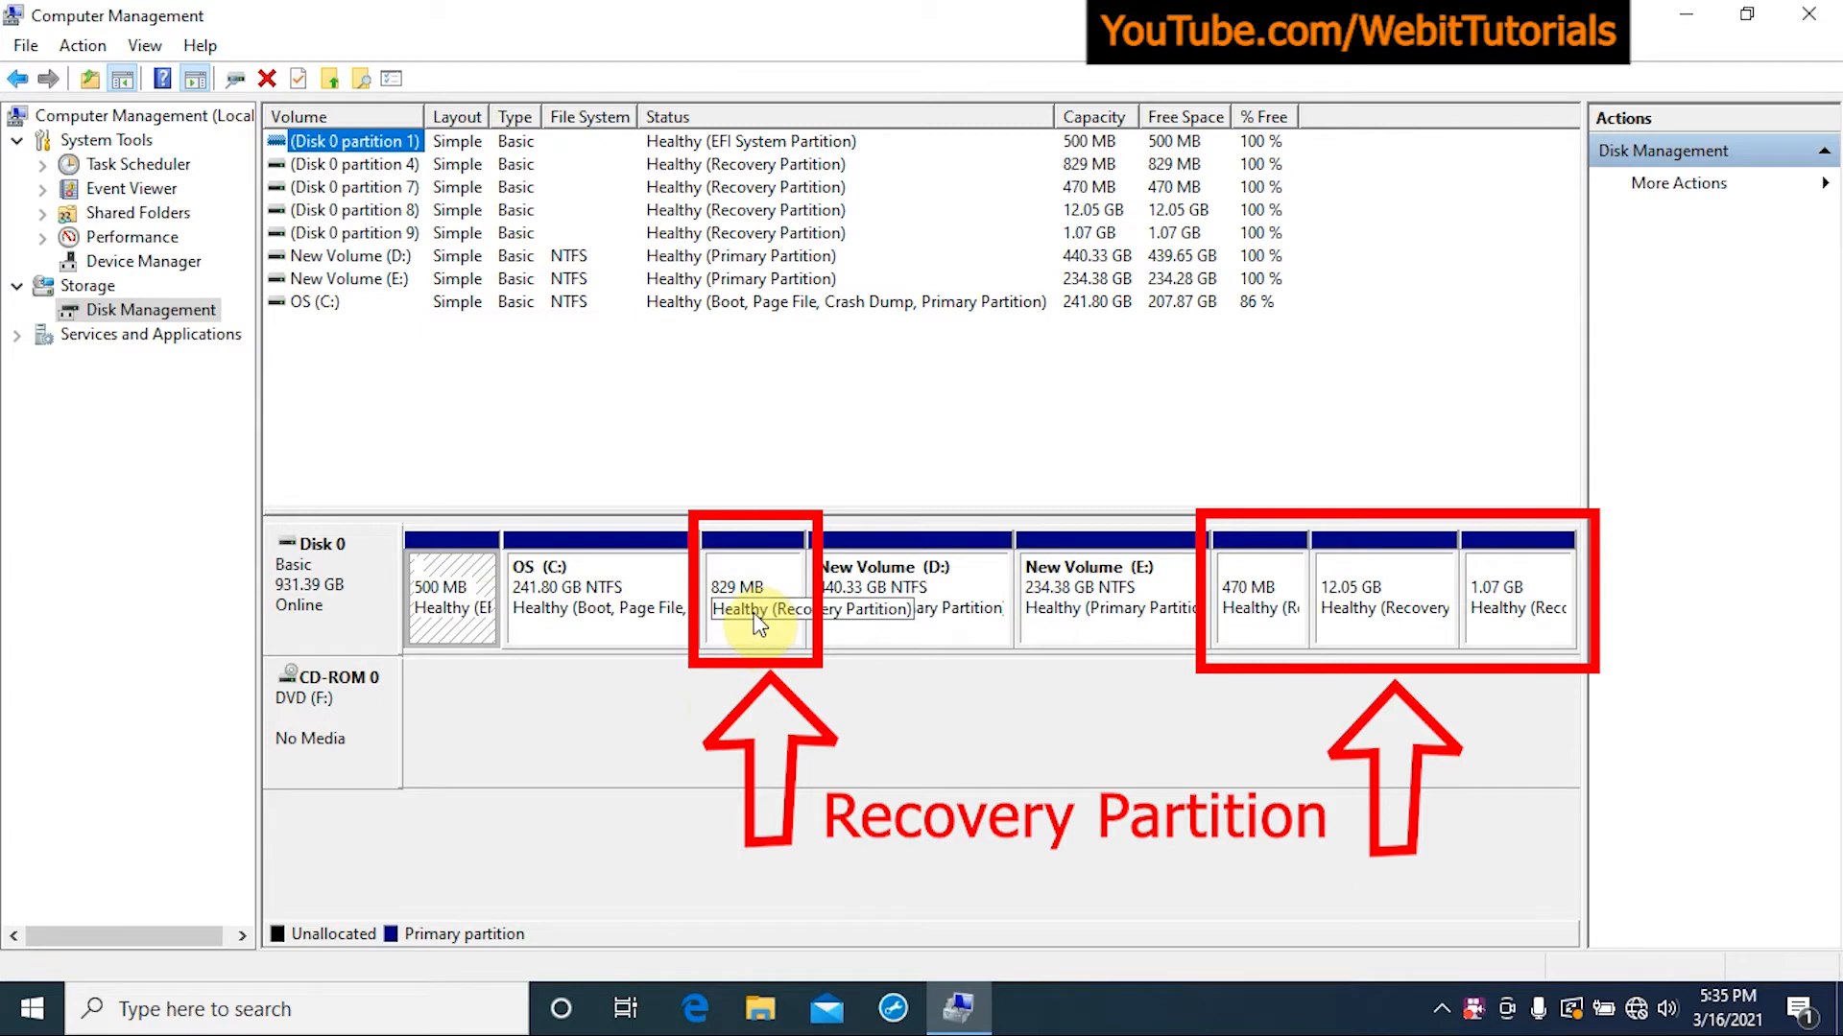
mouse_move(1093, 646)
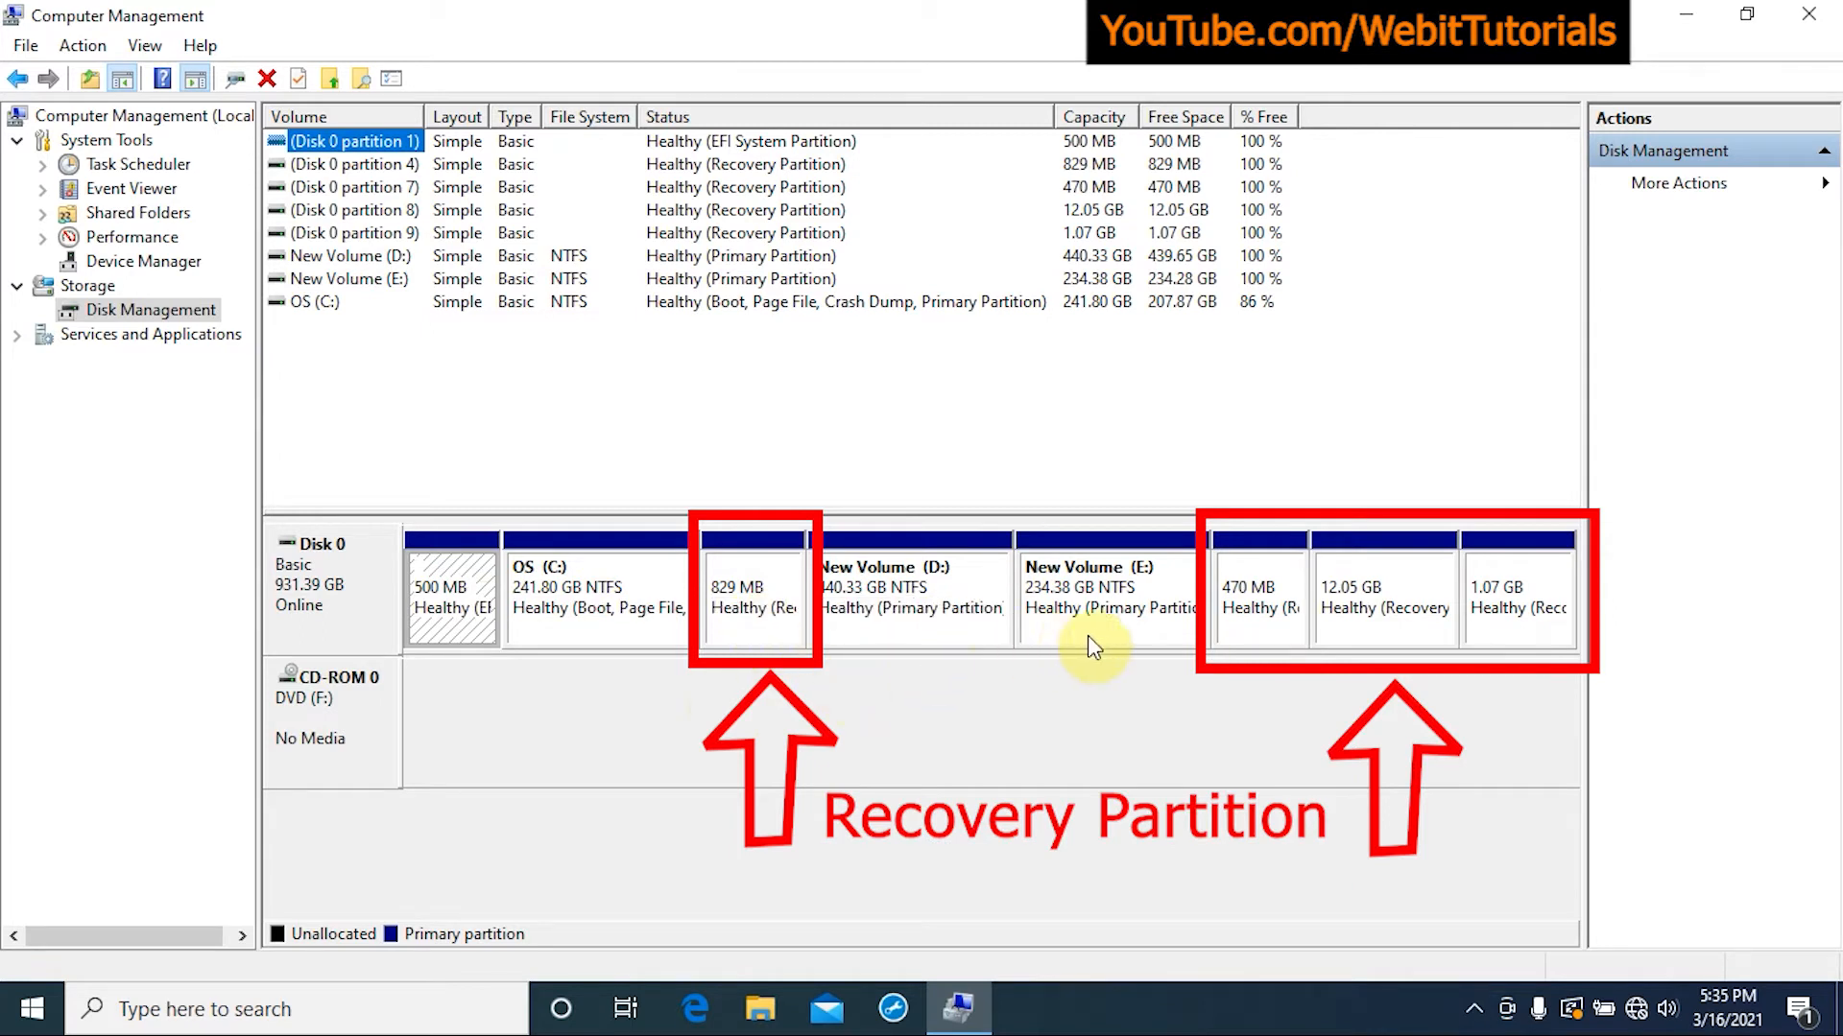
mouse_move(1339, 661)
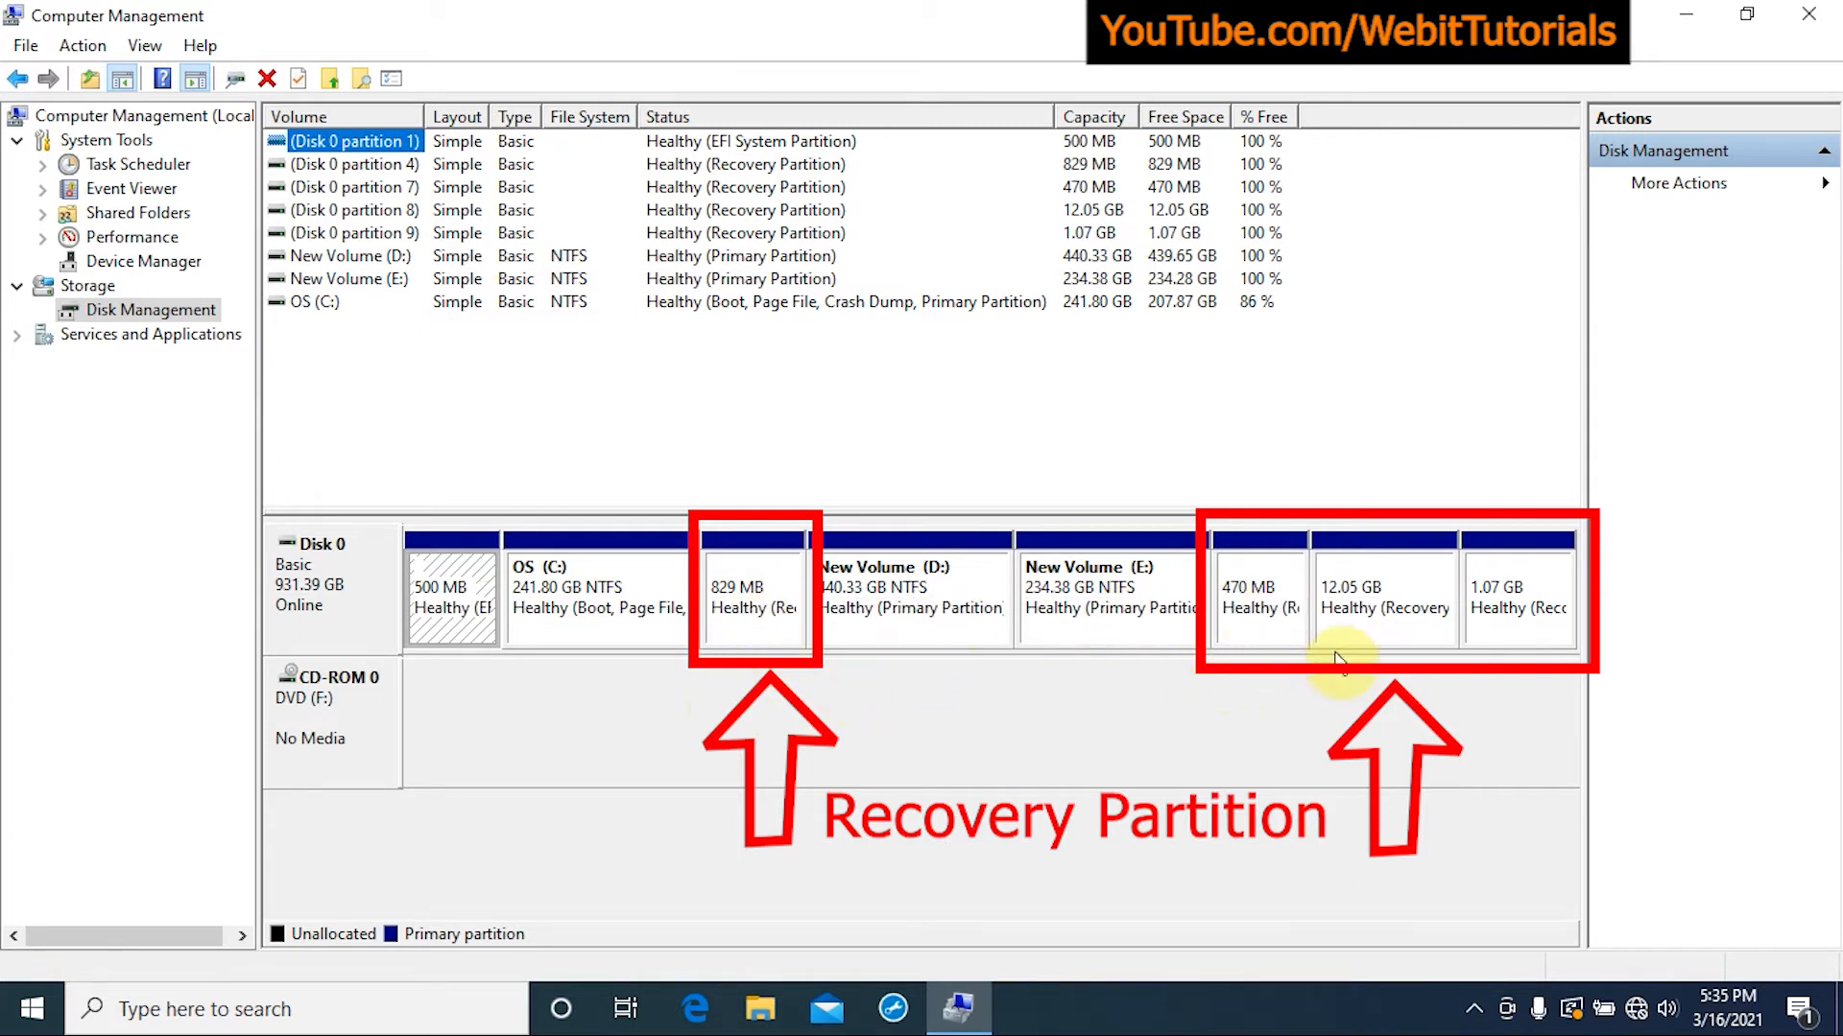
mouse_move(1554, 617)
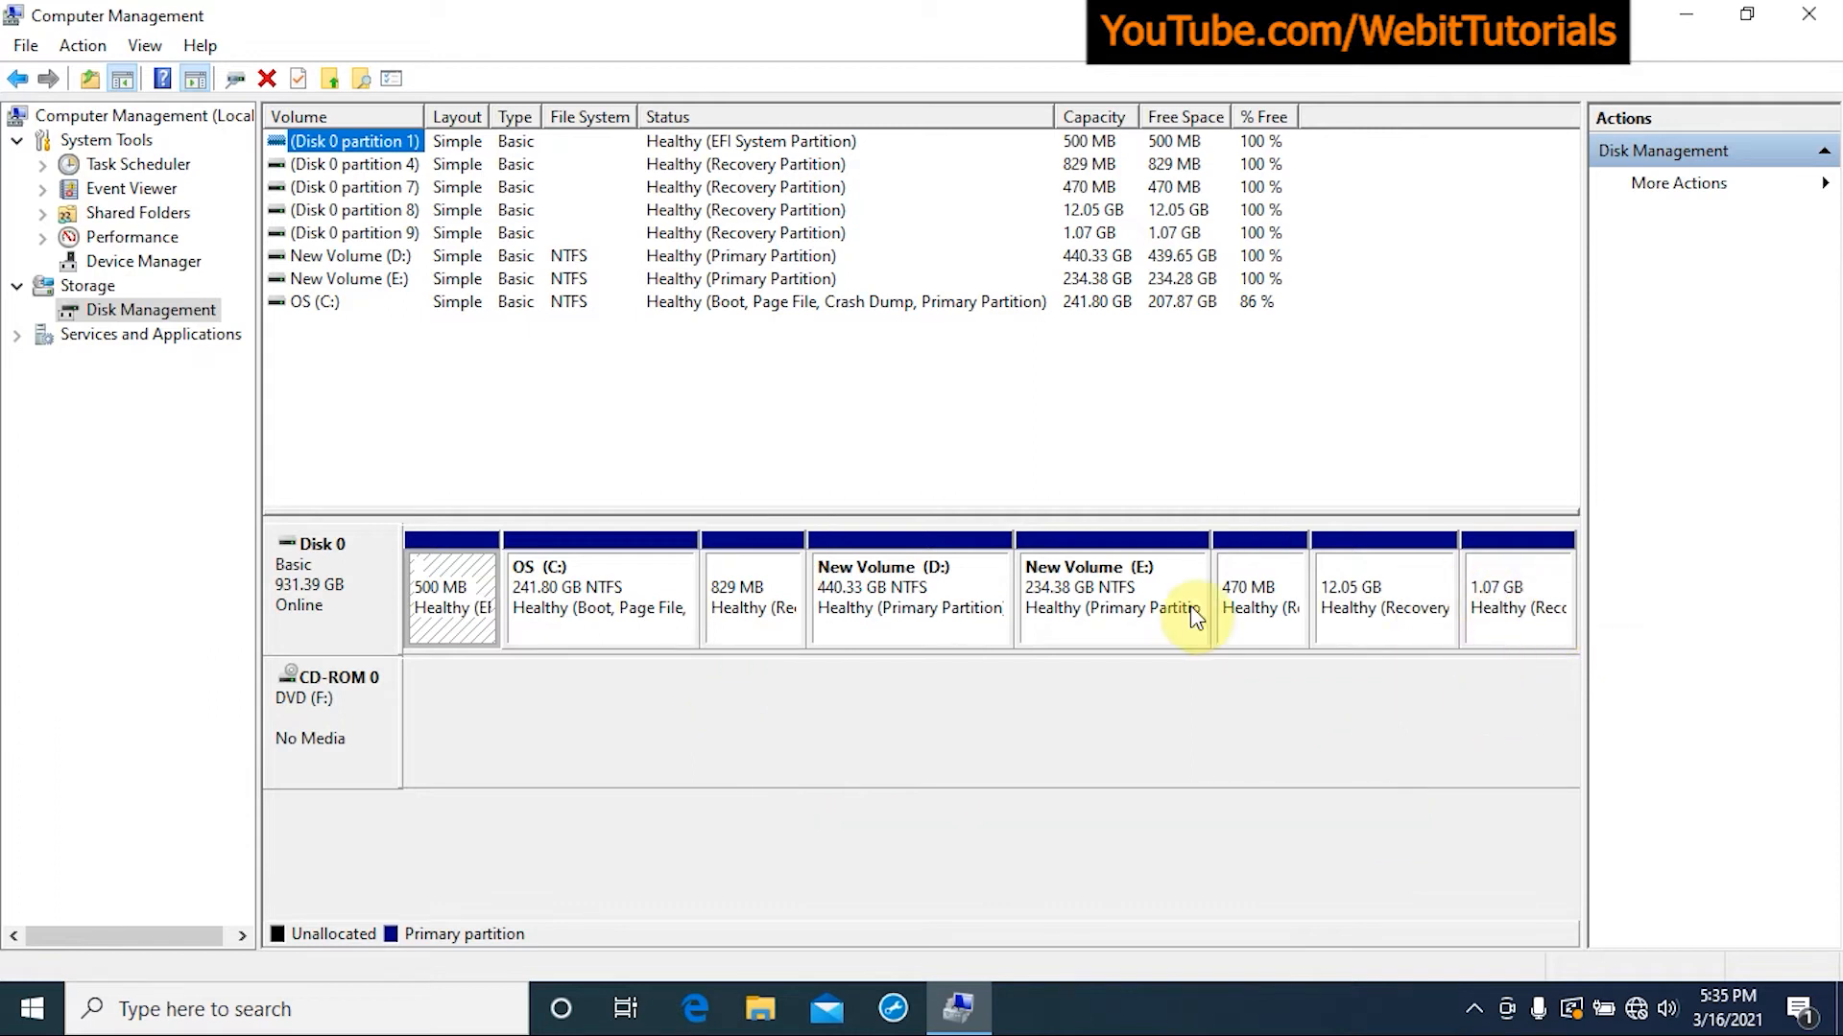
right_click(1110, 593)
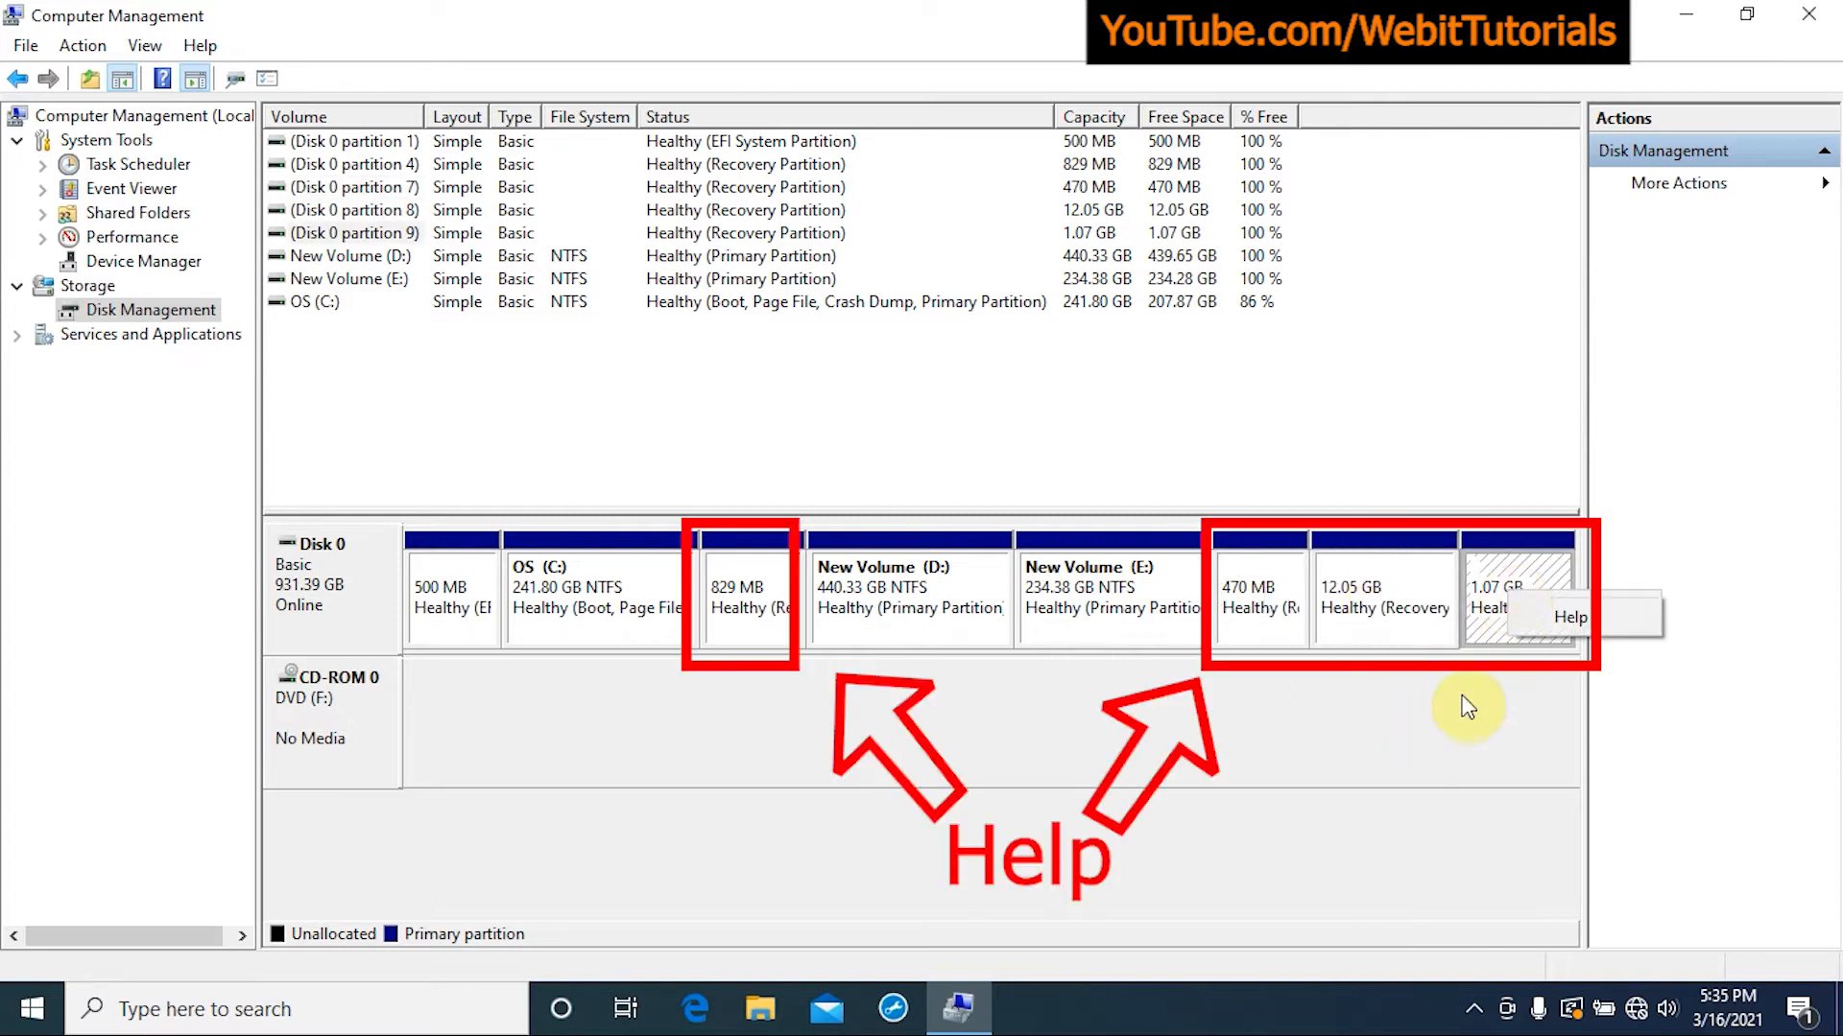
mouse_move(769, 723)
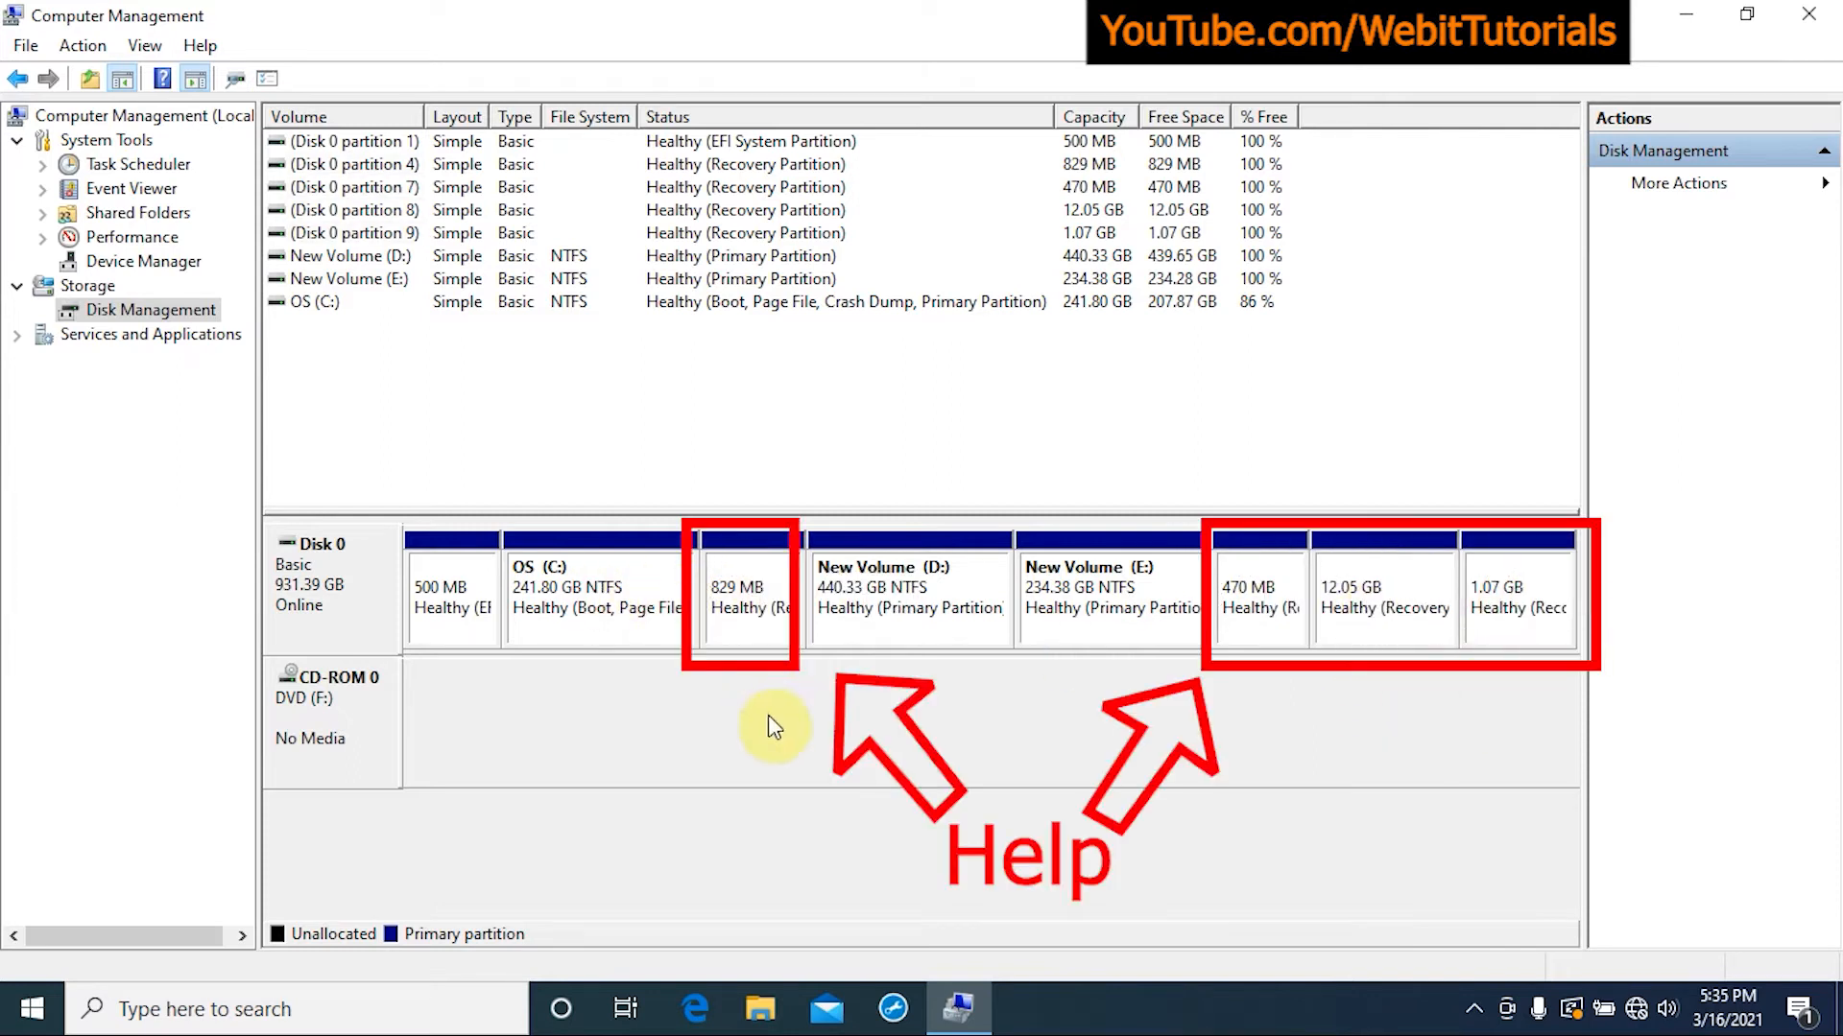
right_click(452, 587)
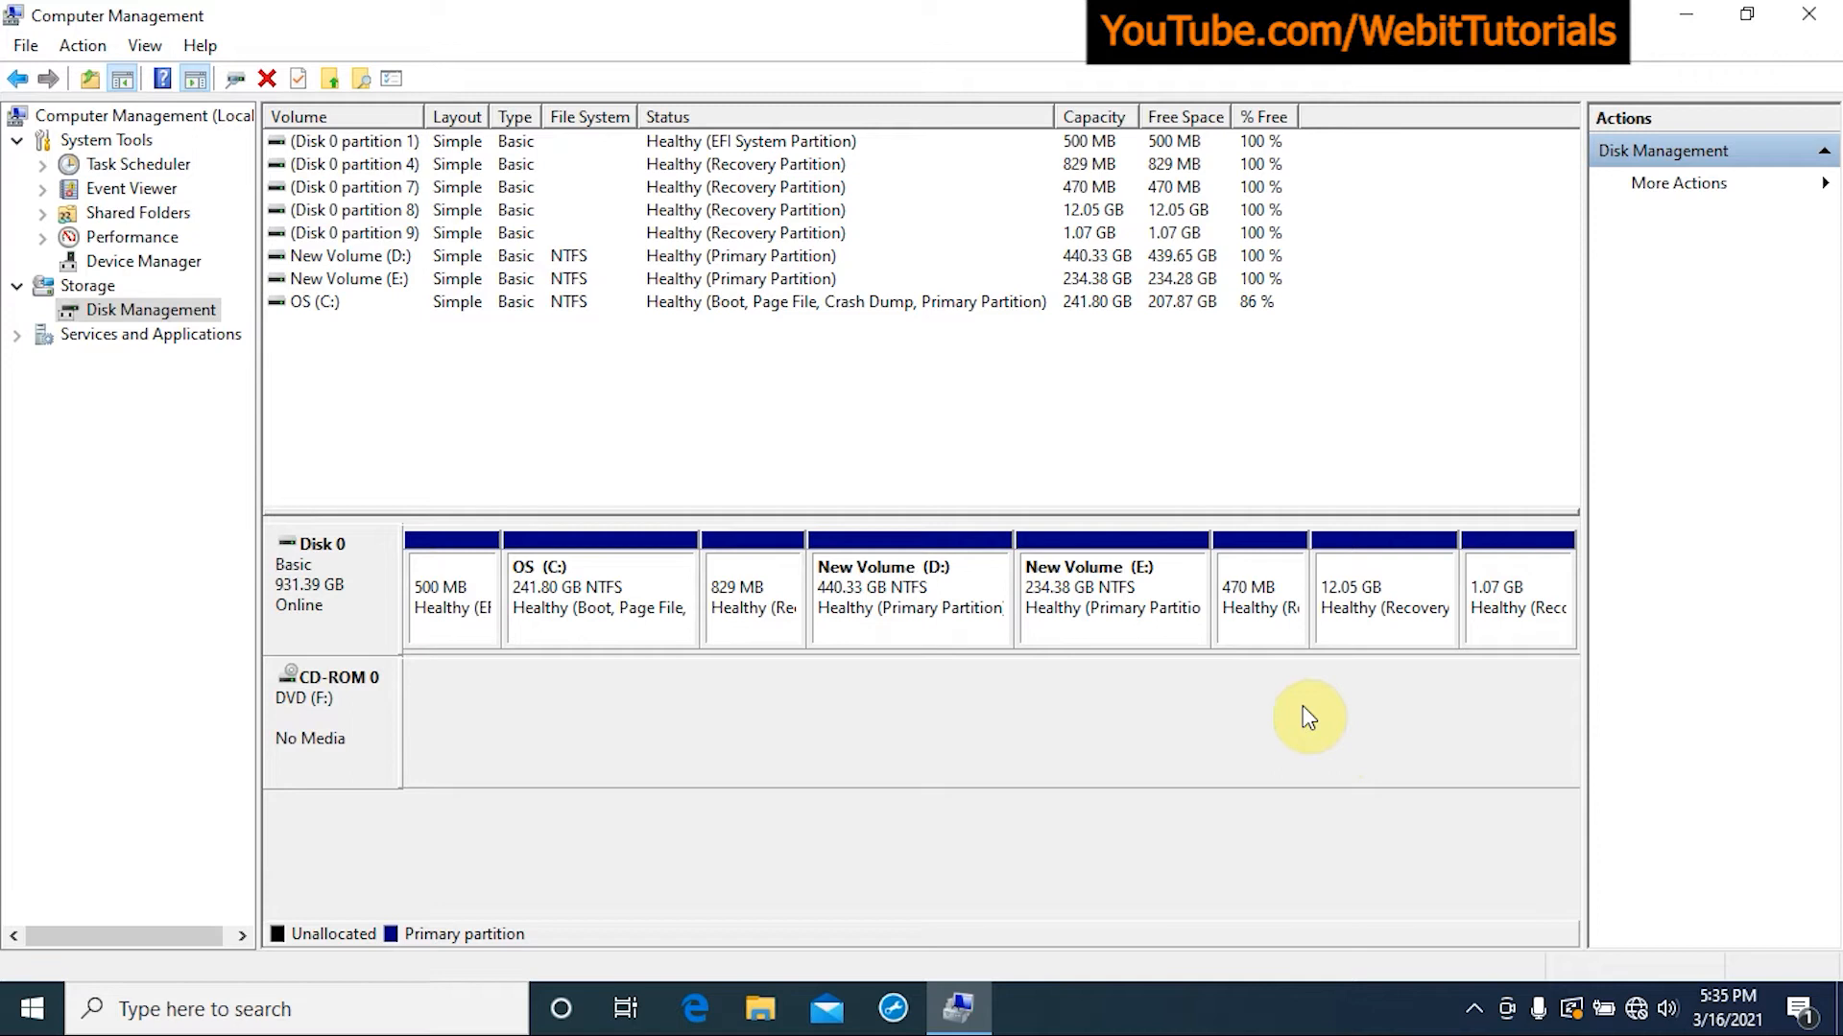
mouse_move(1247, 649)
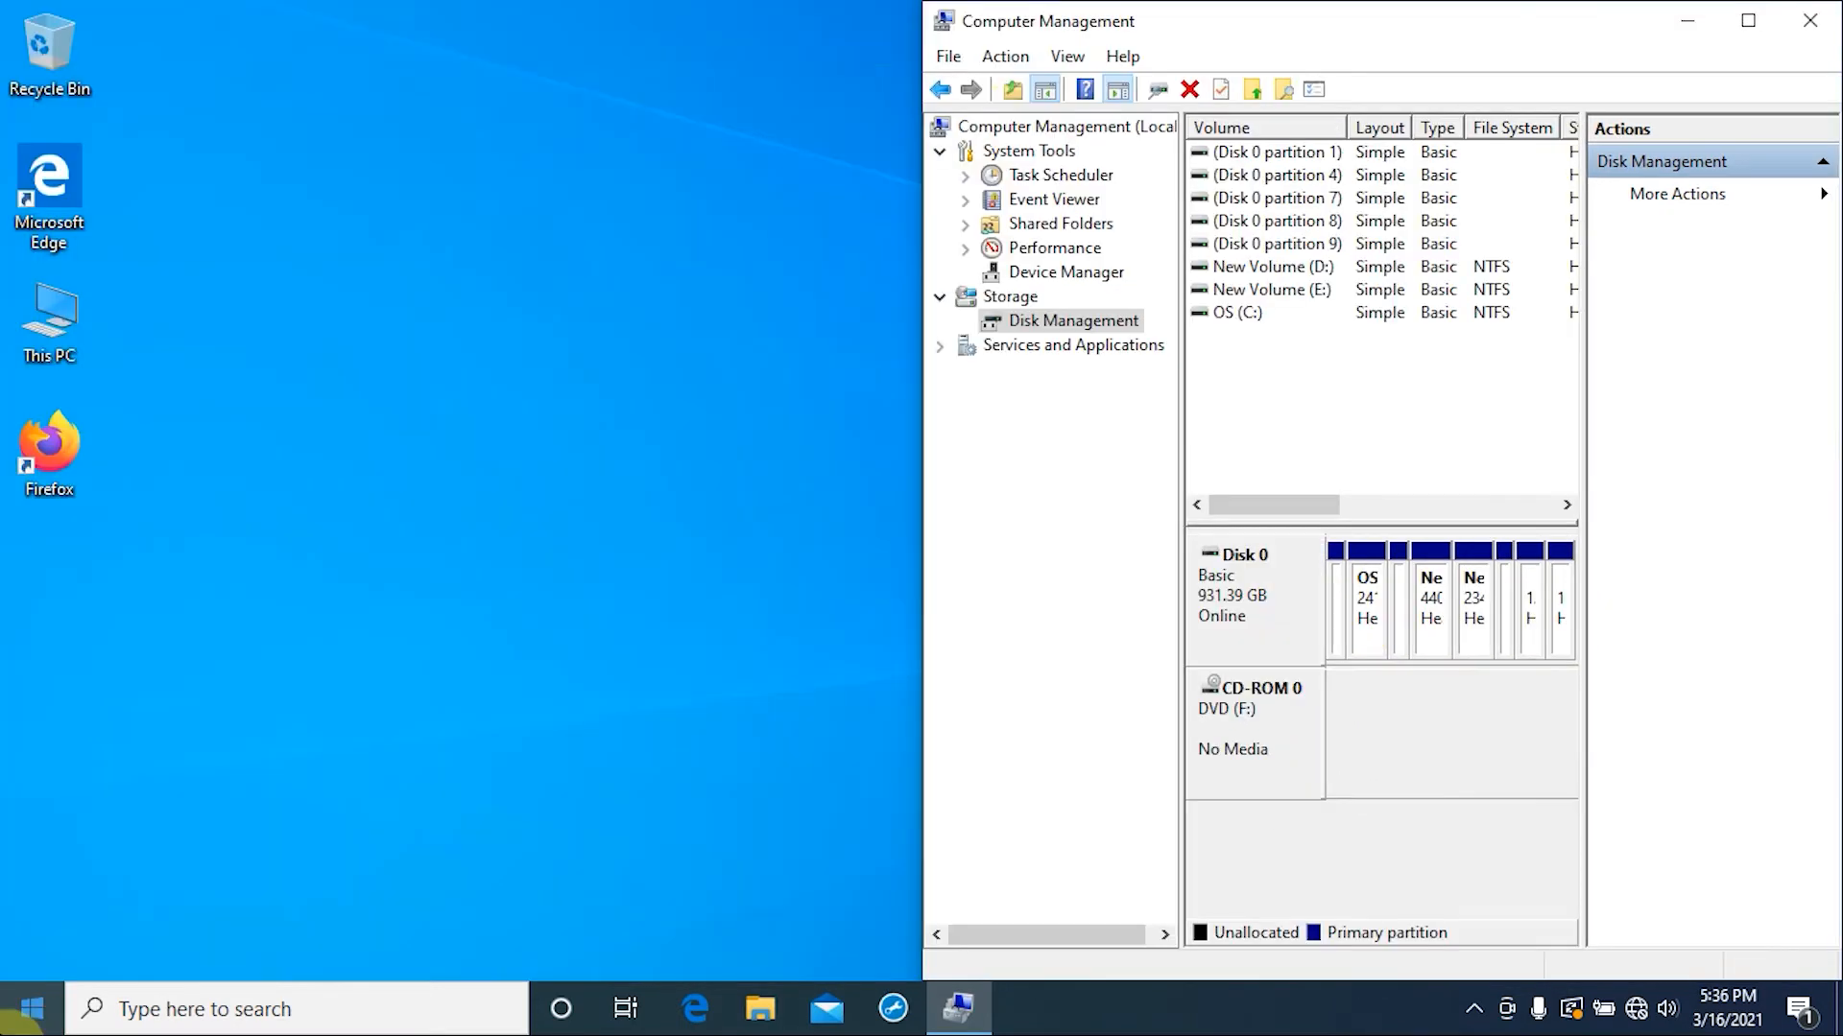
- Search Start for 'cmd' and run Command Prompt as administrator
left_click(23, 1009)
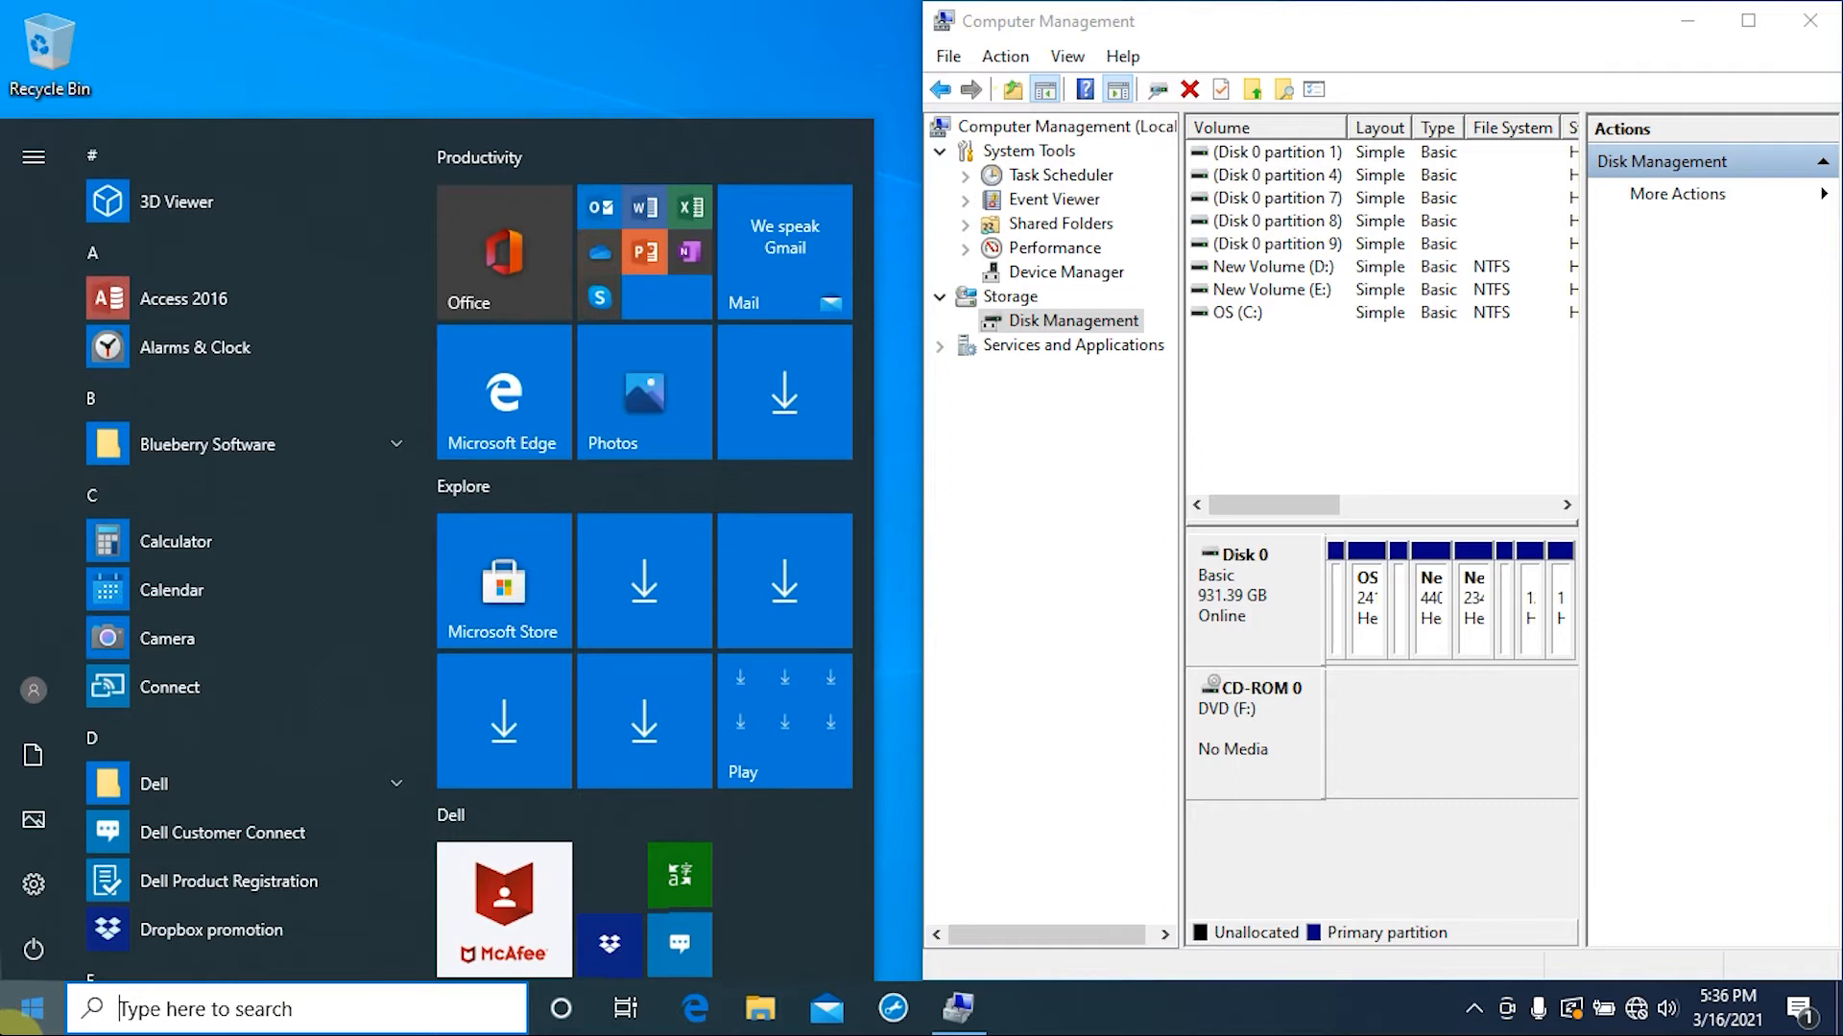
type("cmd")
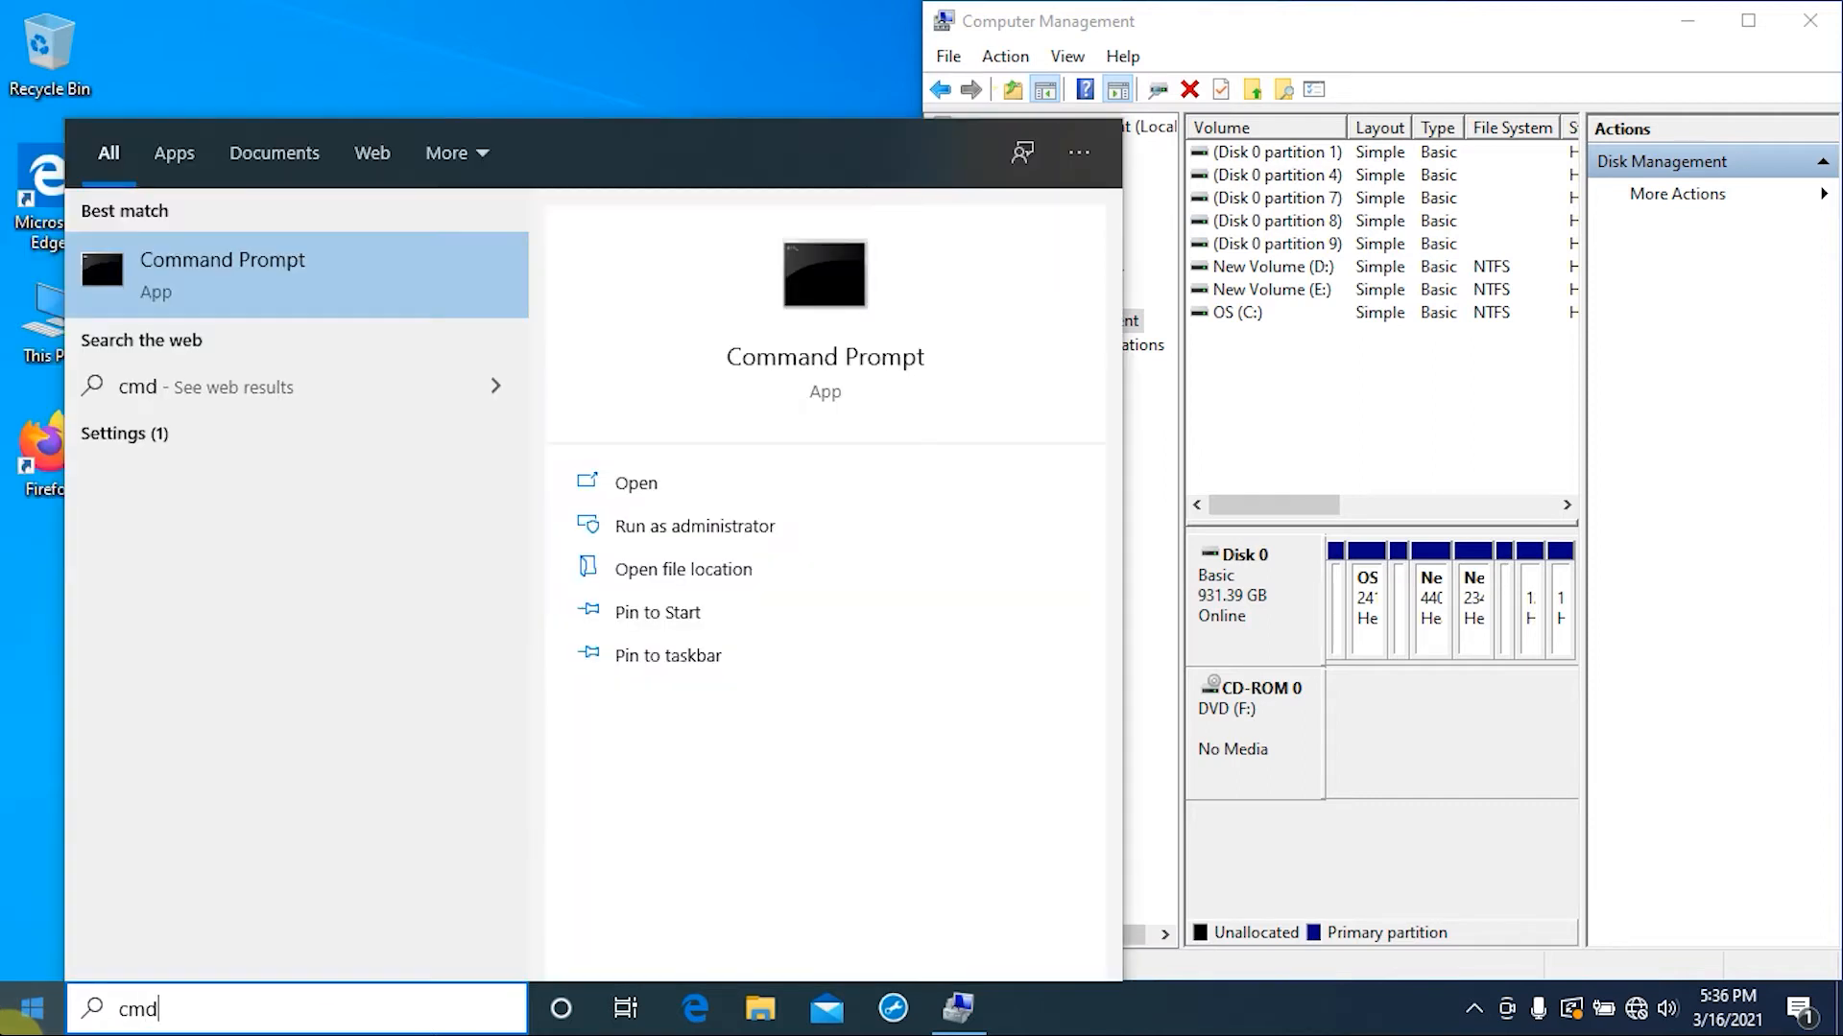
mouse_move(247, 274)
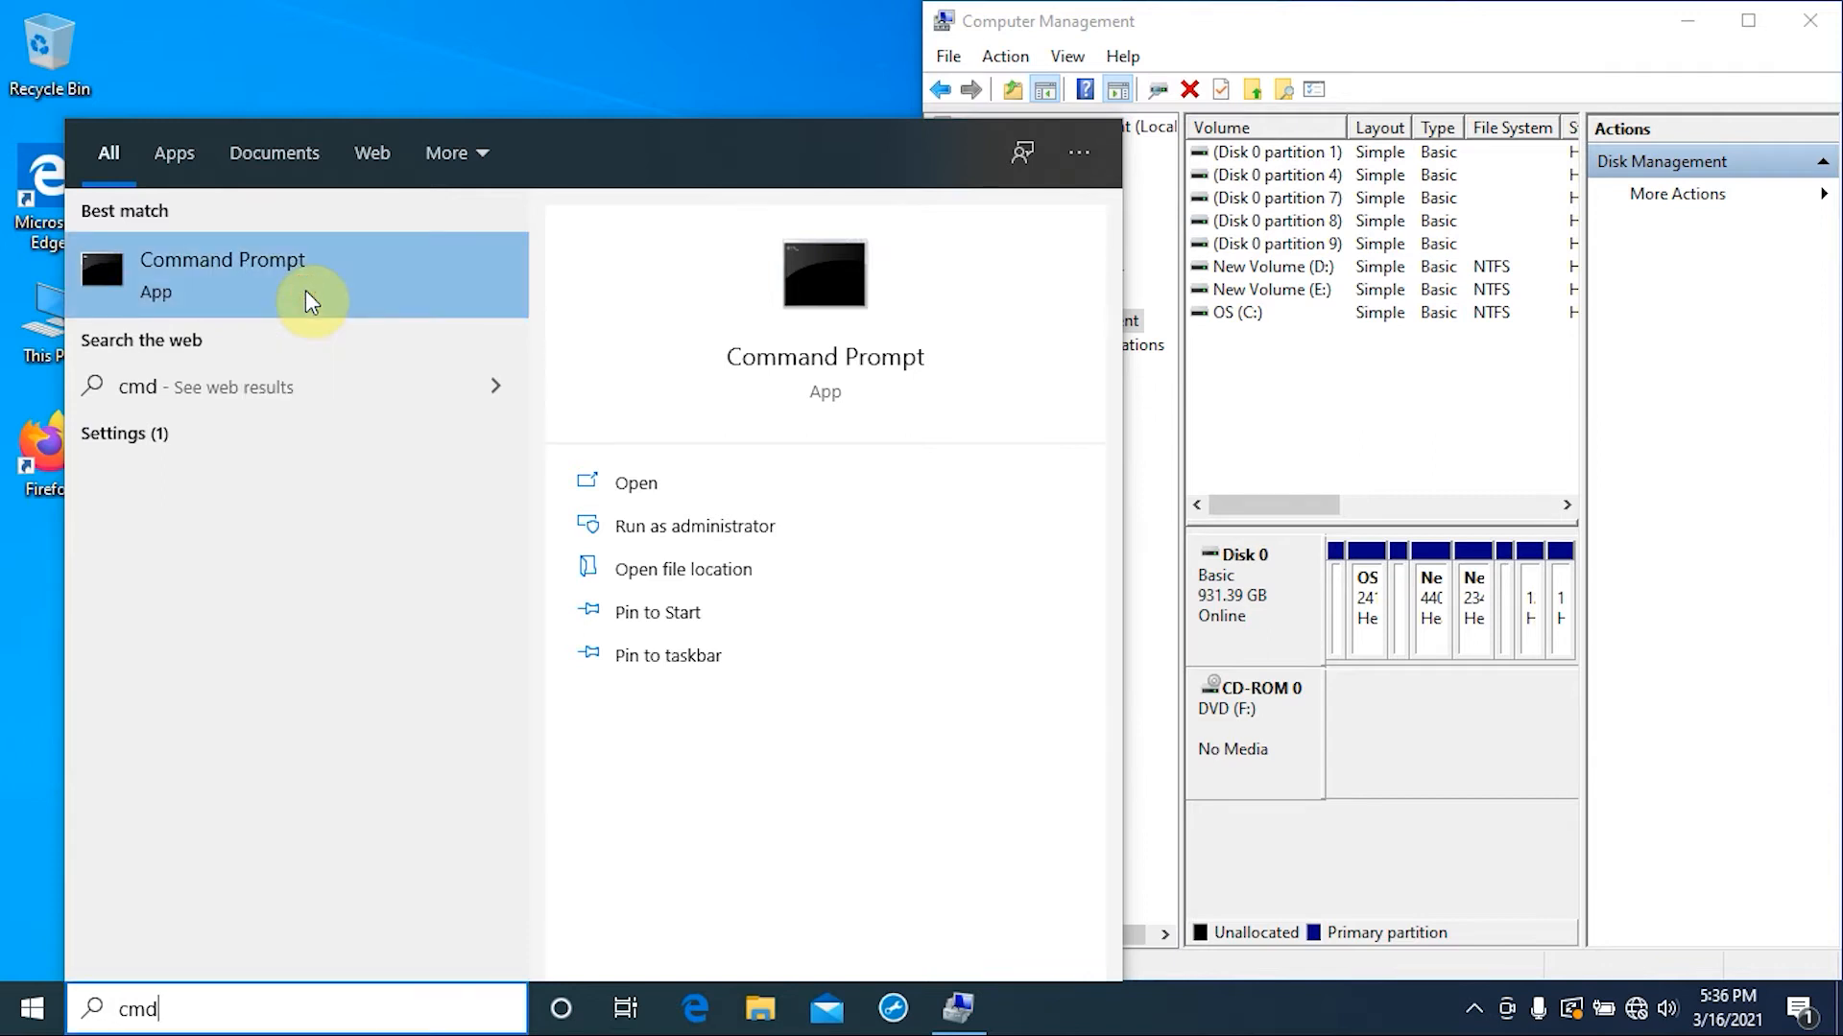
left_click(693, 525)
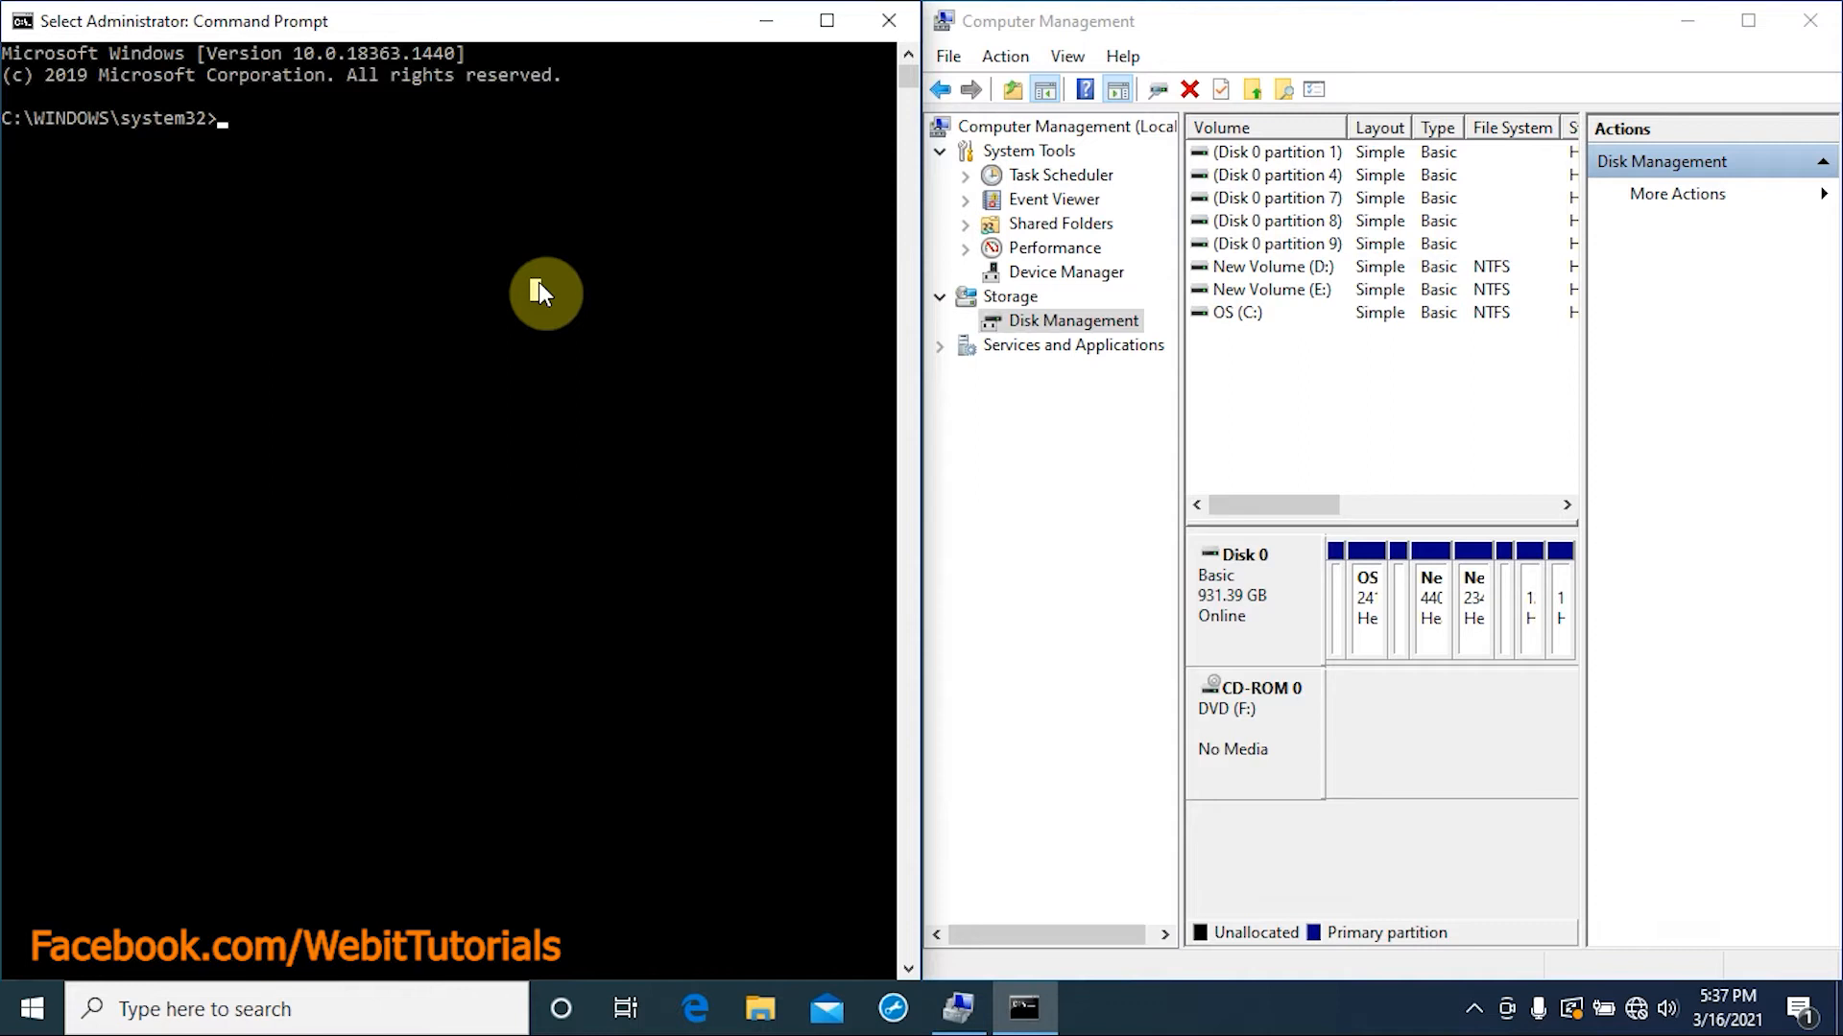
- Start diskpart, list disks, eject the LINUX MINT USB drive, and select Disk 0
type("diskpart")
type("l")
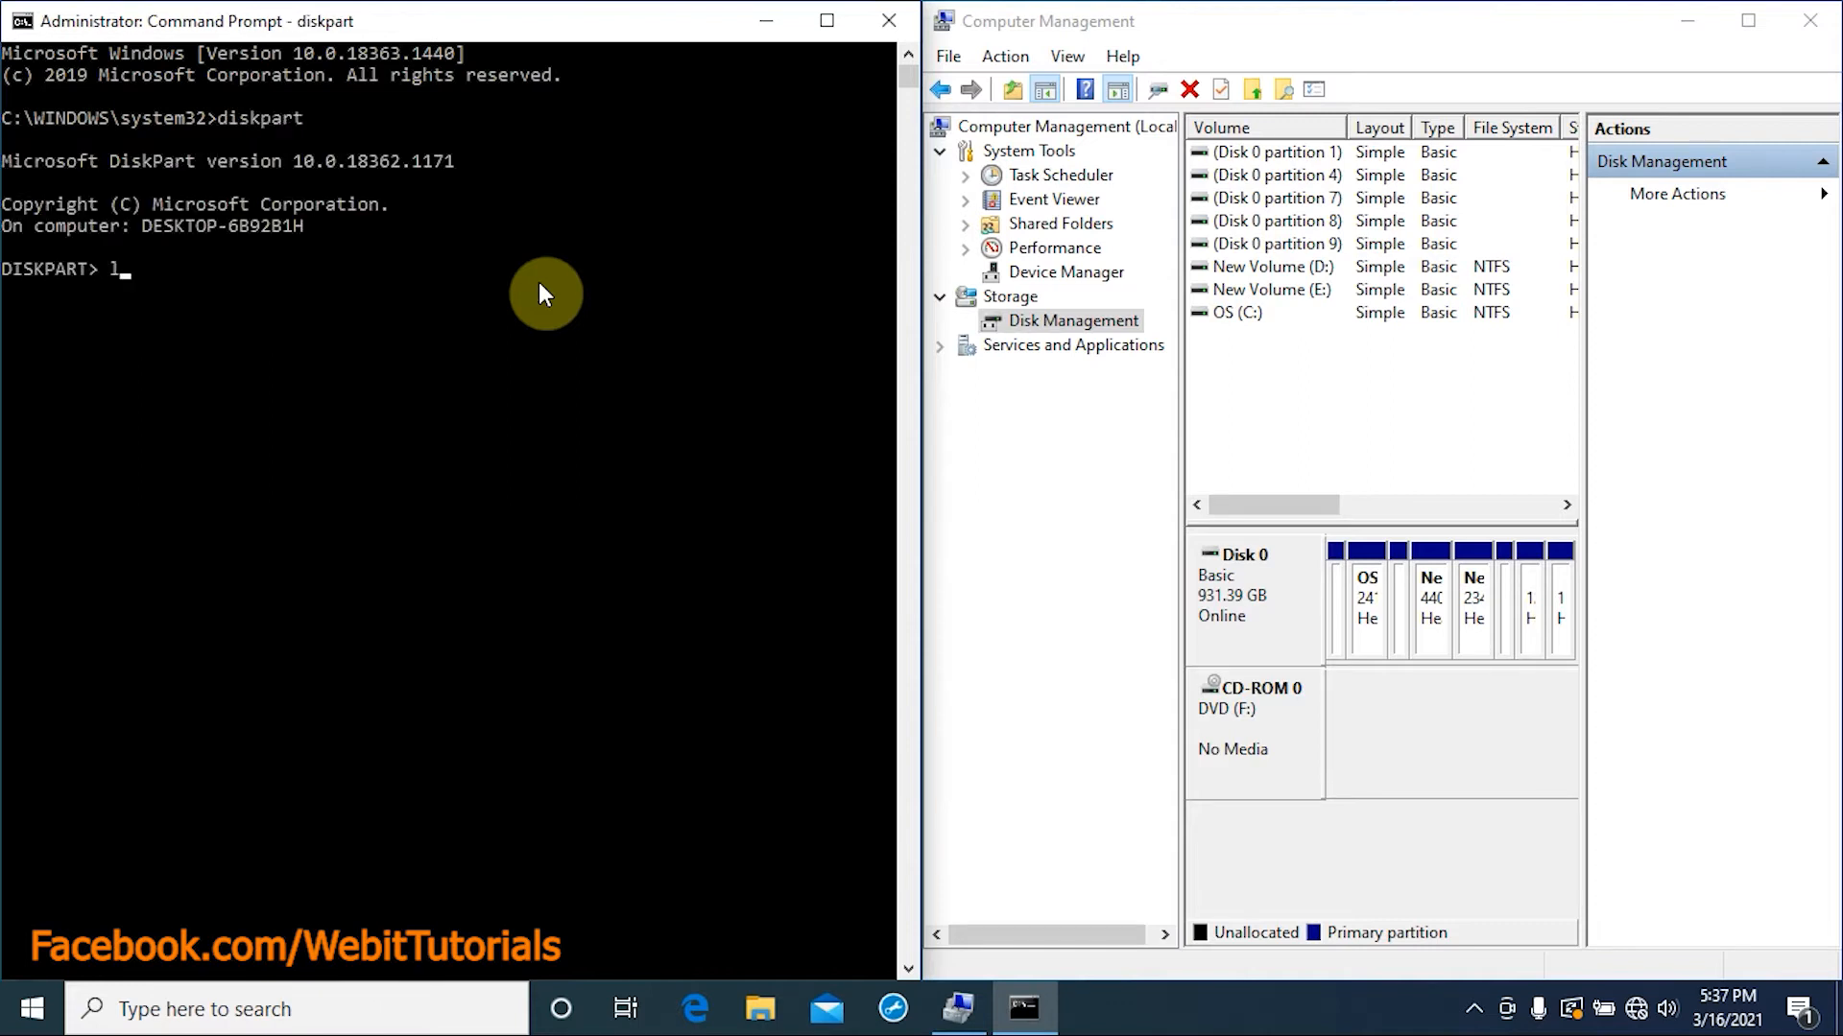
type("ist disk")
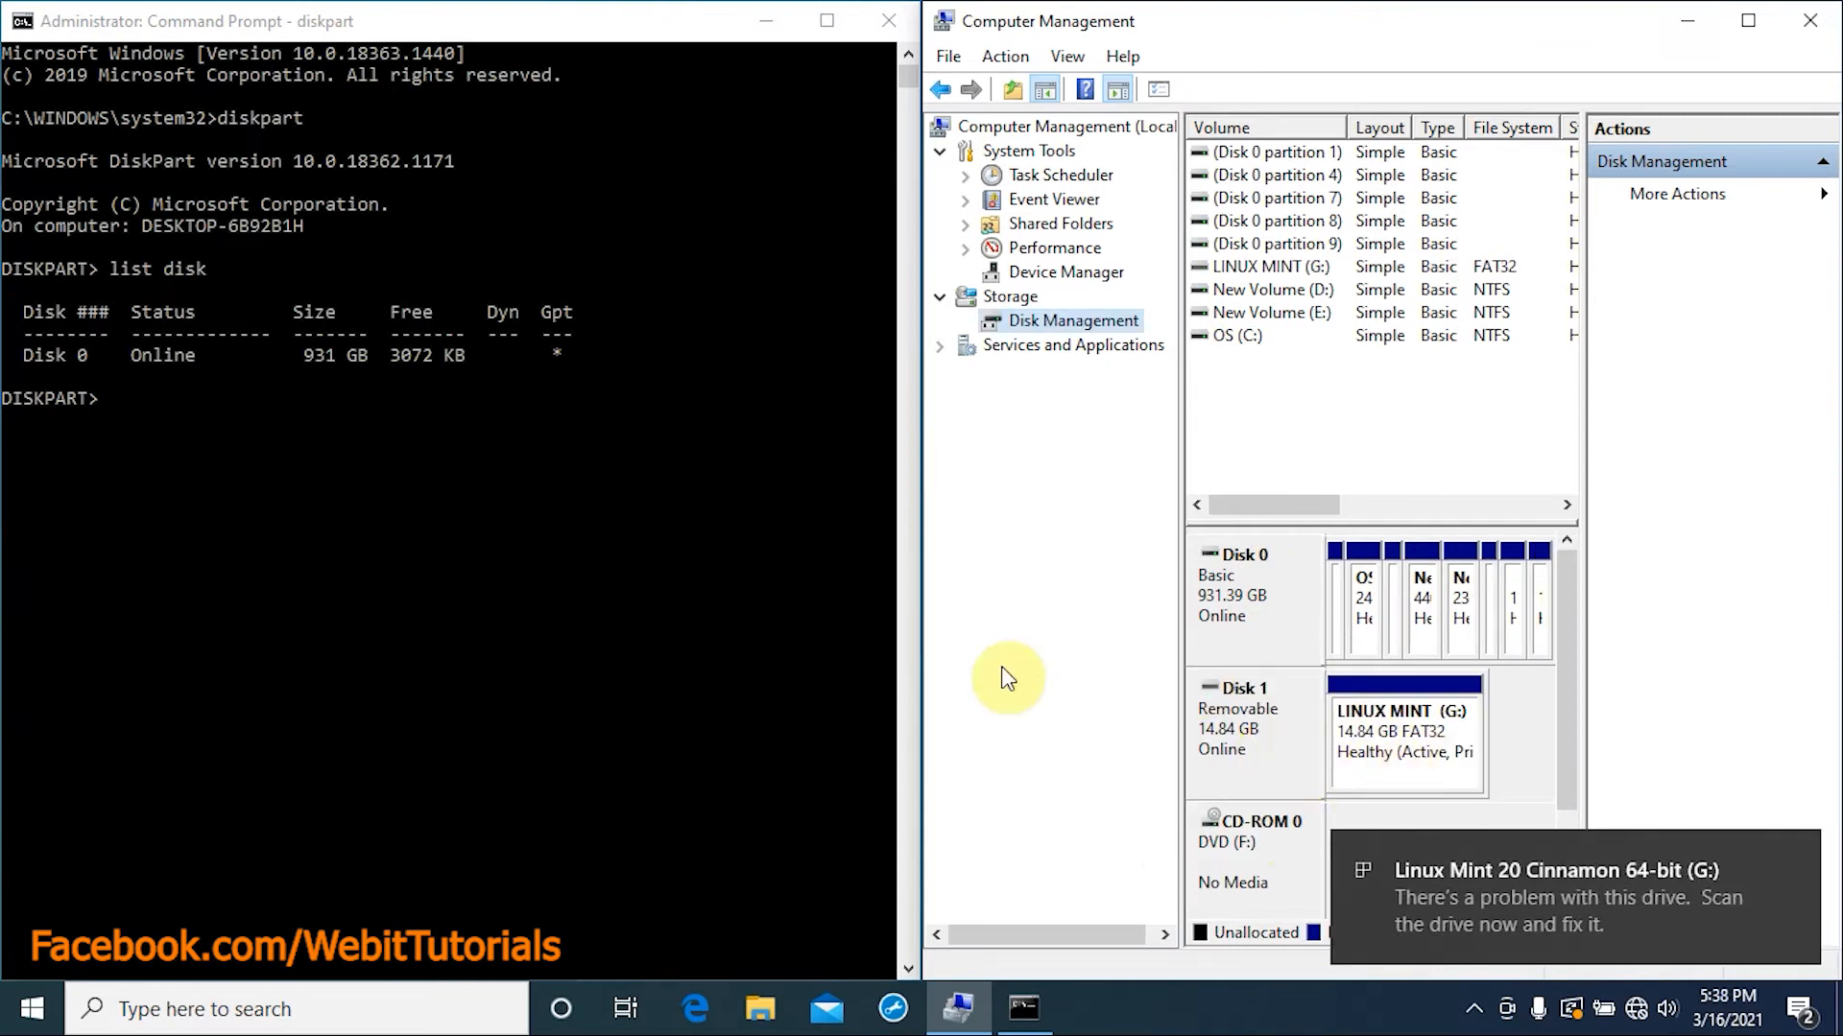
left_click(430, 570)
type("list disk")
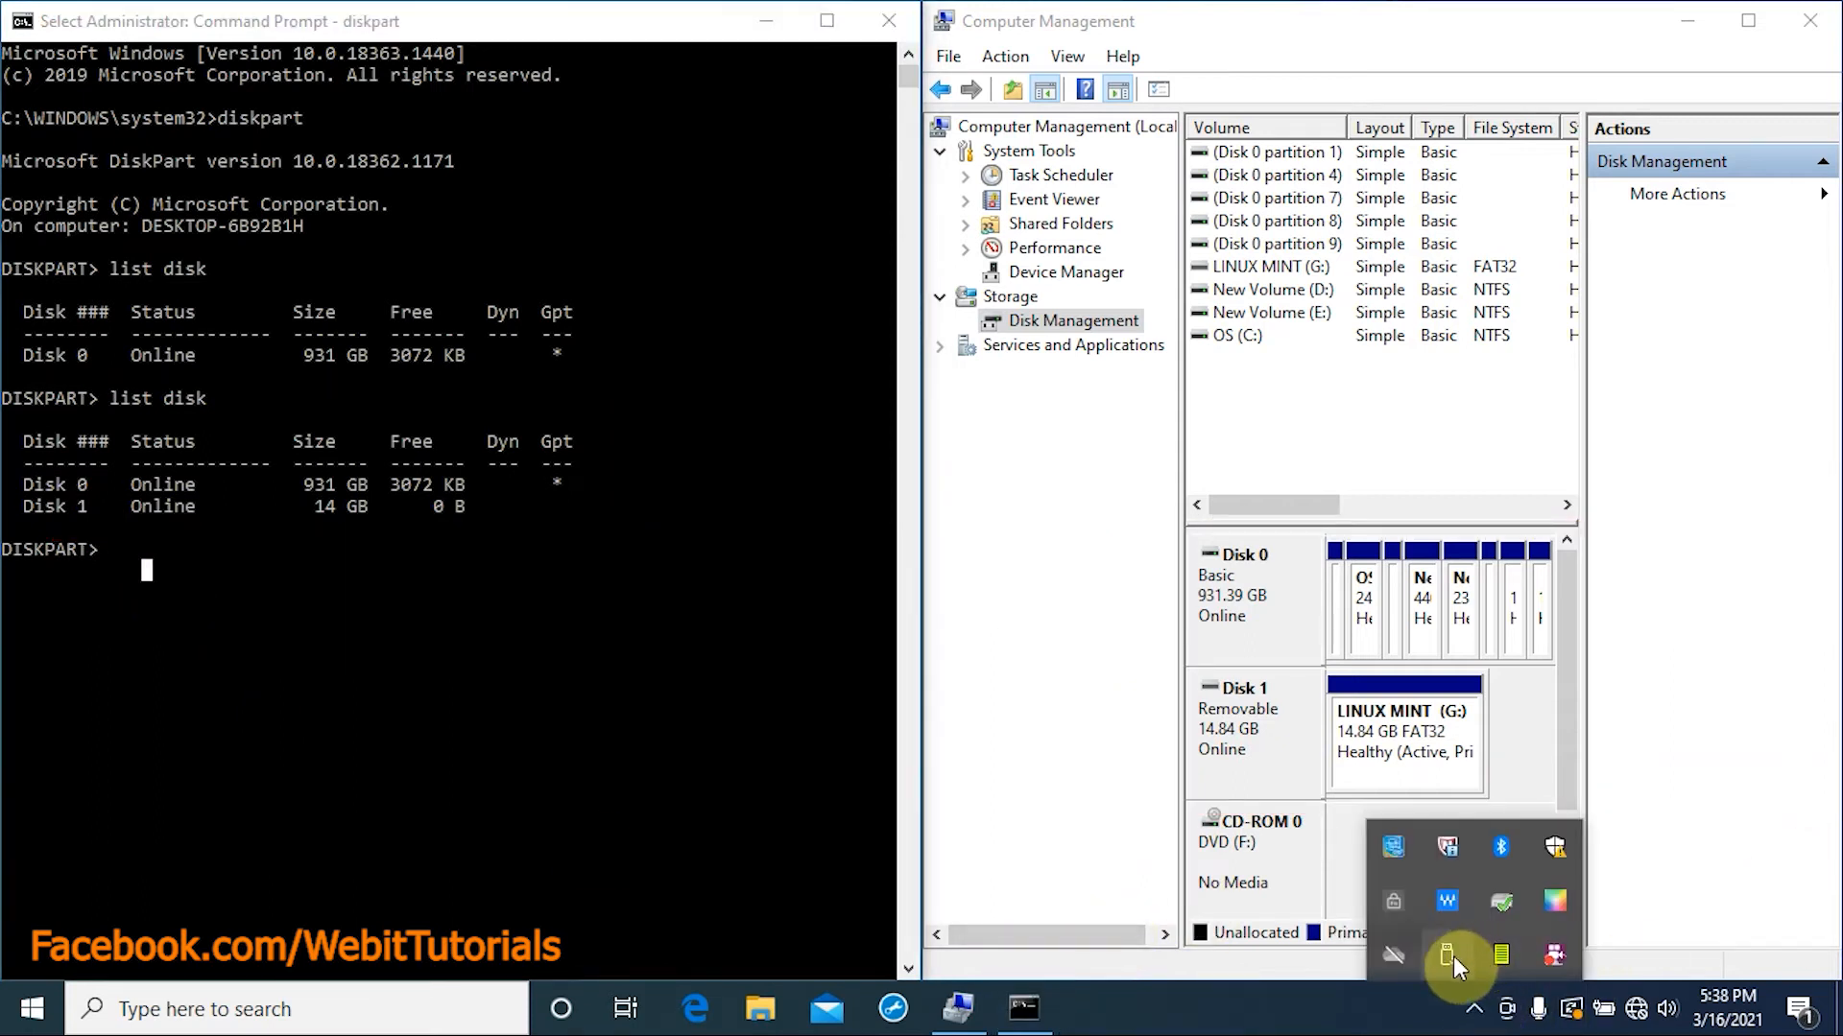
left_click(1446, 953)
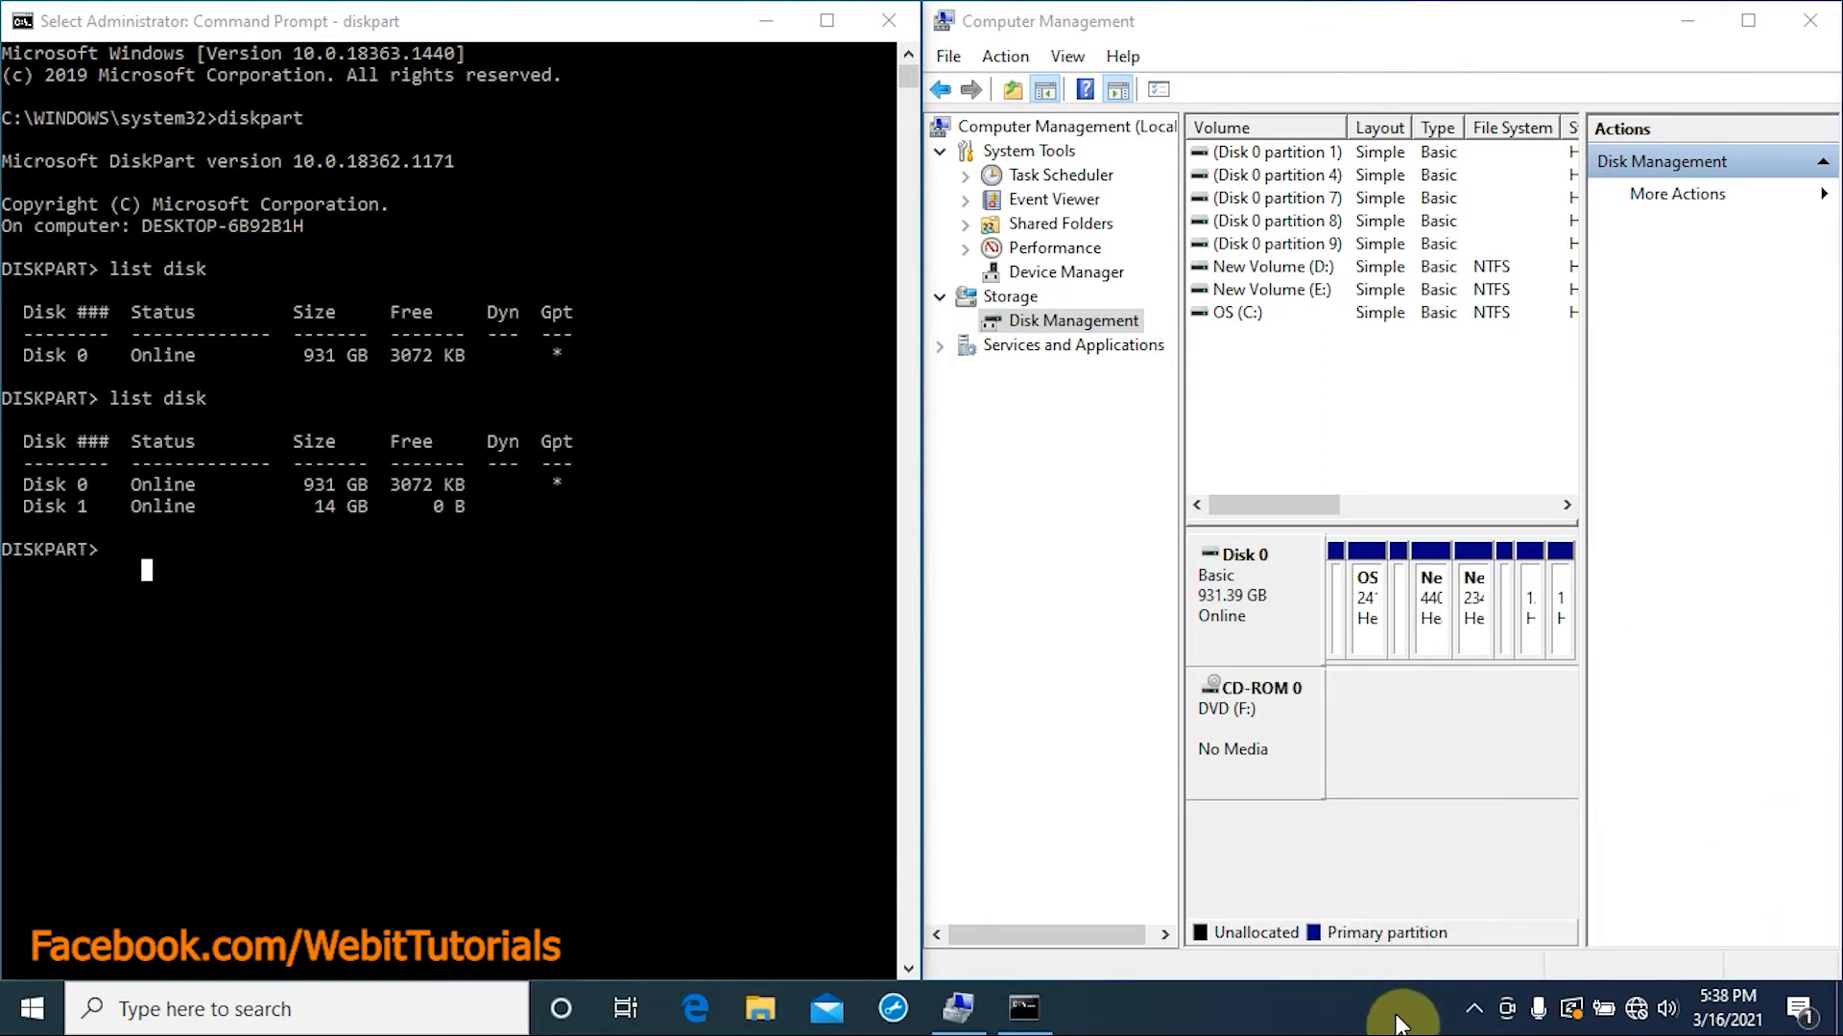
type("select disk 0")
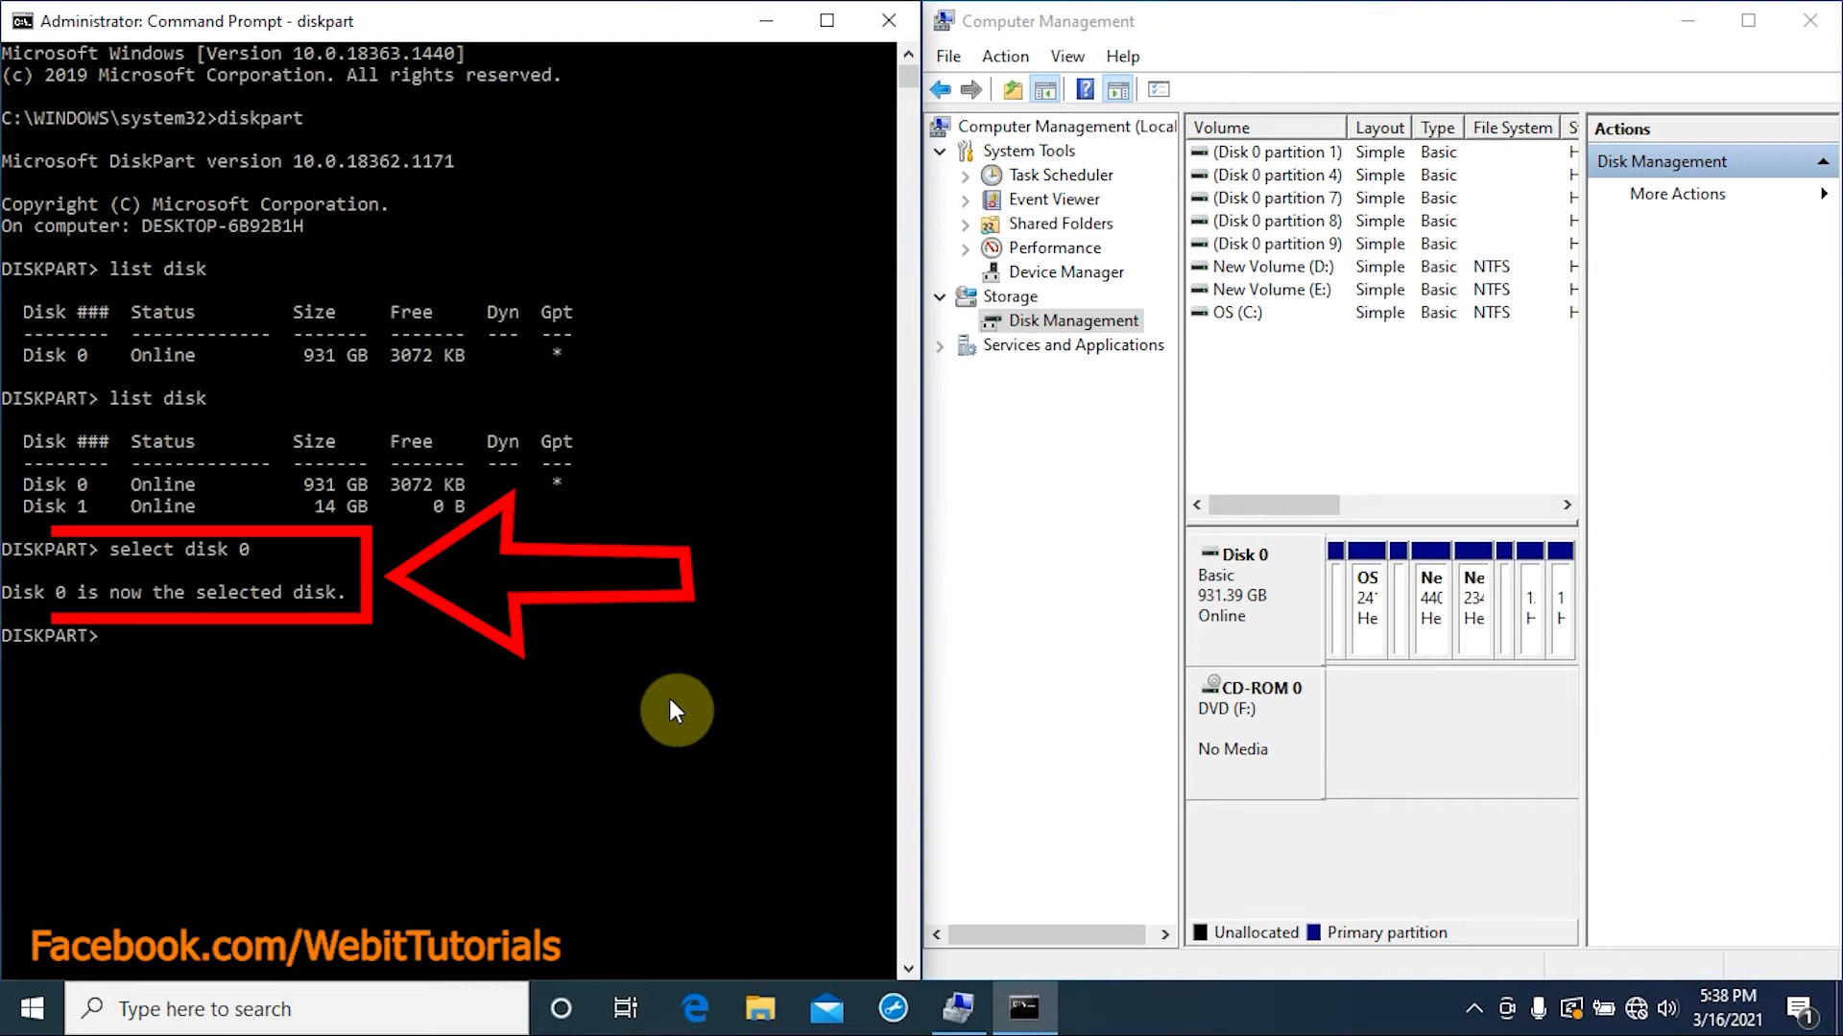
- Run 'list partition' to show Disk 0's nine partitions, including three recovery partitions
type("l")
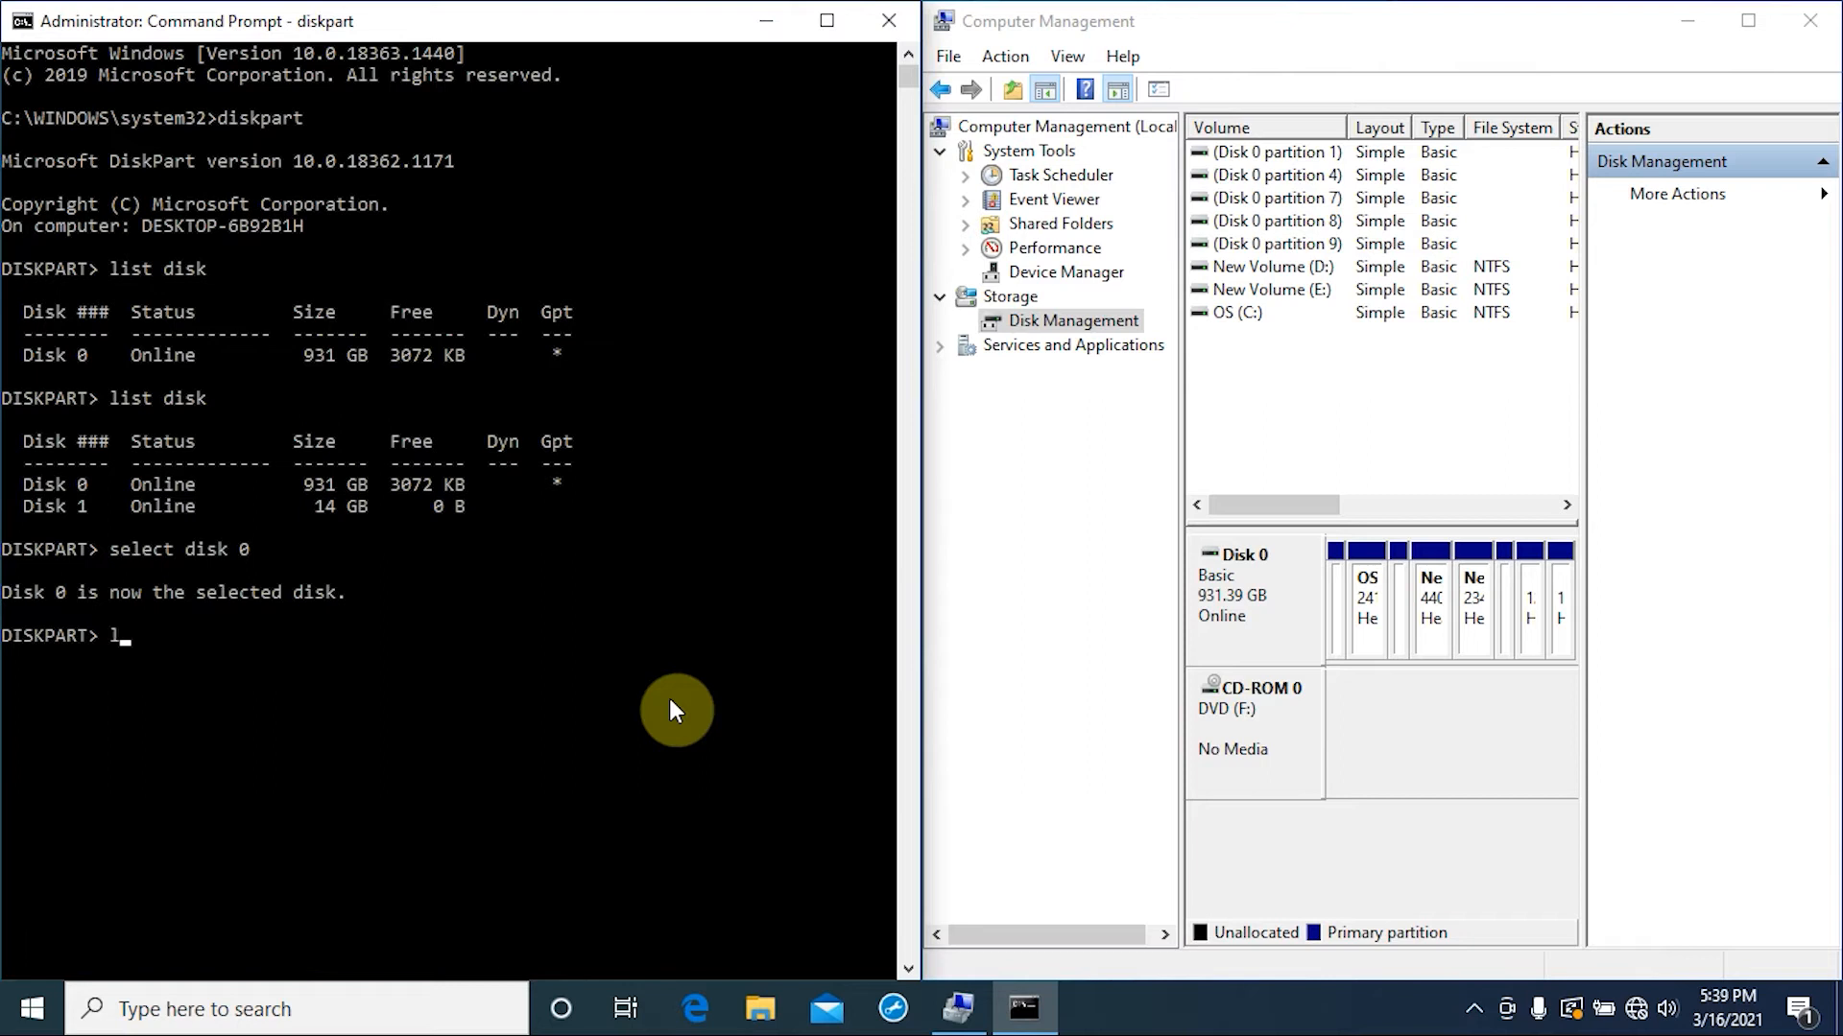
type("list partition")
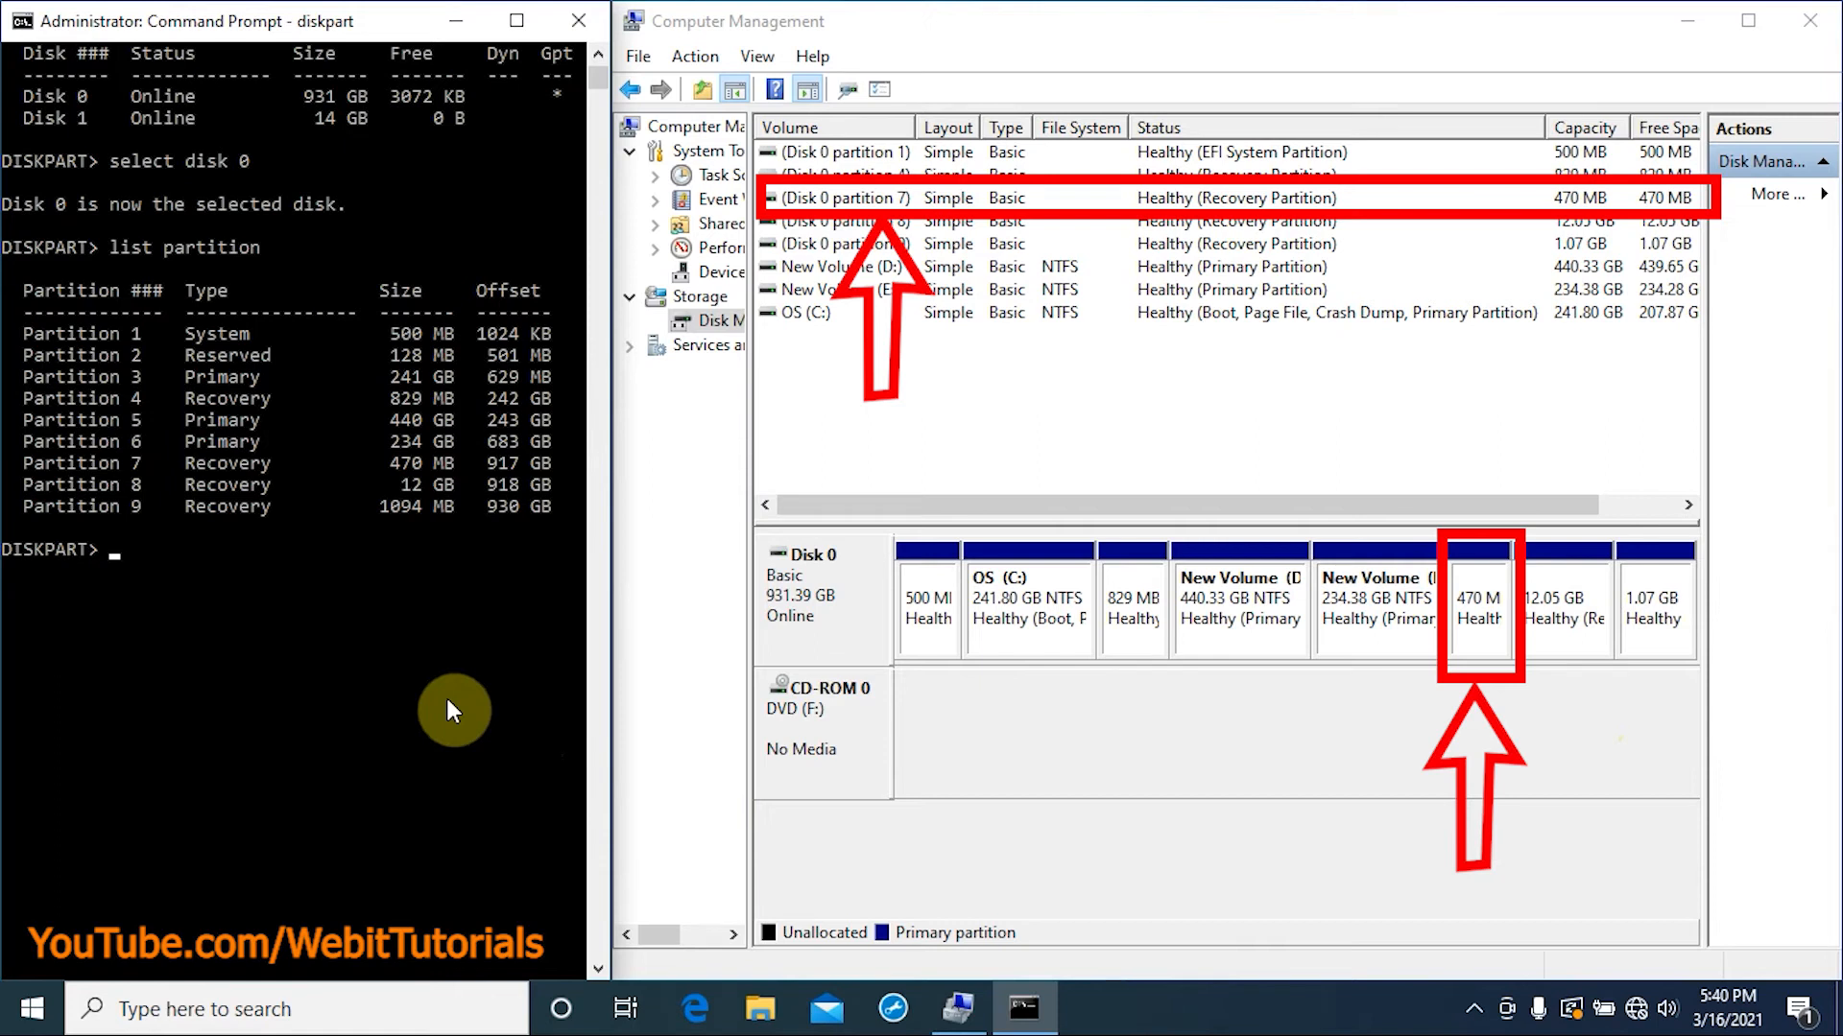
- Select partition 7, delete it with override, and relist, showing 471 MB unallocated
type("select p")
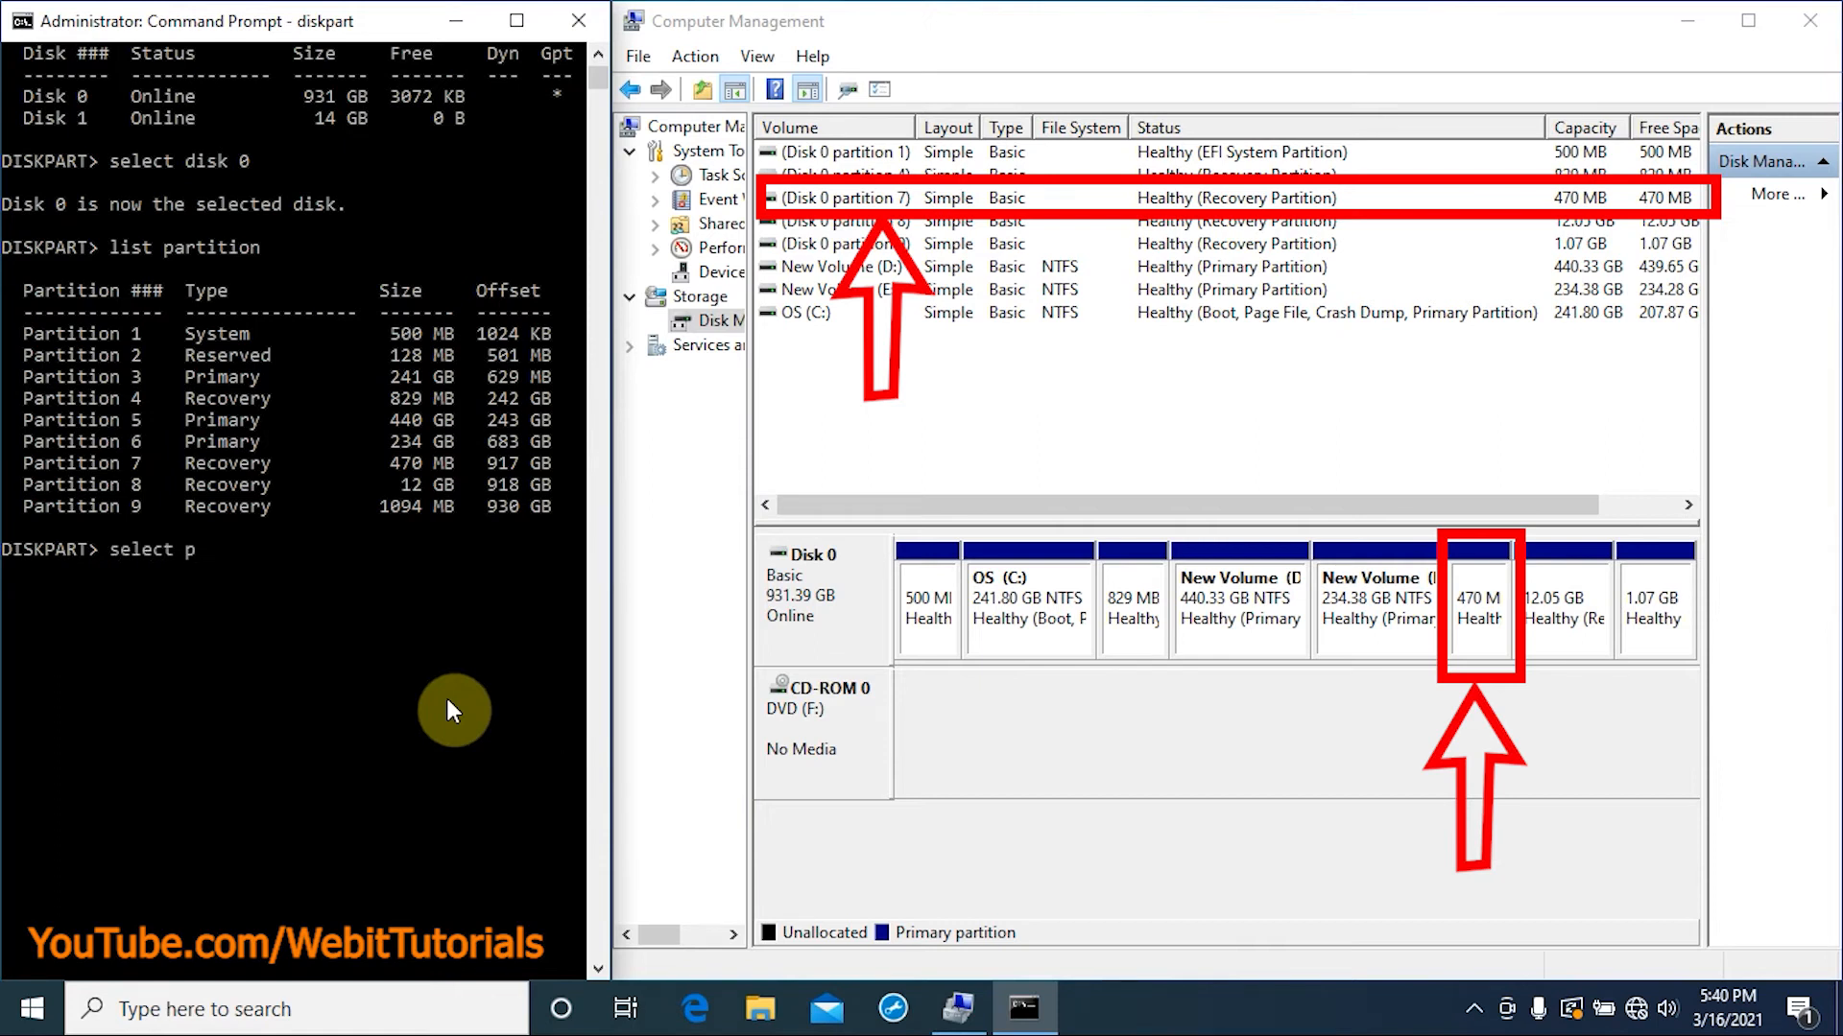
type("artition 7")
type("delete pari")
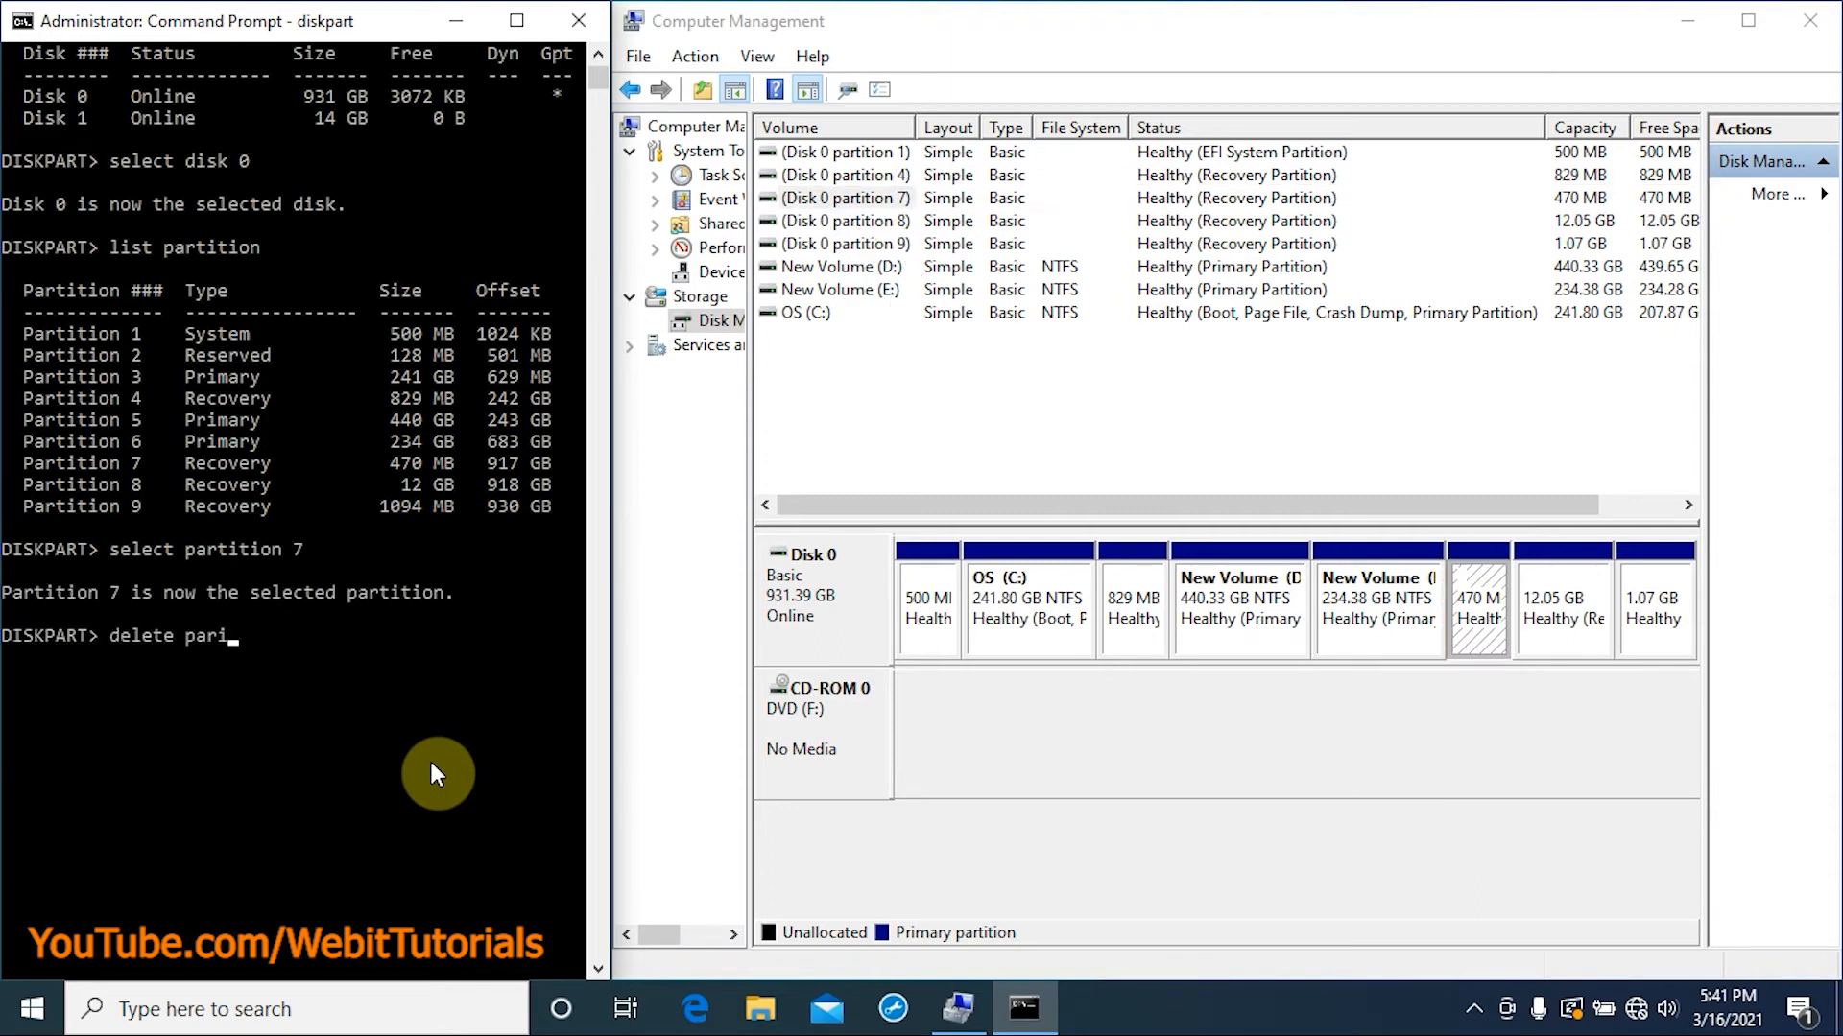
type("tition override")
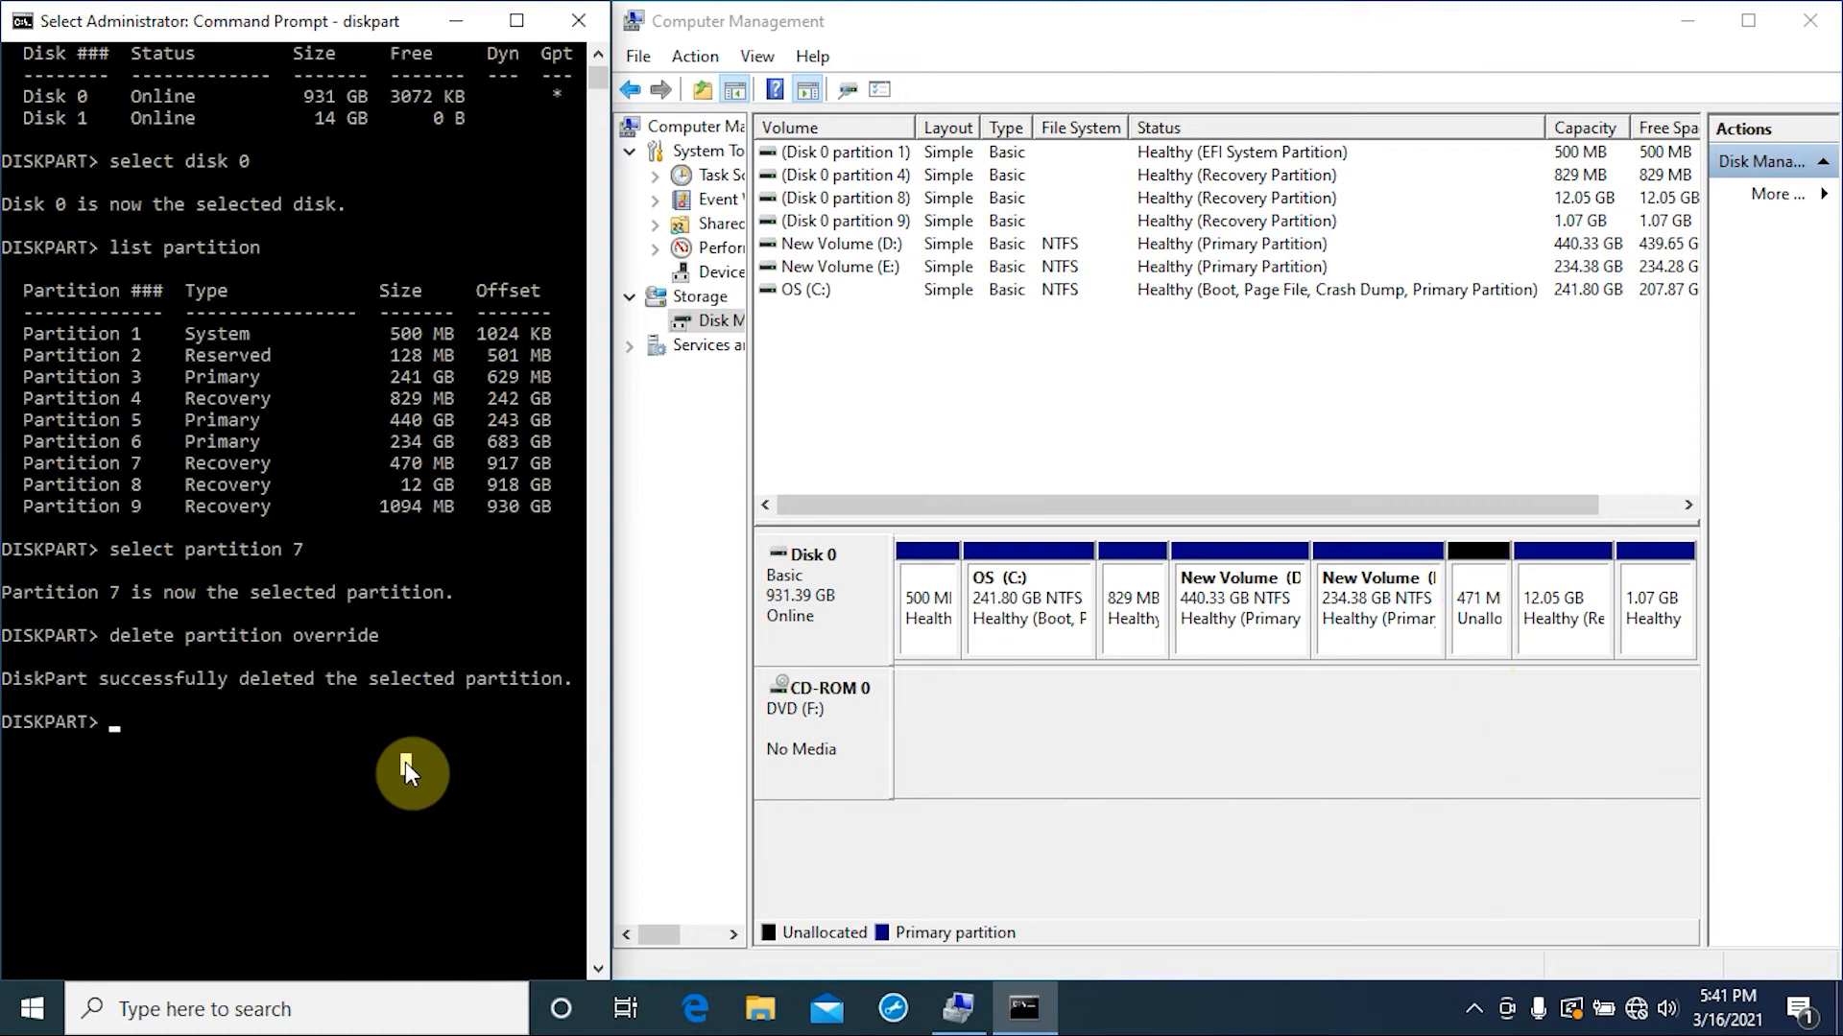
type("list partition")
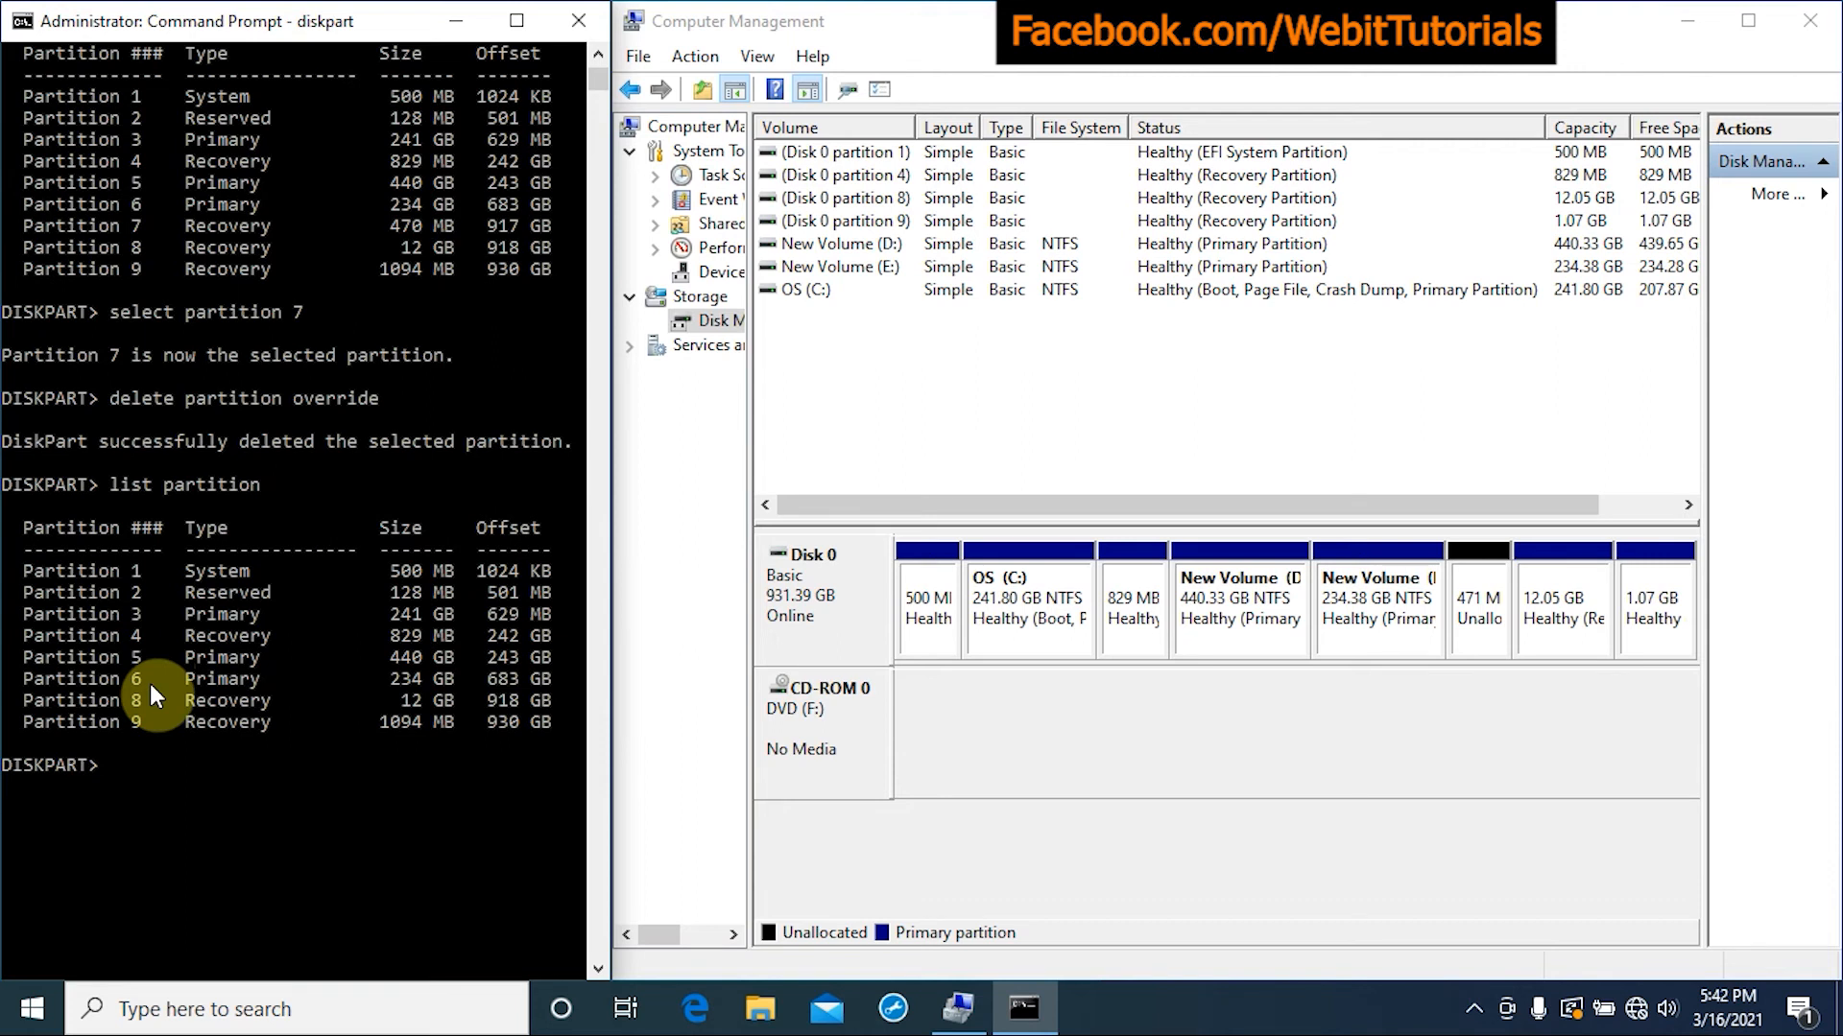
- Select and delete partitions 8 and 9 with override, freeing 13.58 GB unallocated
type("select")
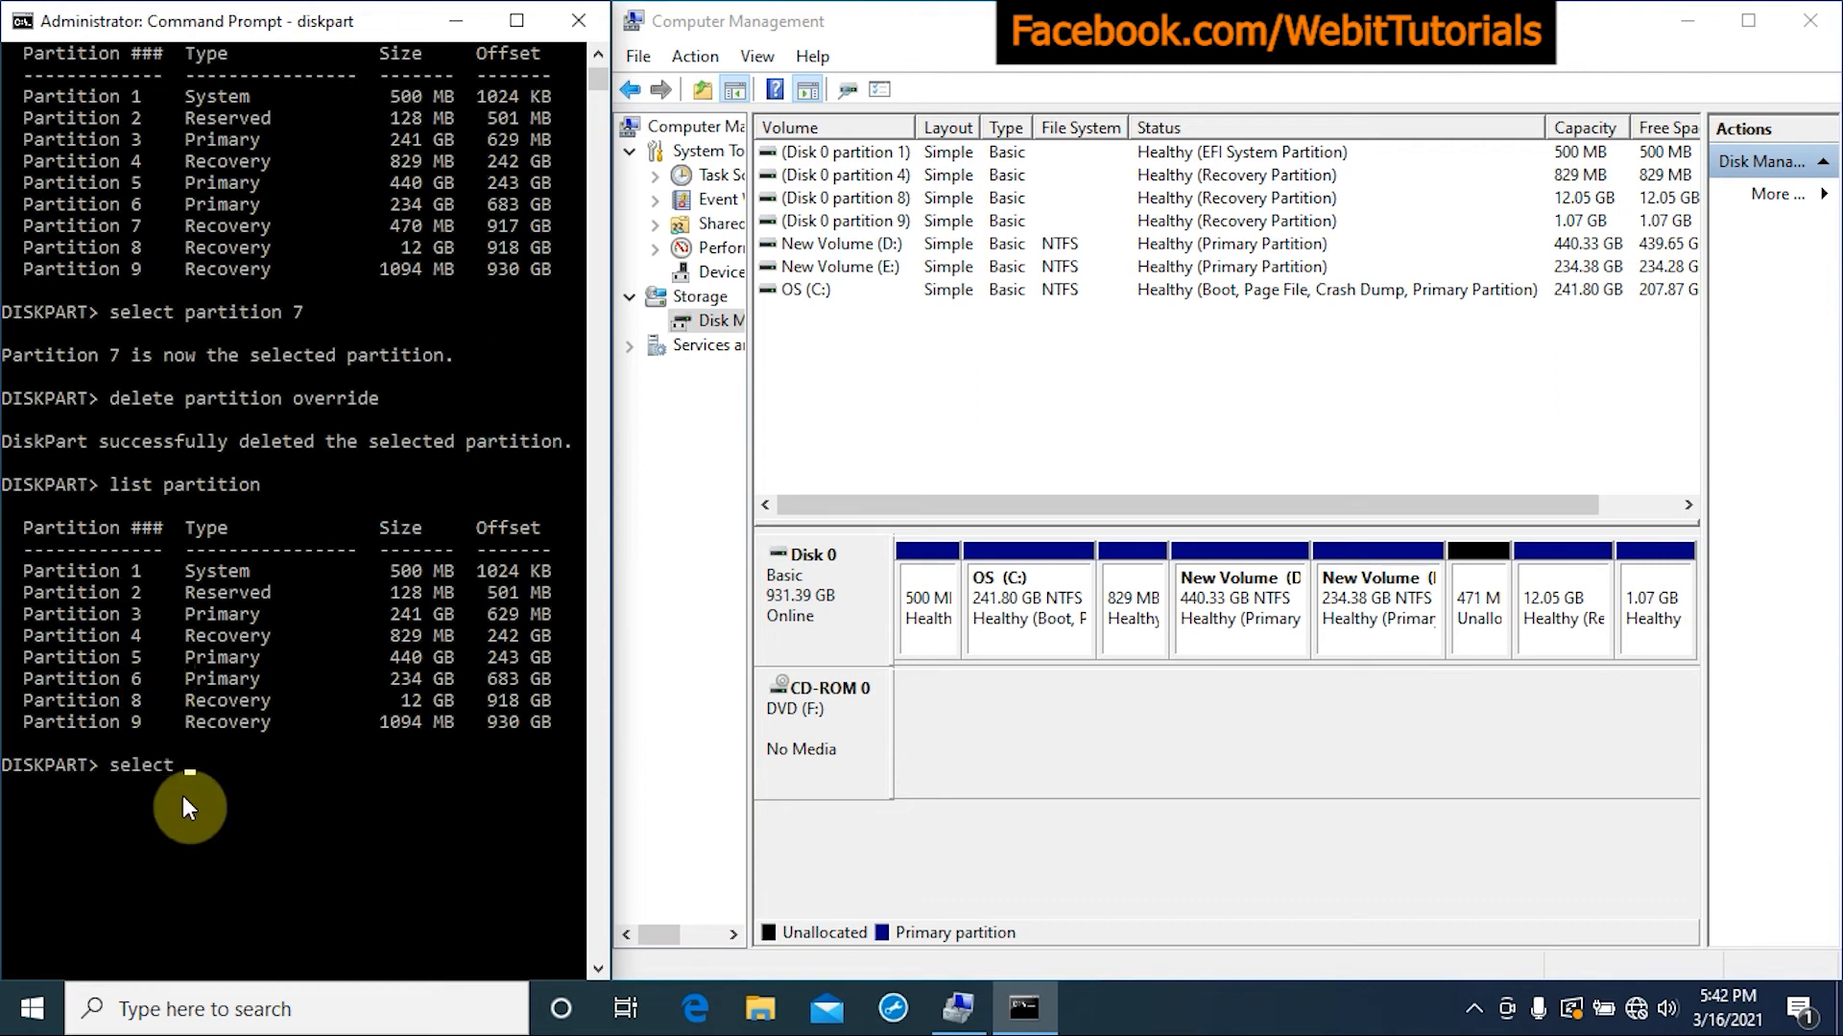
type("partition 8")
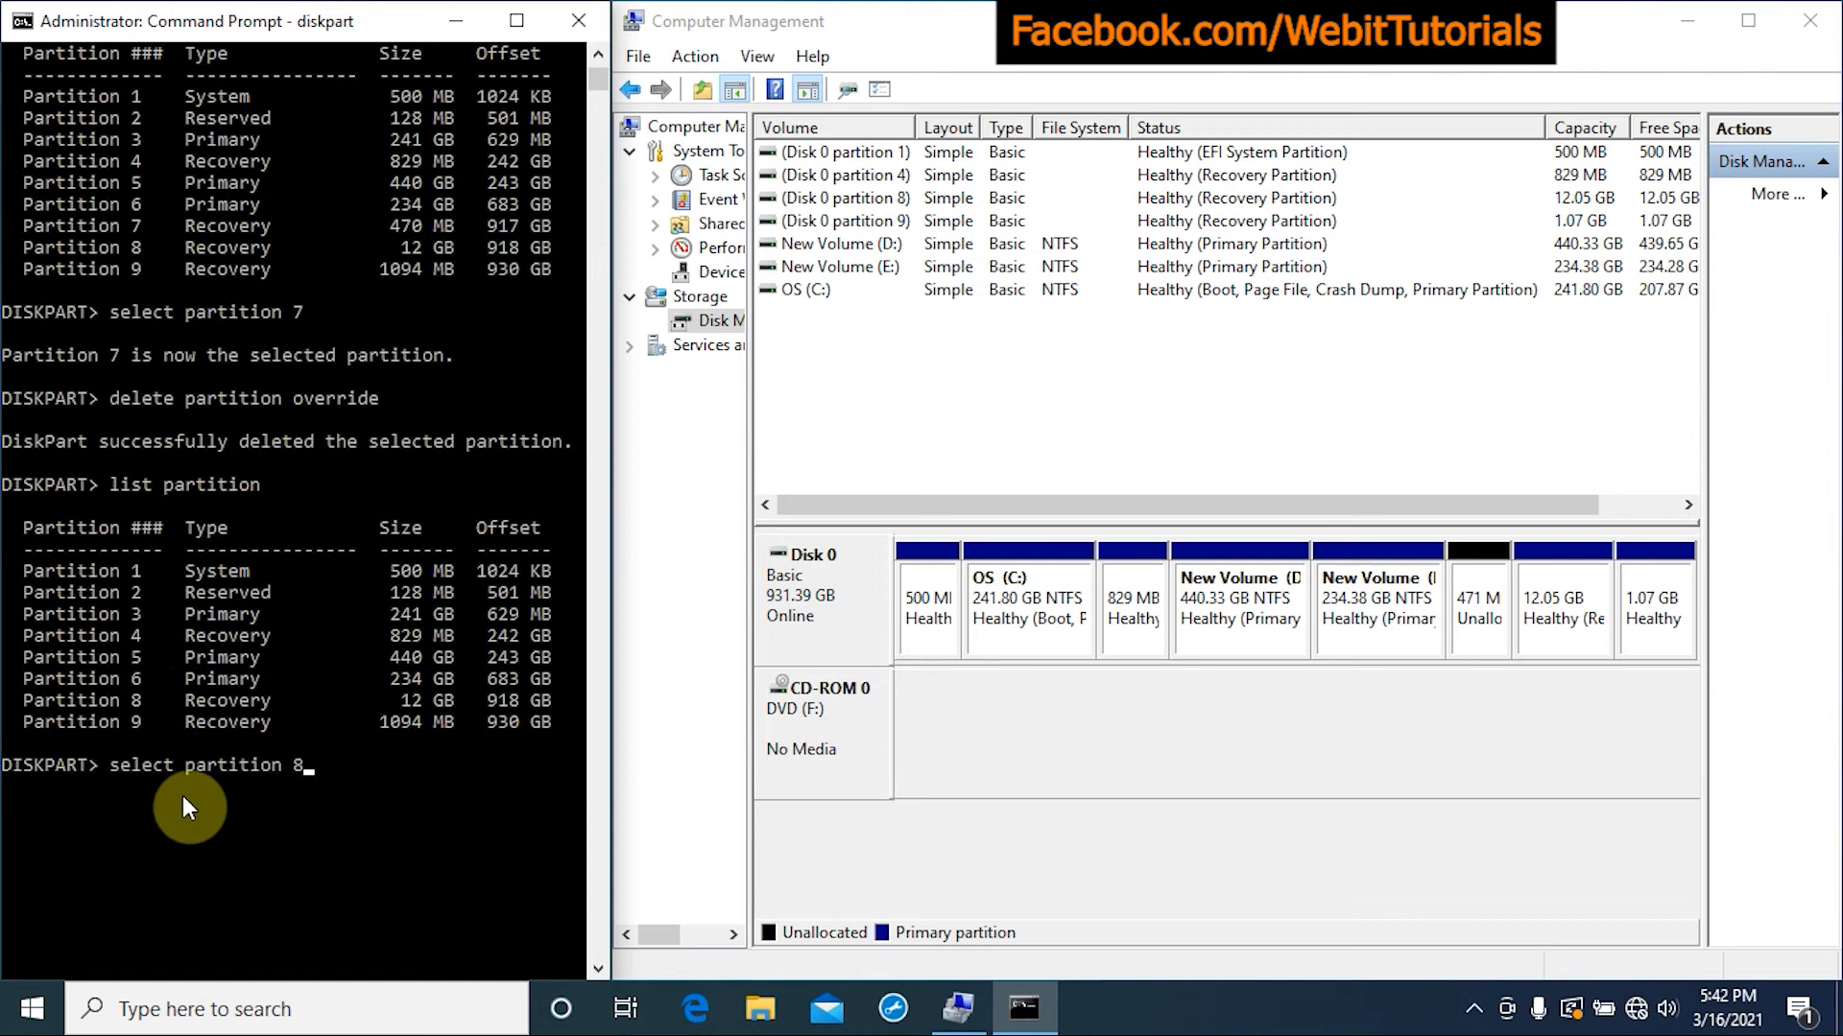
type("de")
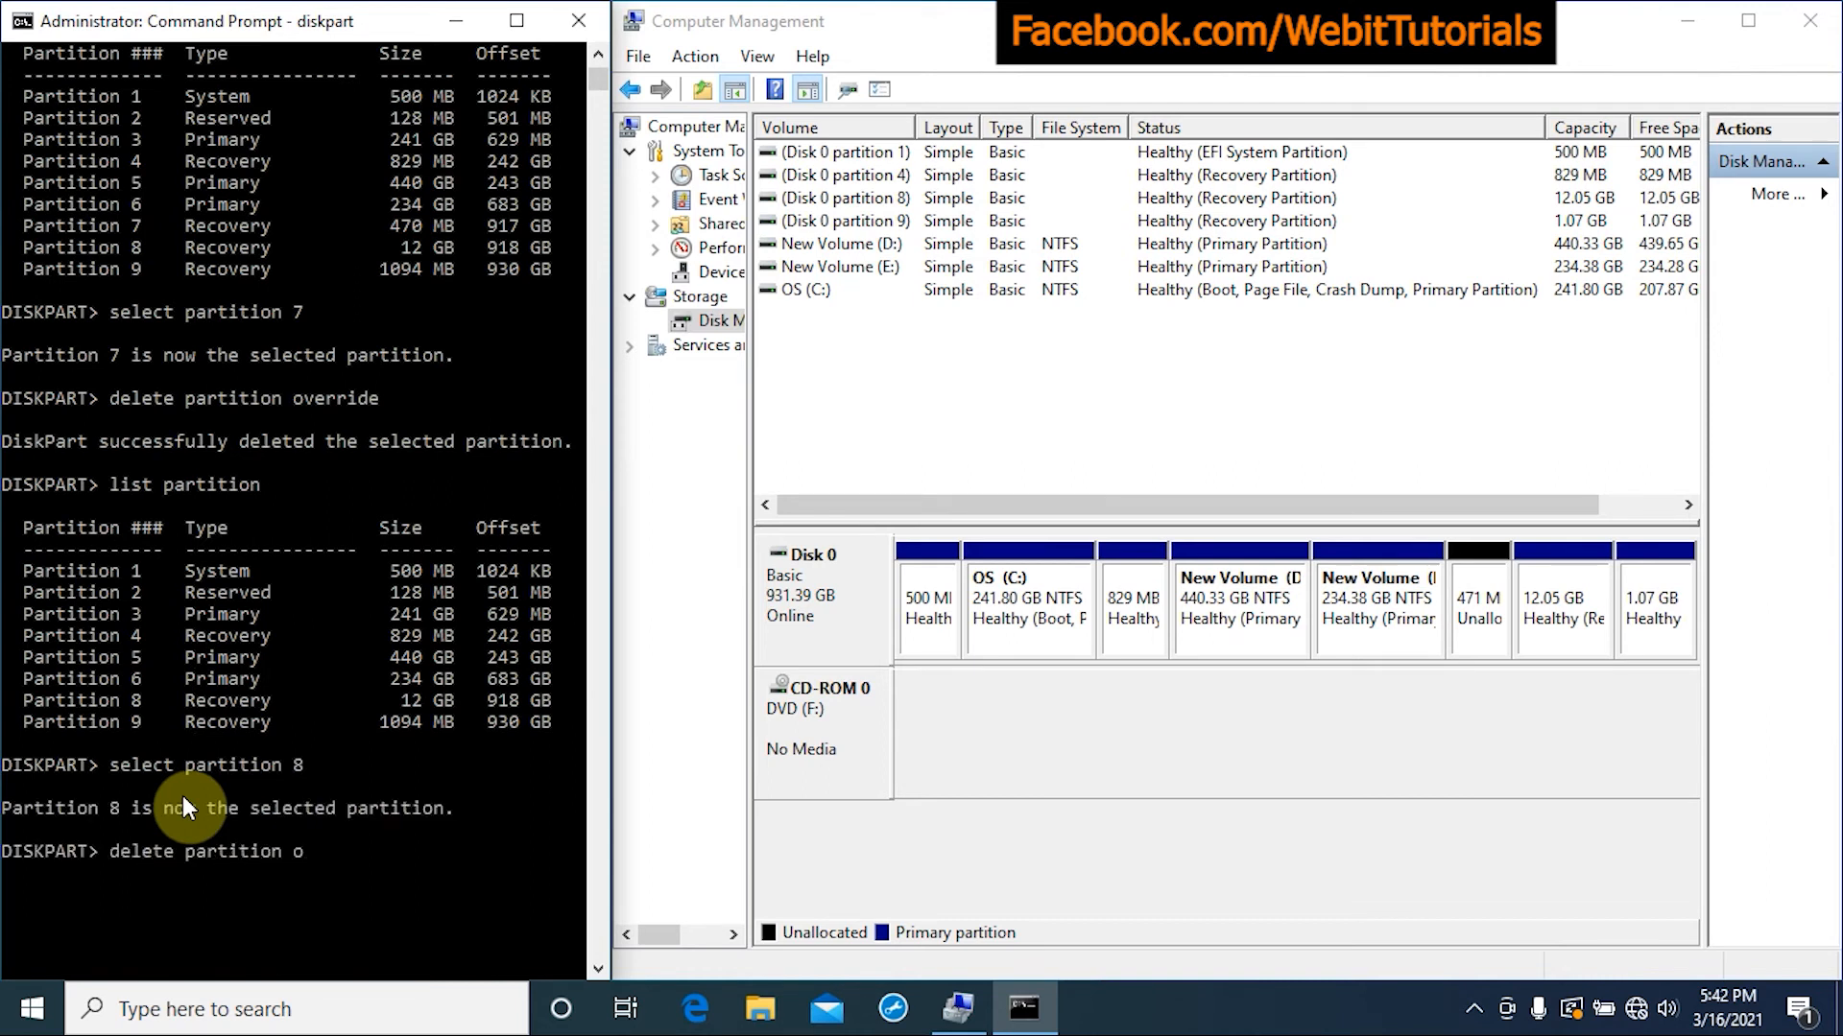
type("verride")
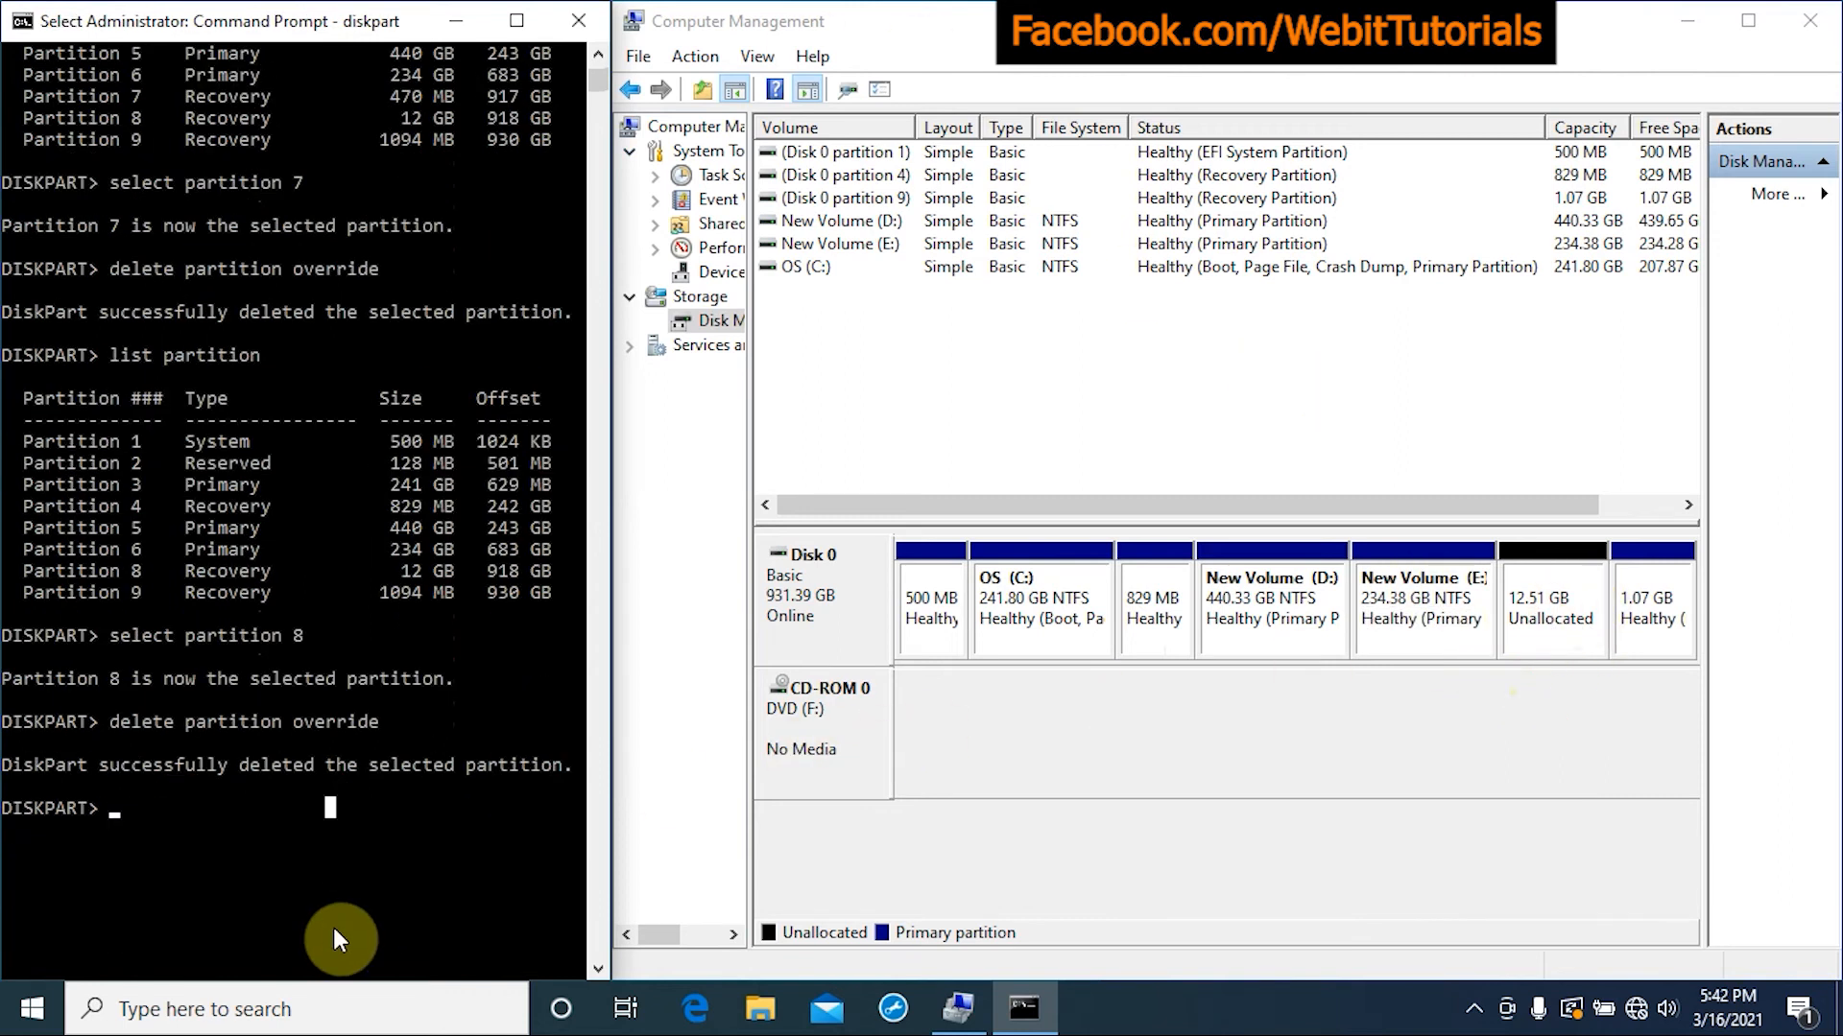
left_click(1654, 606)
type("select partition 9")
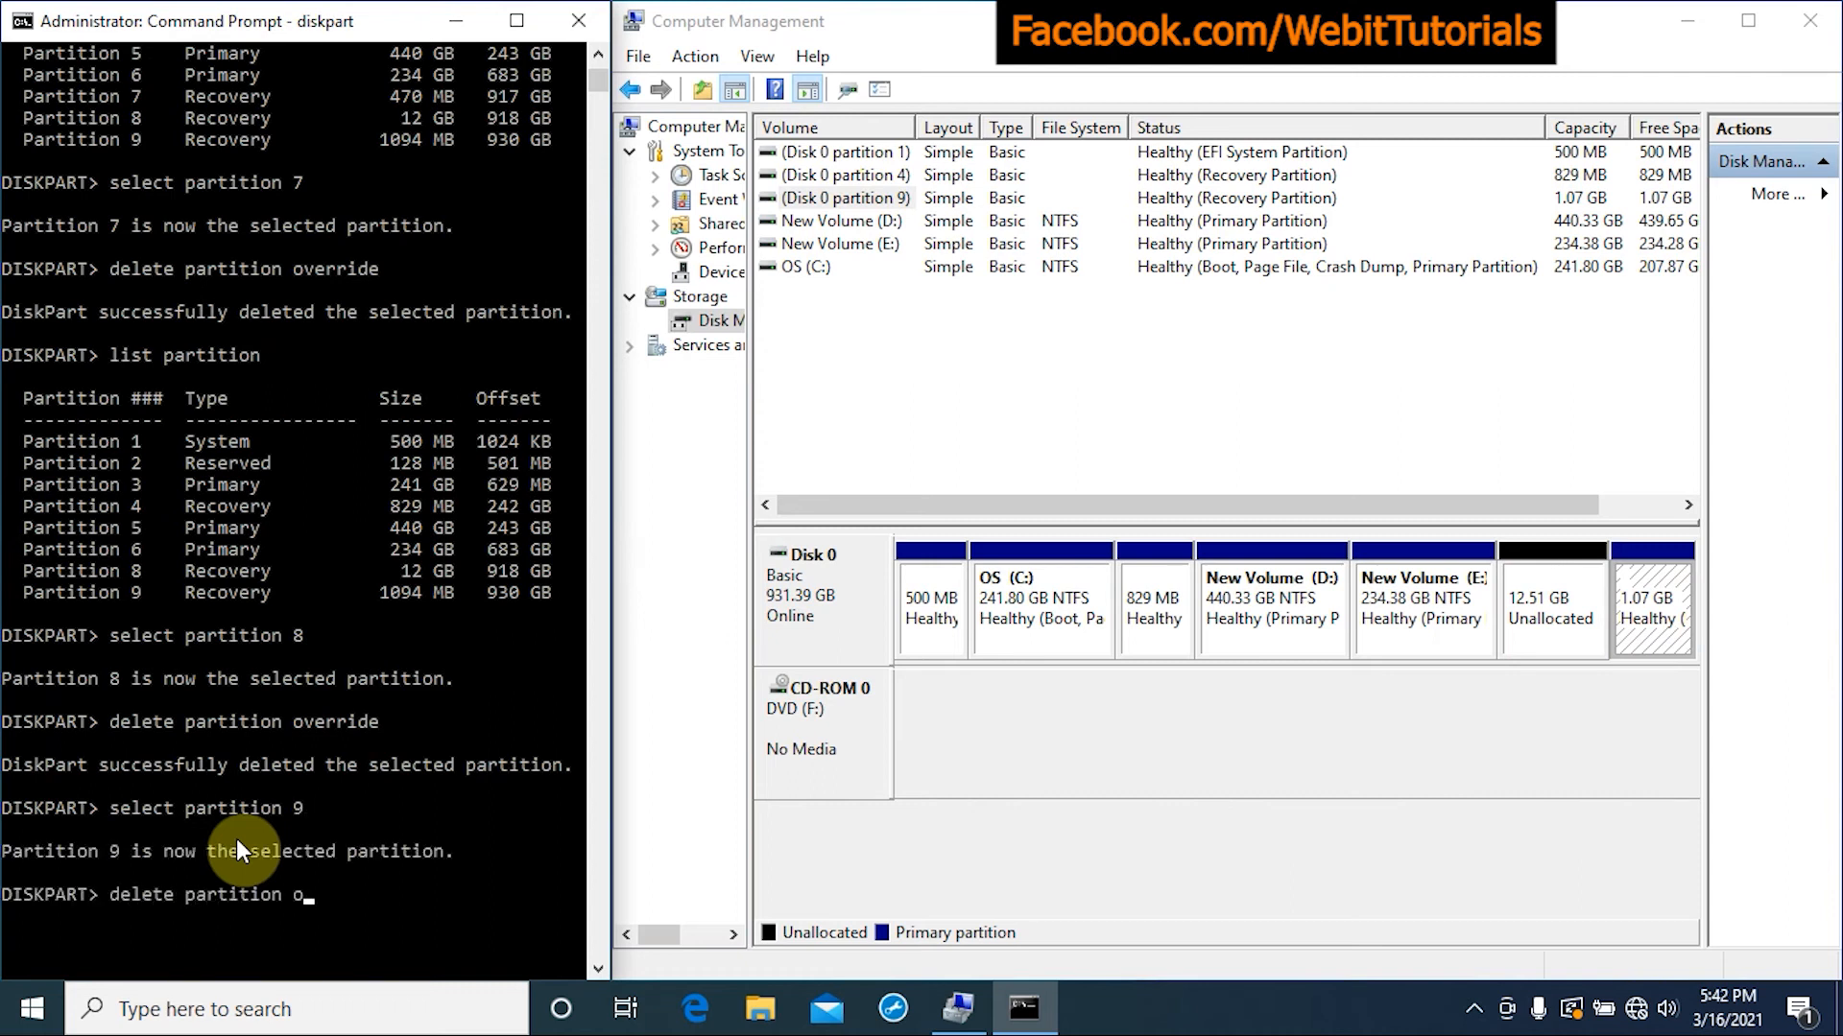
type("verride")
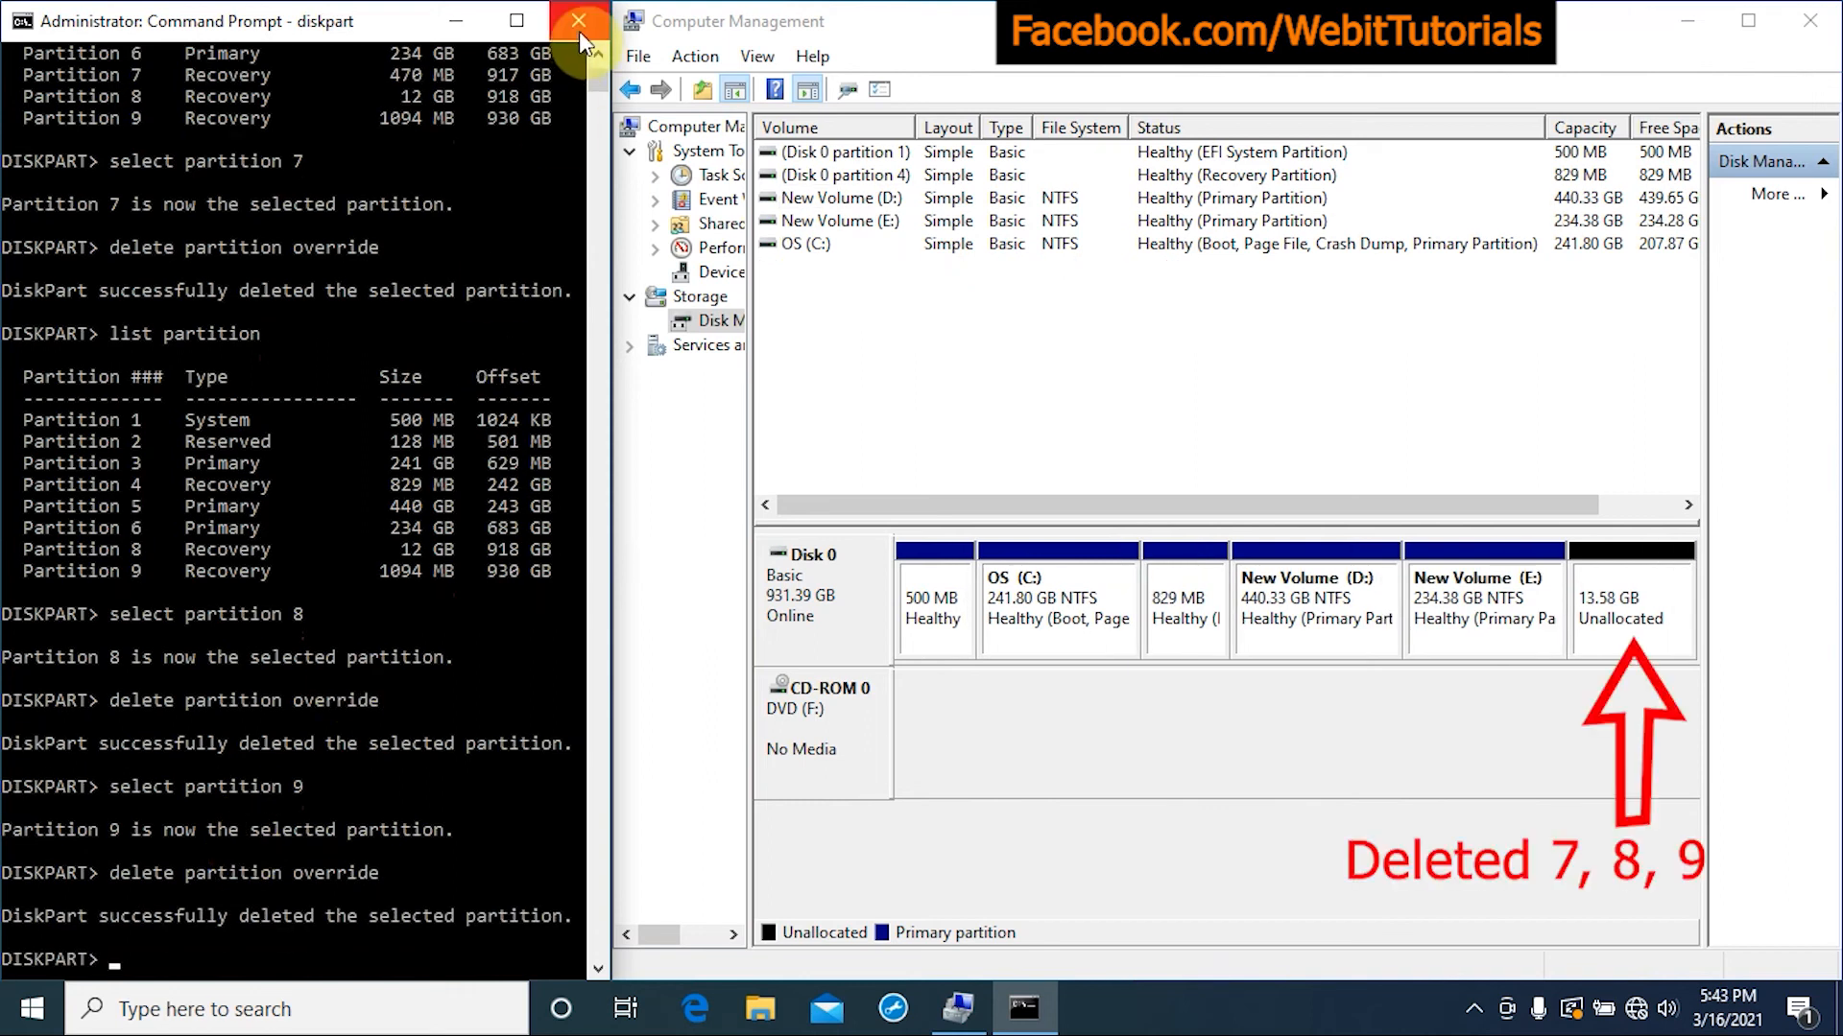
mouse_move(535, 138)
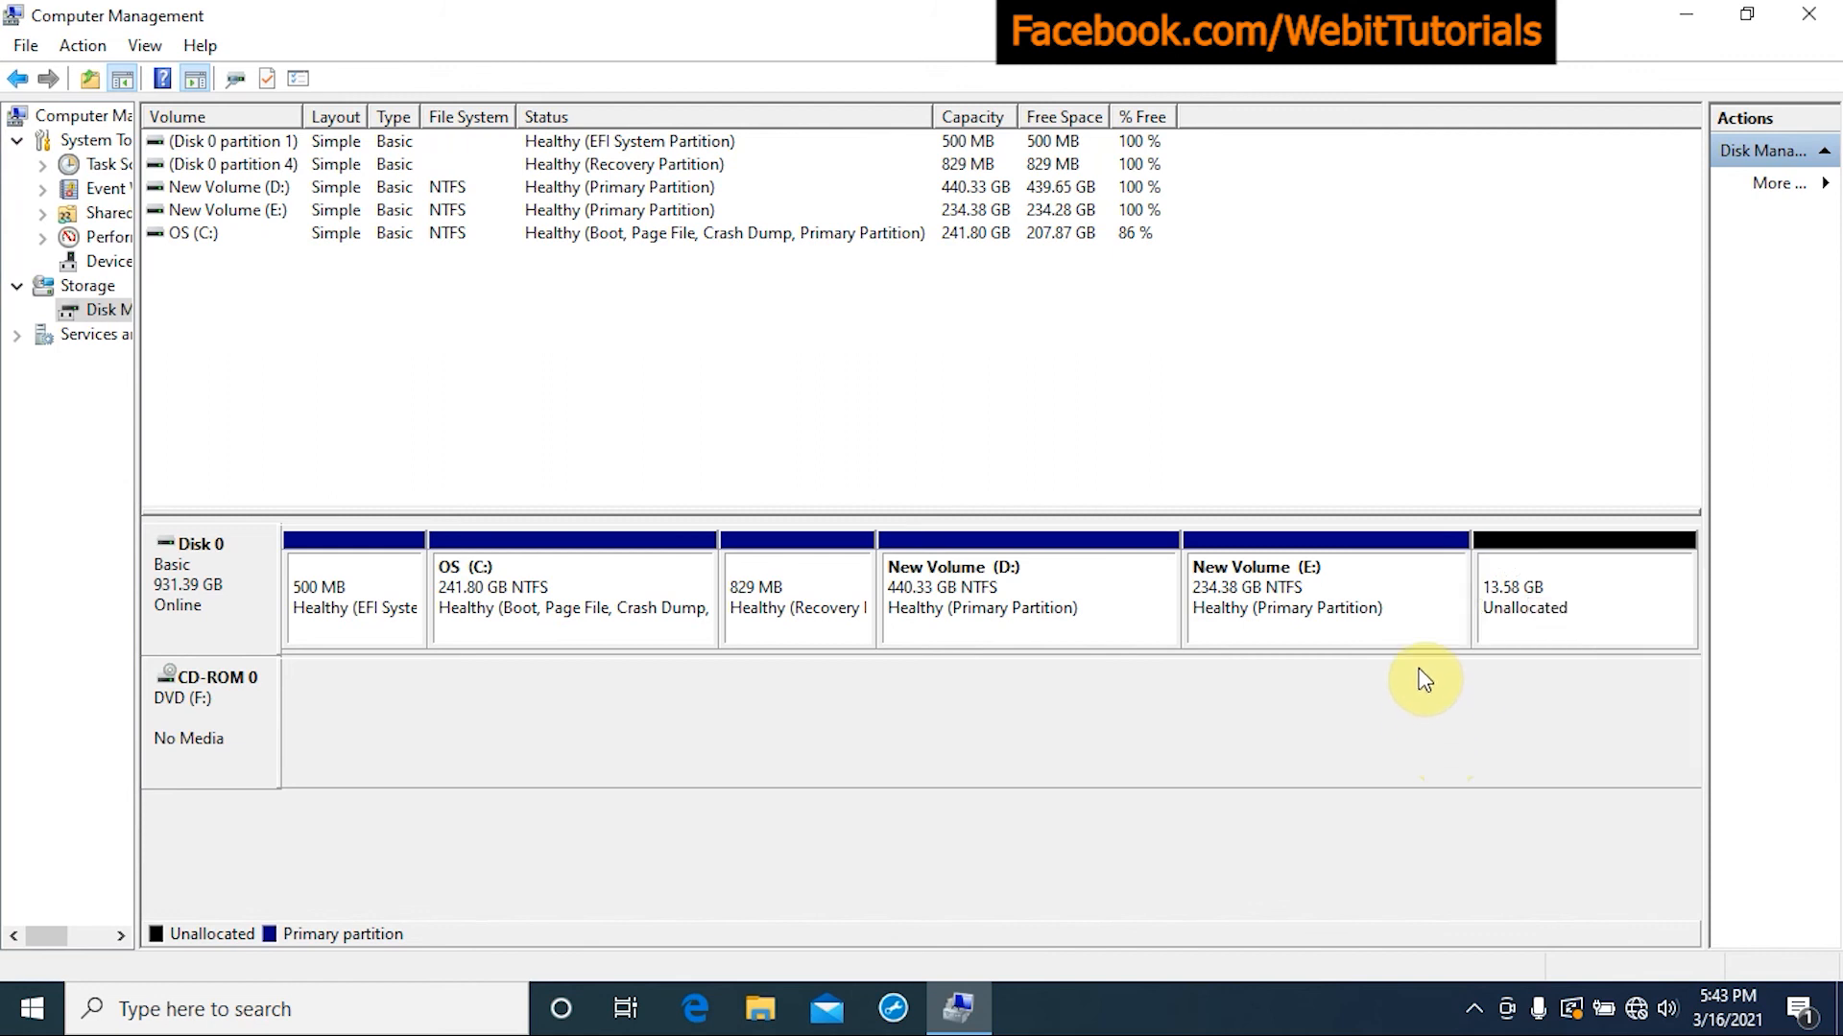
- Select New Volume (E:) in Disk Management and open its context menu
left_click(1326, 594)
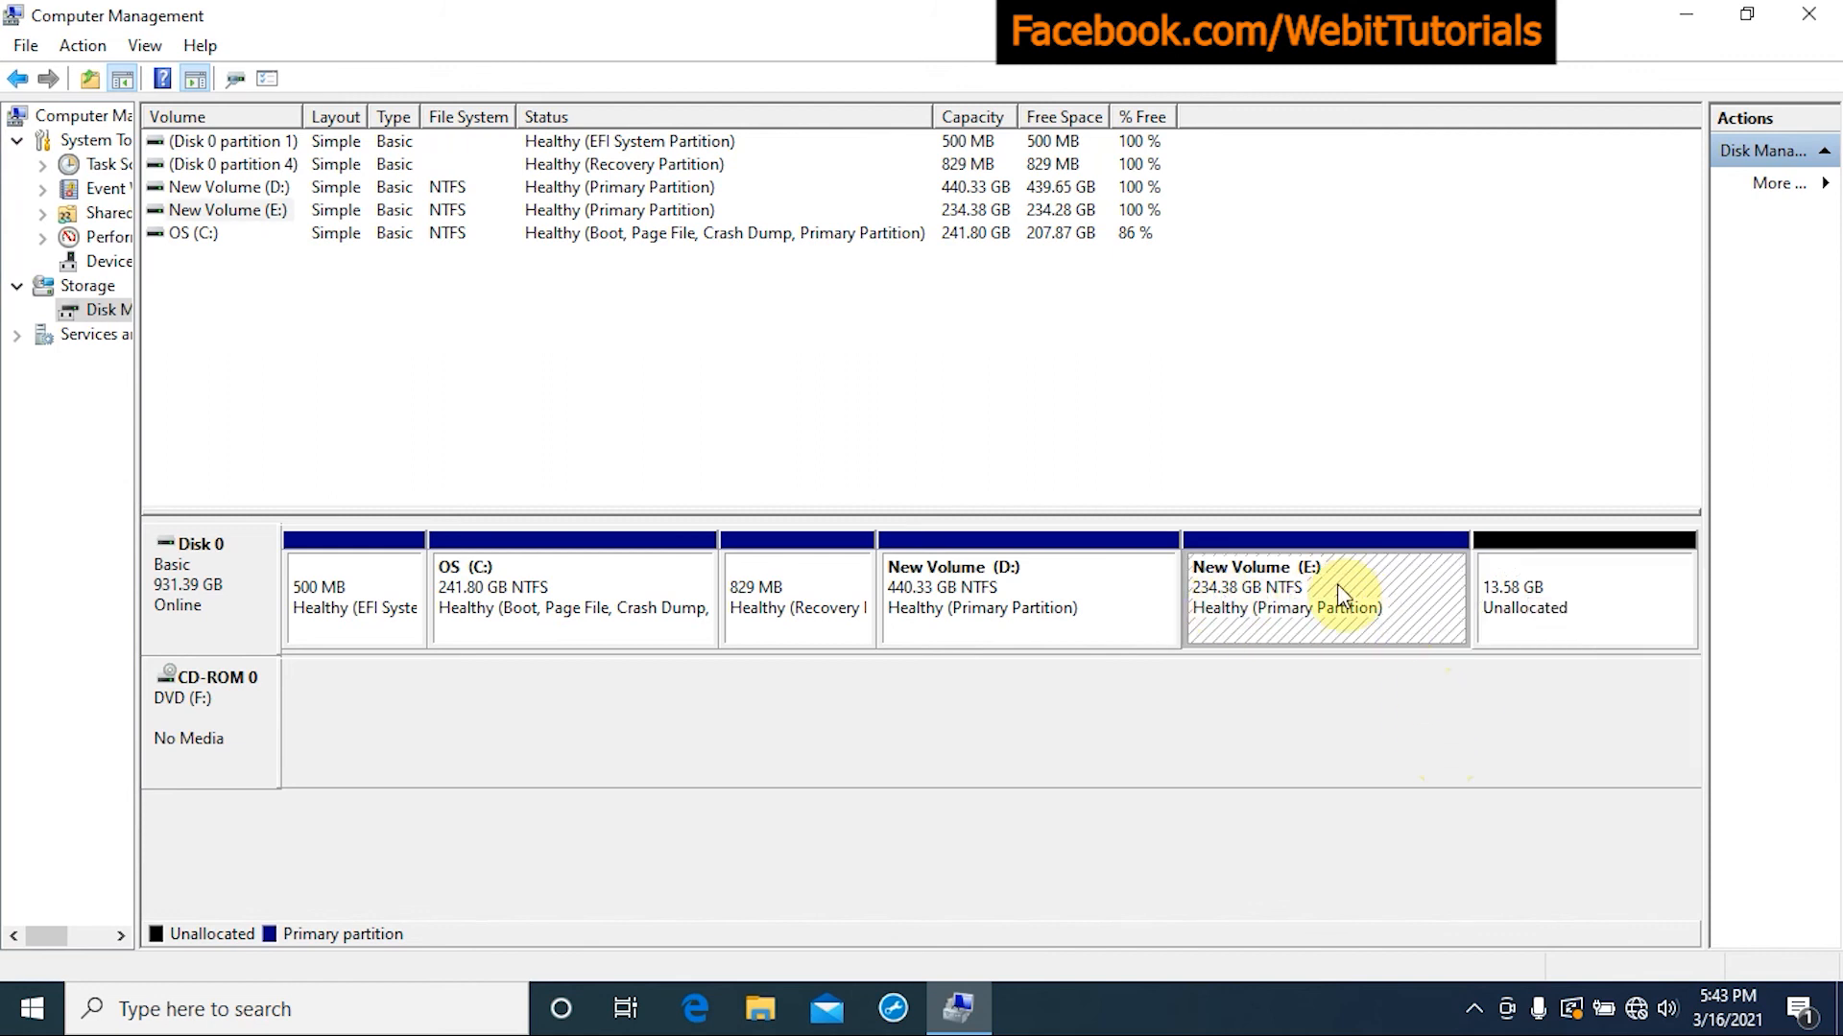
right_click(1324, 593)
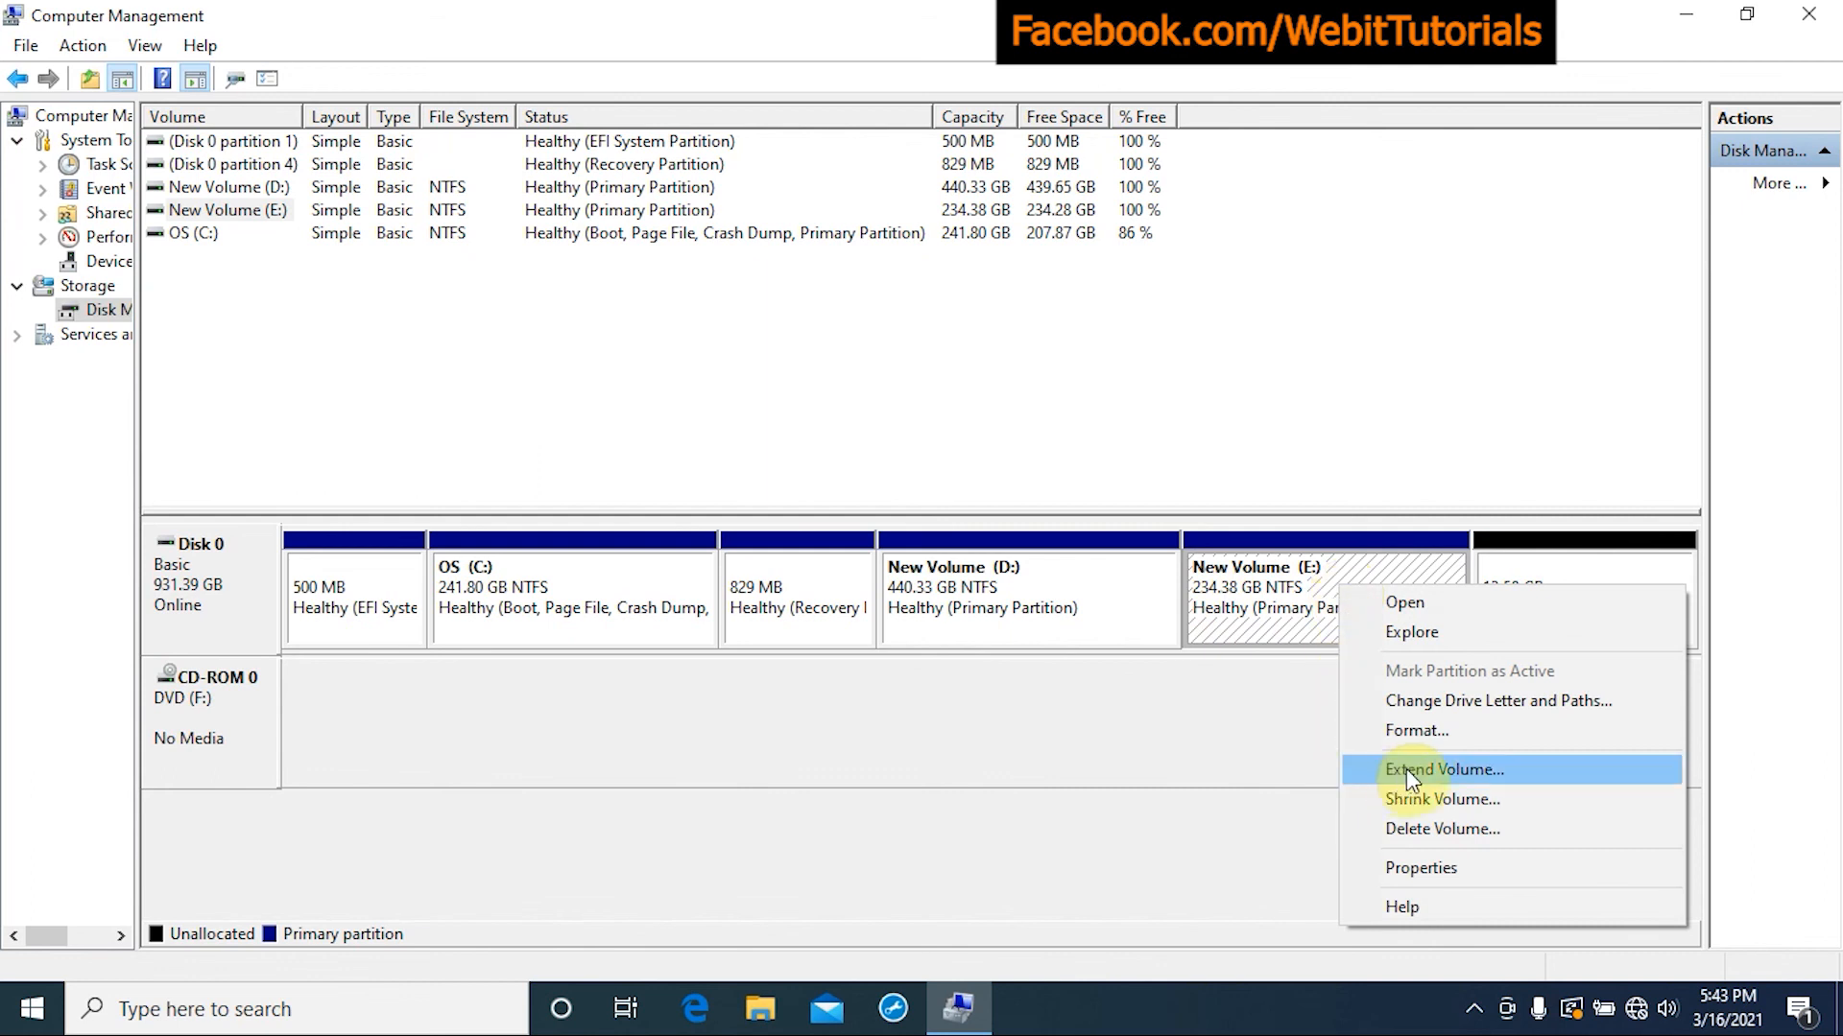
- Extend New Volume (E:) by all 13904 MB to 247.95 GB, then close Computer Management
left_click(1444, 768)
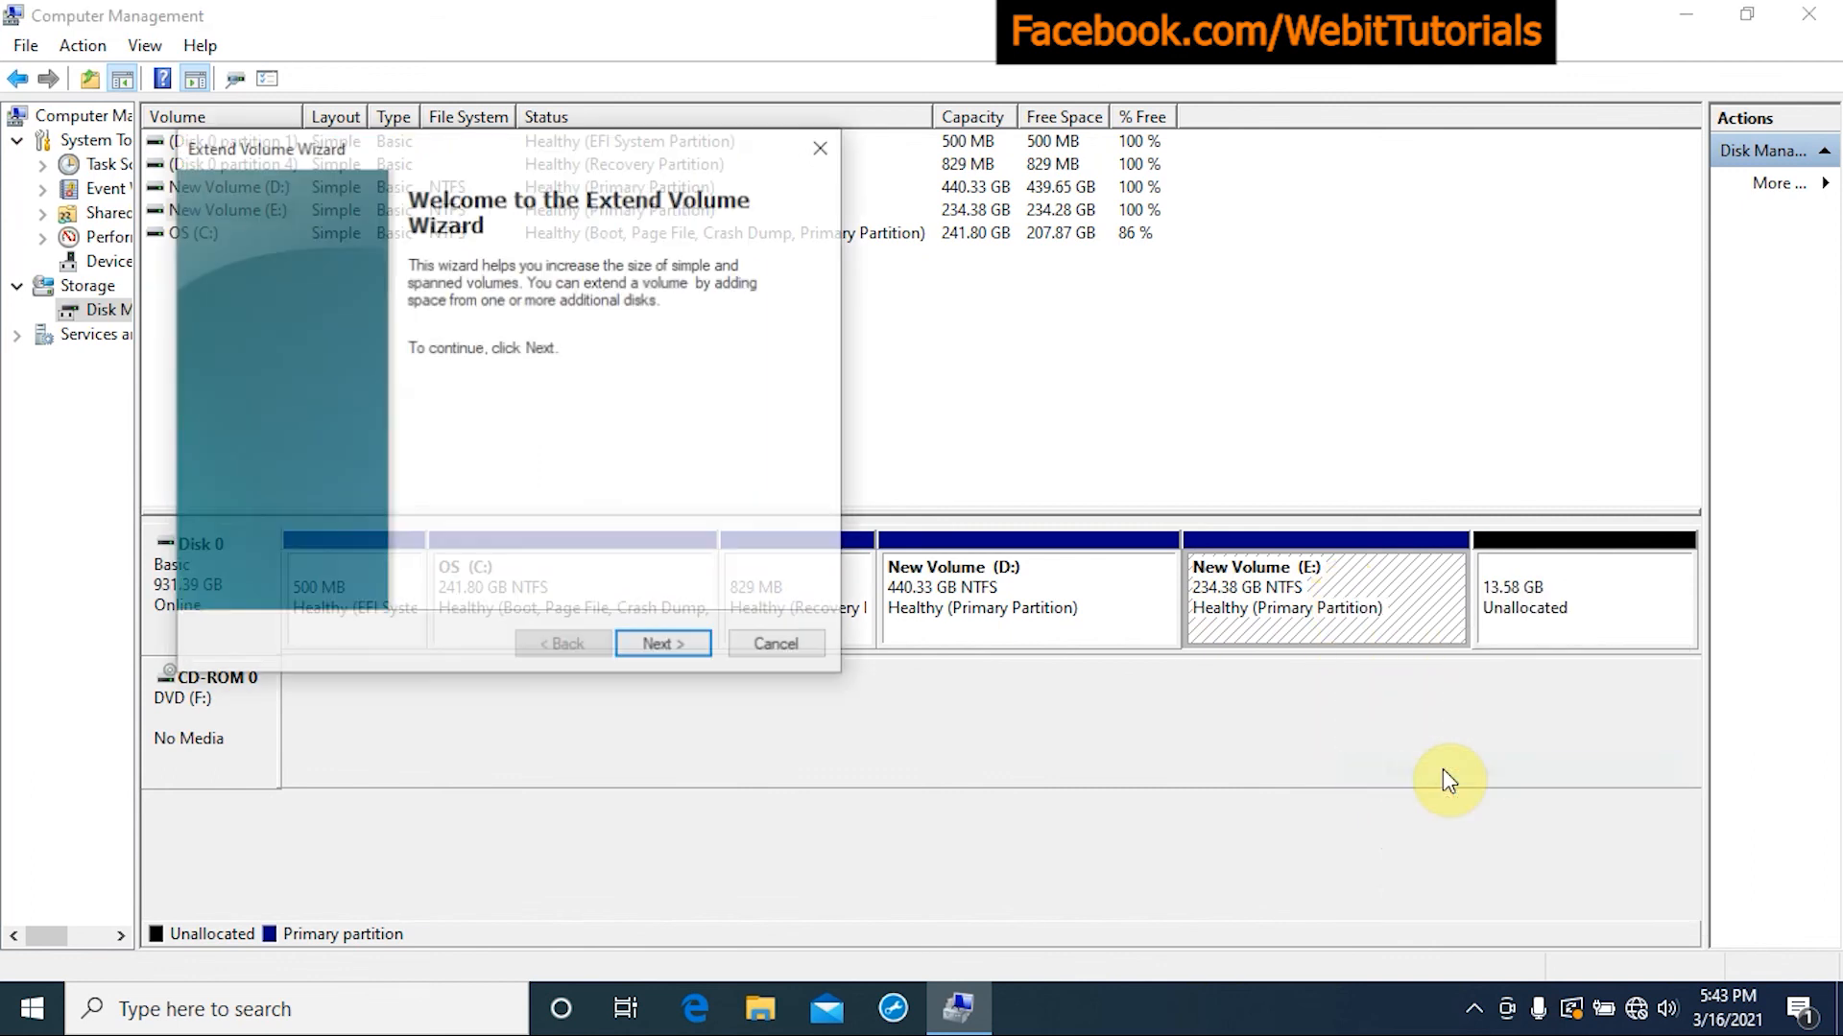
left_click(661, 643)
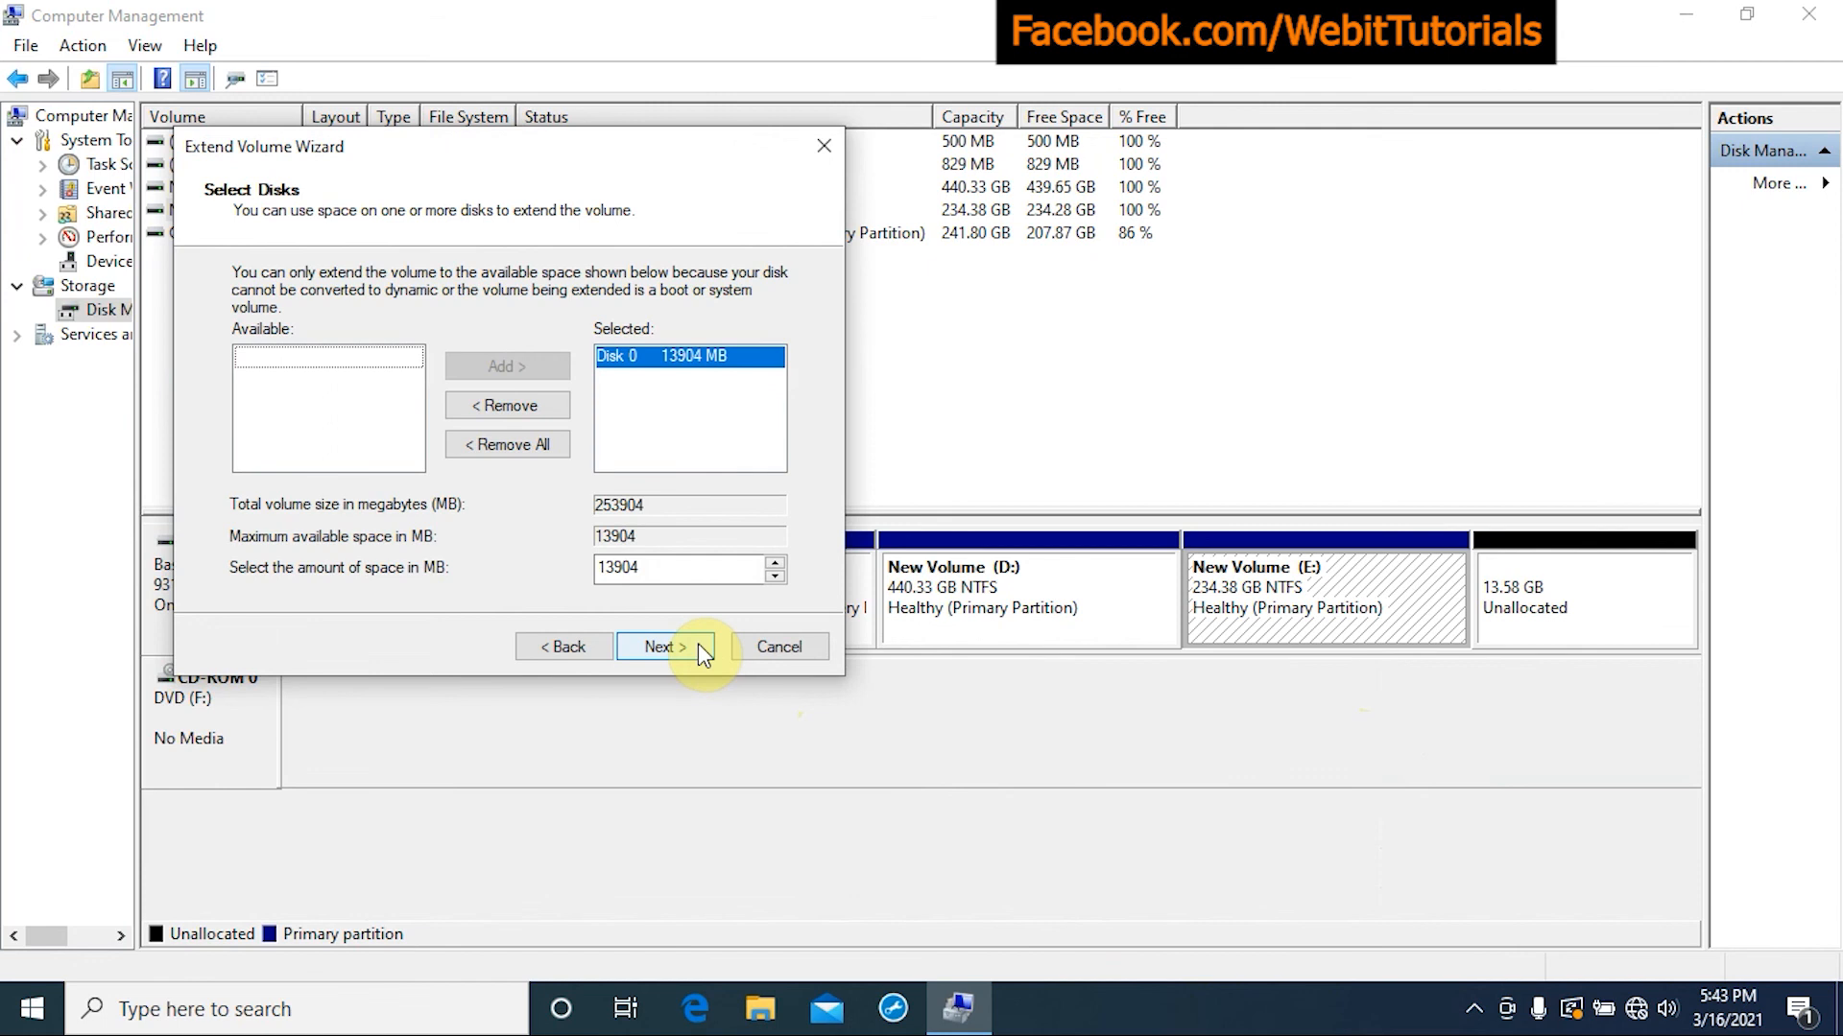
left_click(664, 646)
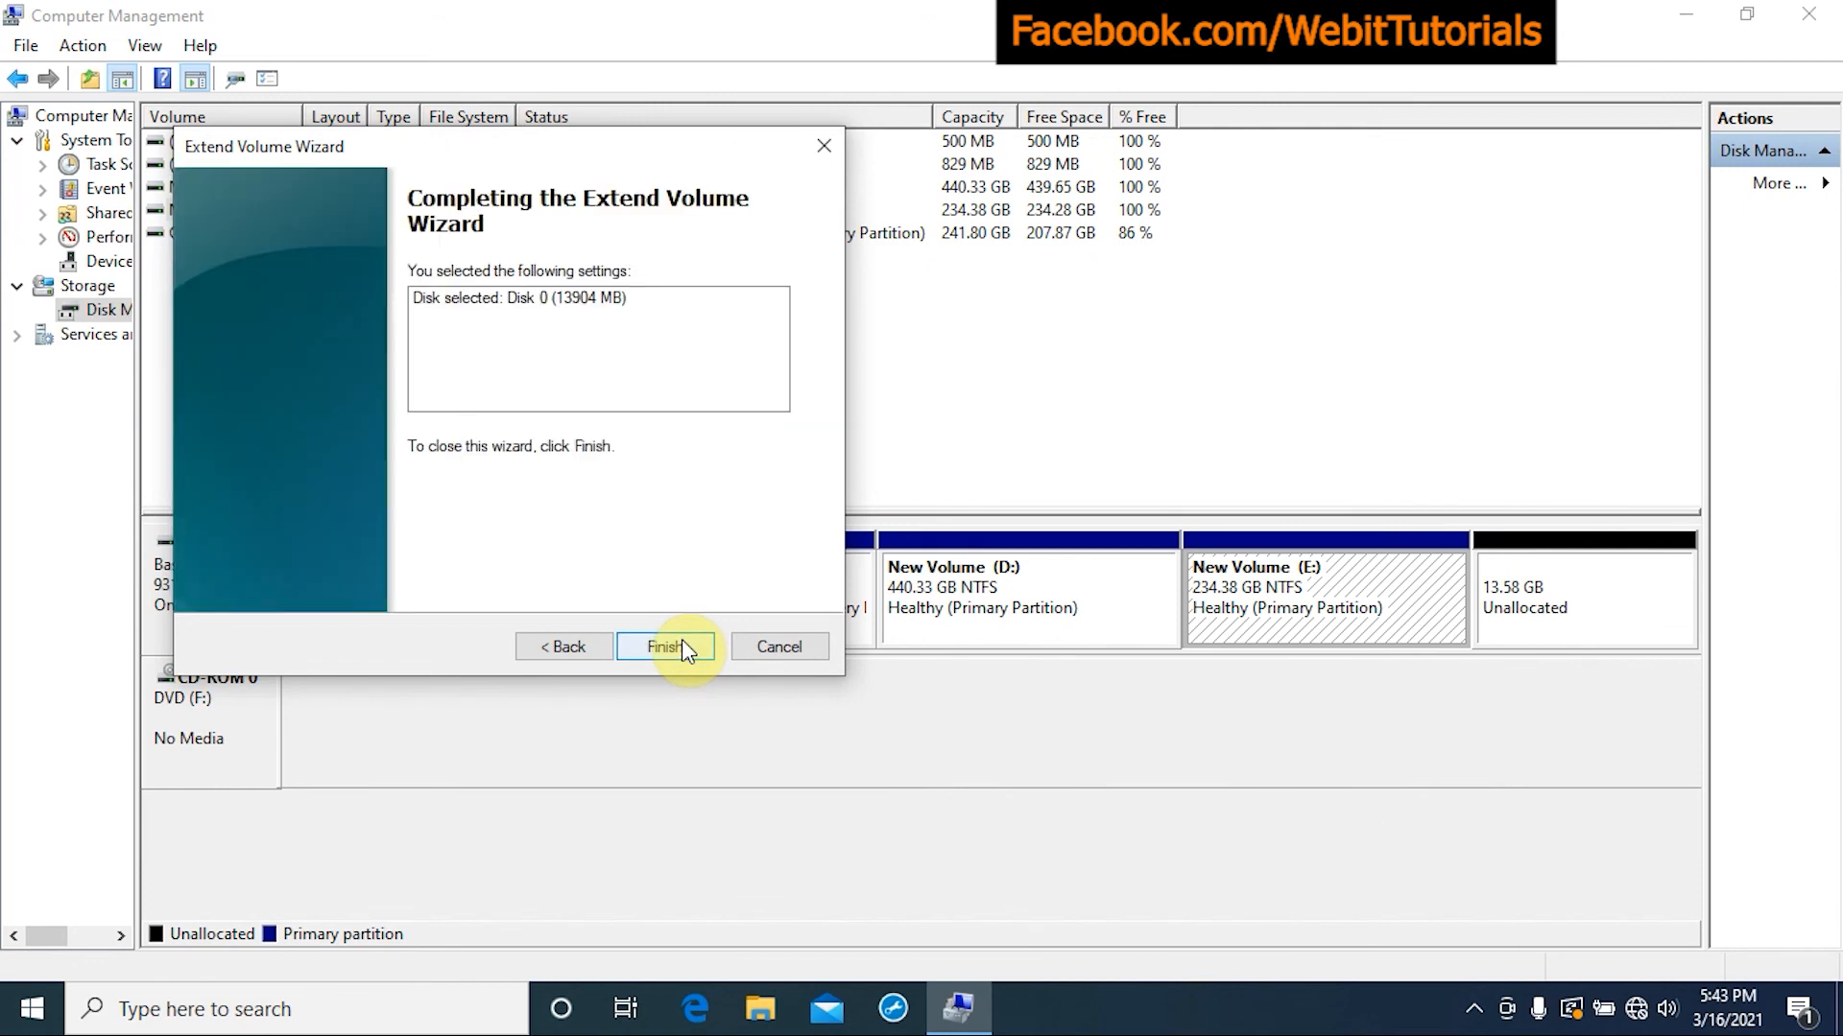
left_click(666, 646)
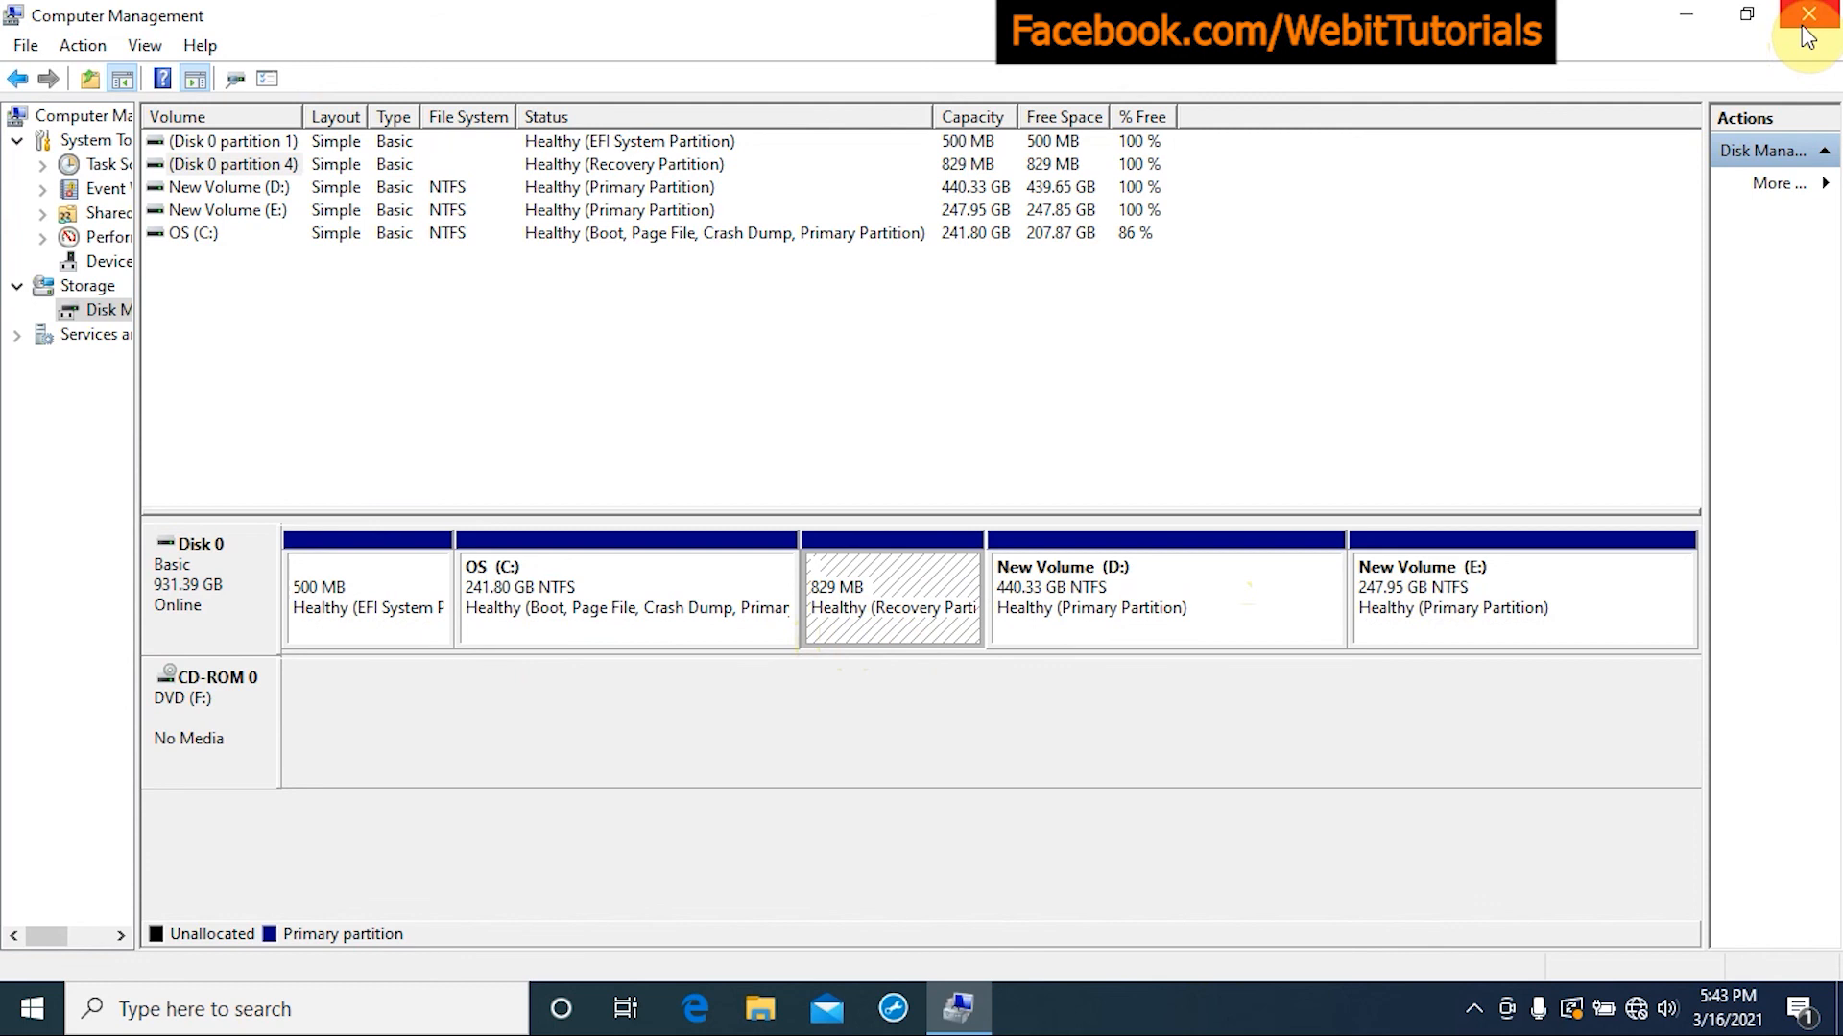
left_click(1807, 13)
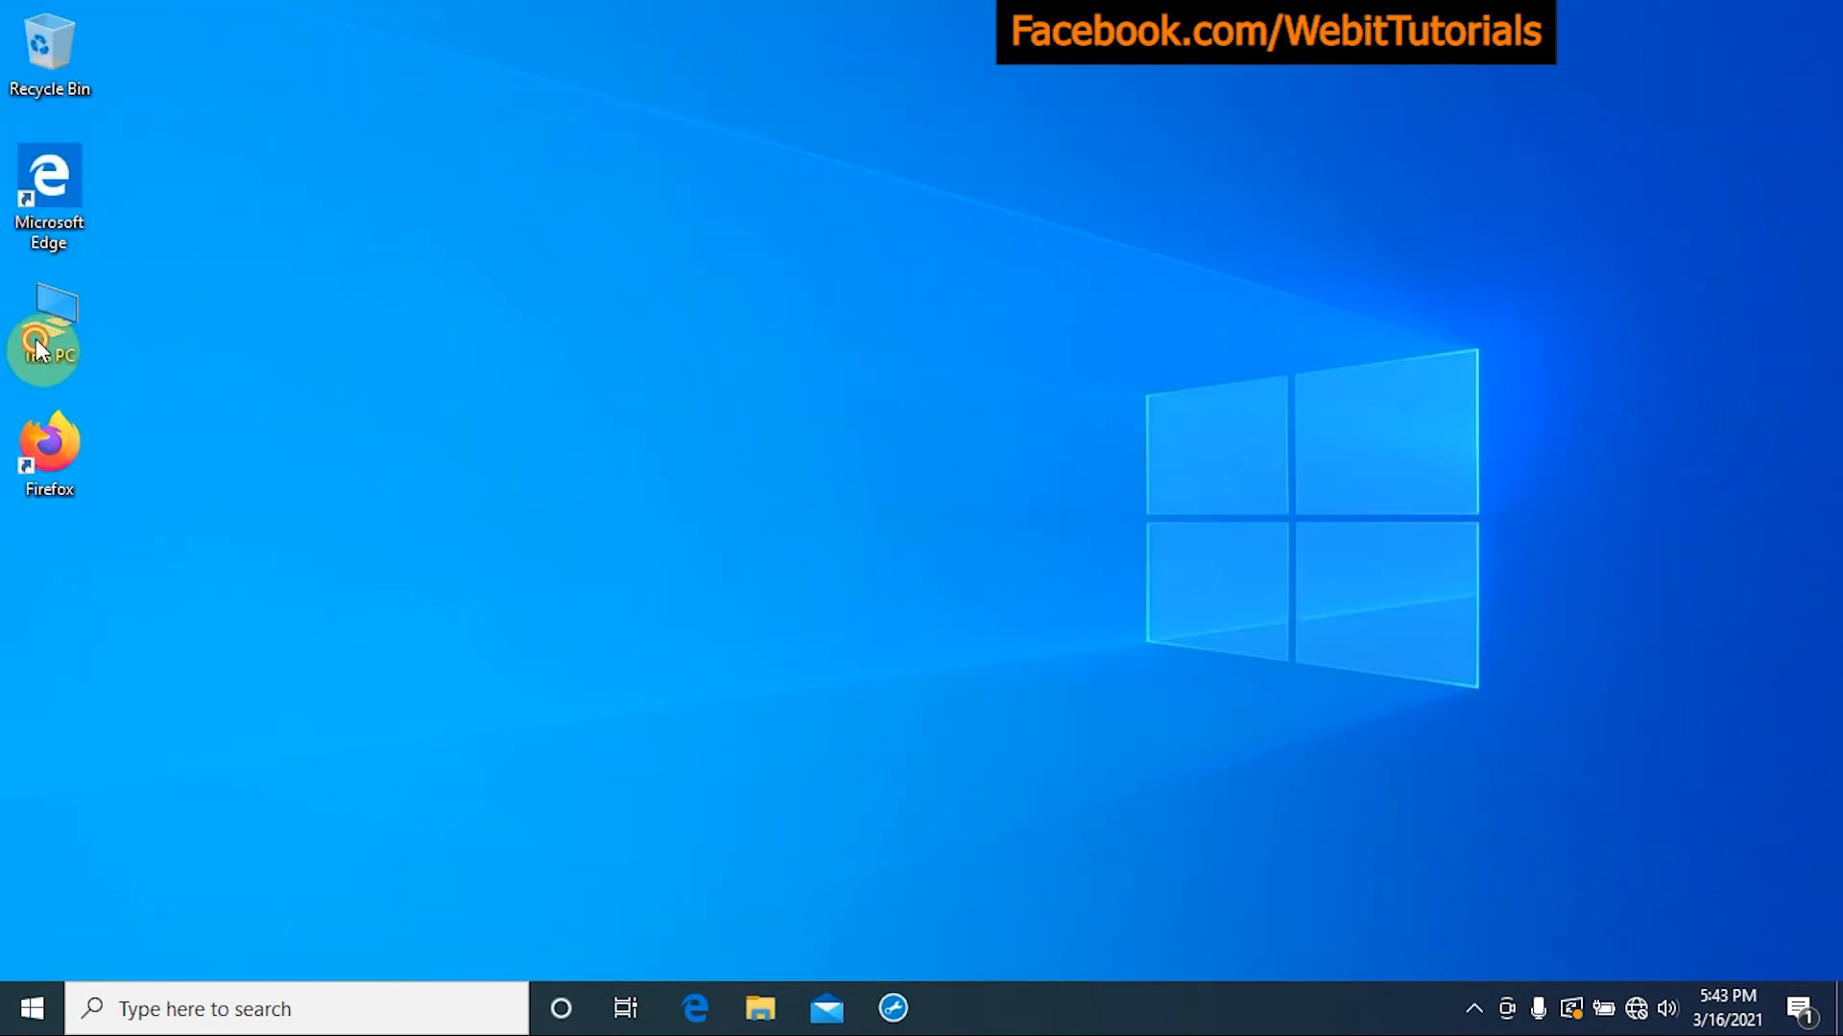